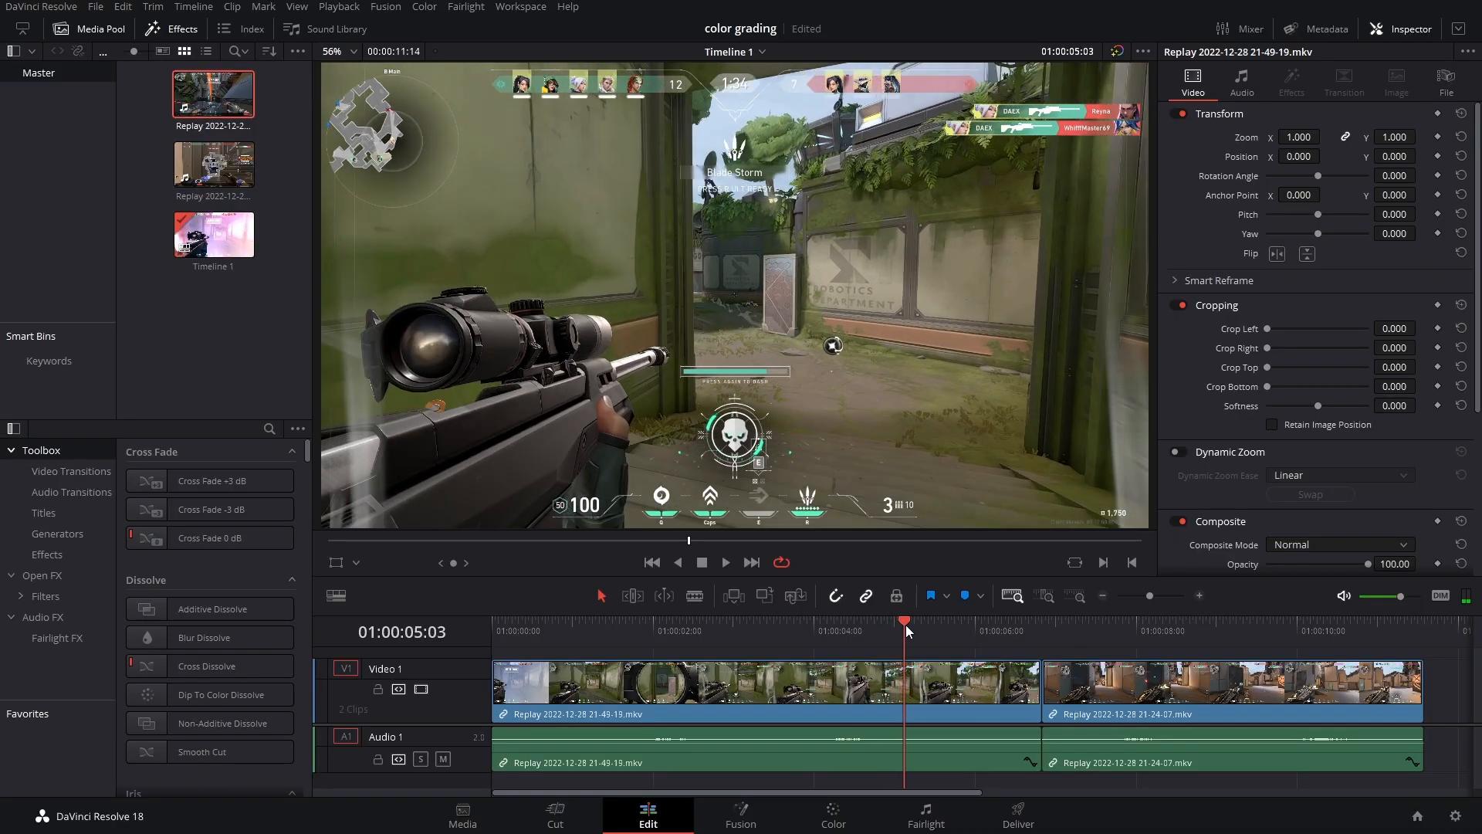
Move the playhead to 01:00:05:11 and select the first Valorant replay clip
click(930, 621)
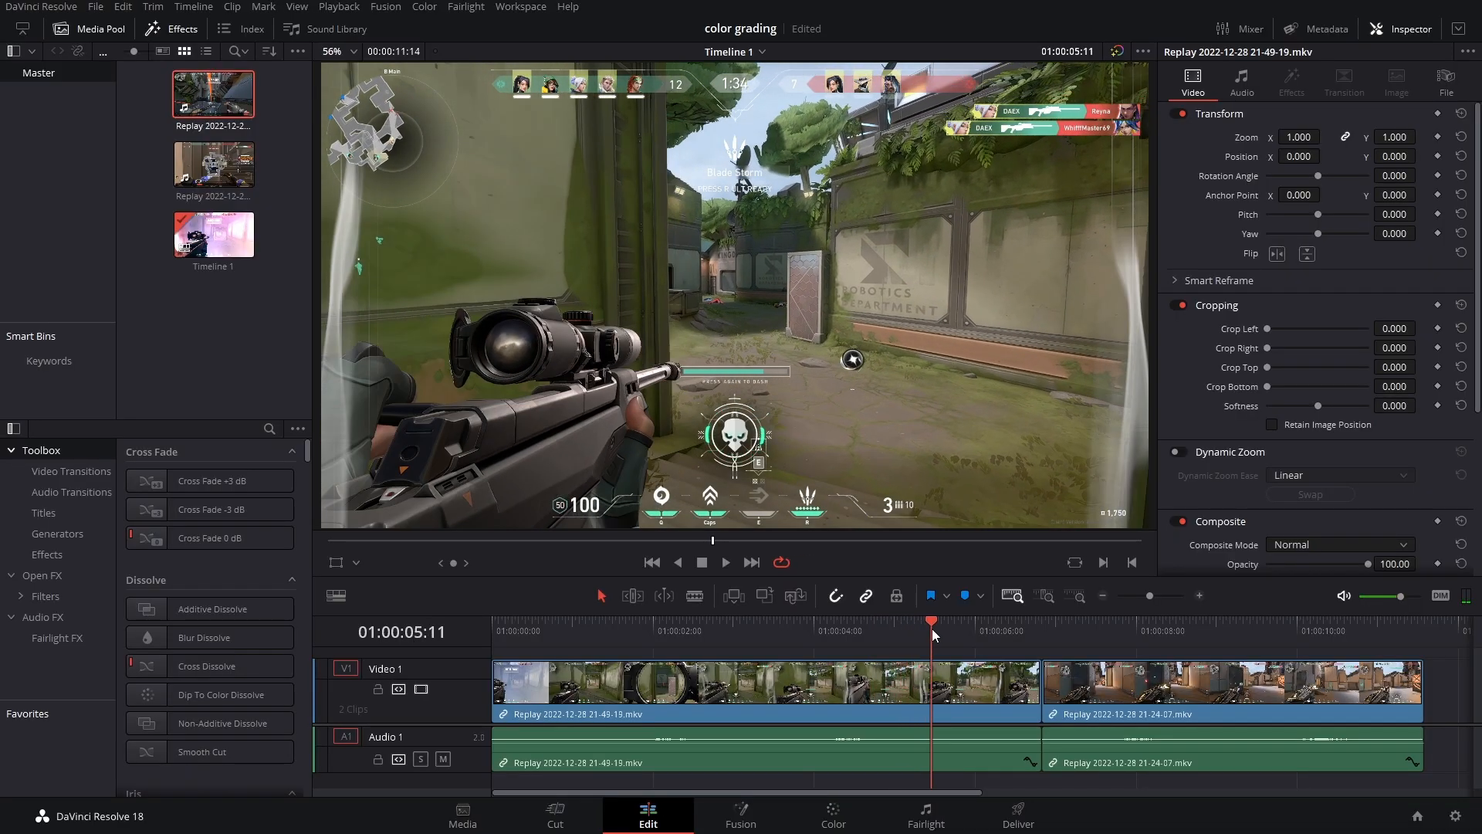
mouse_move(804, 702)
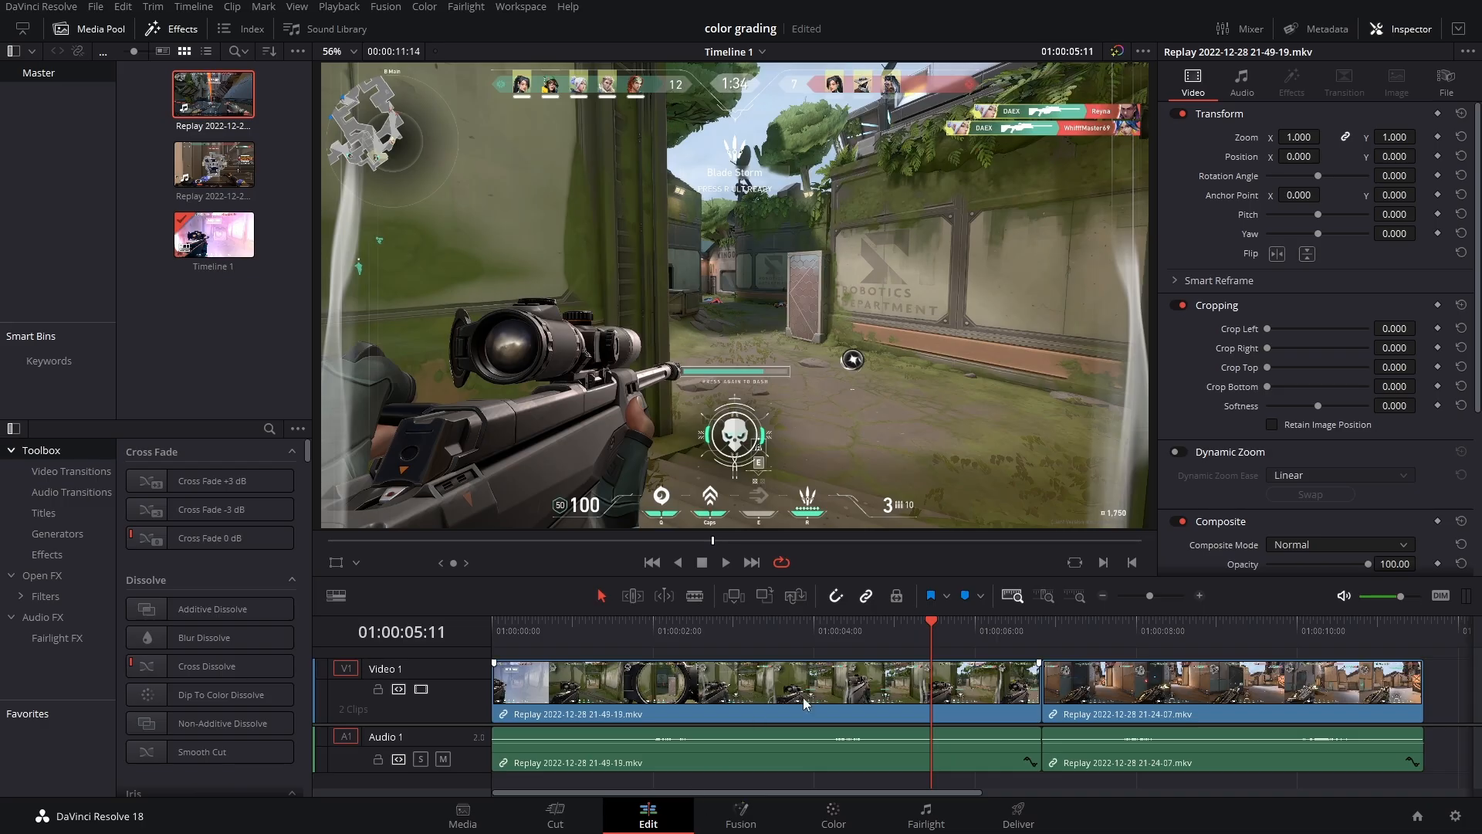
click(831, 815)
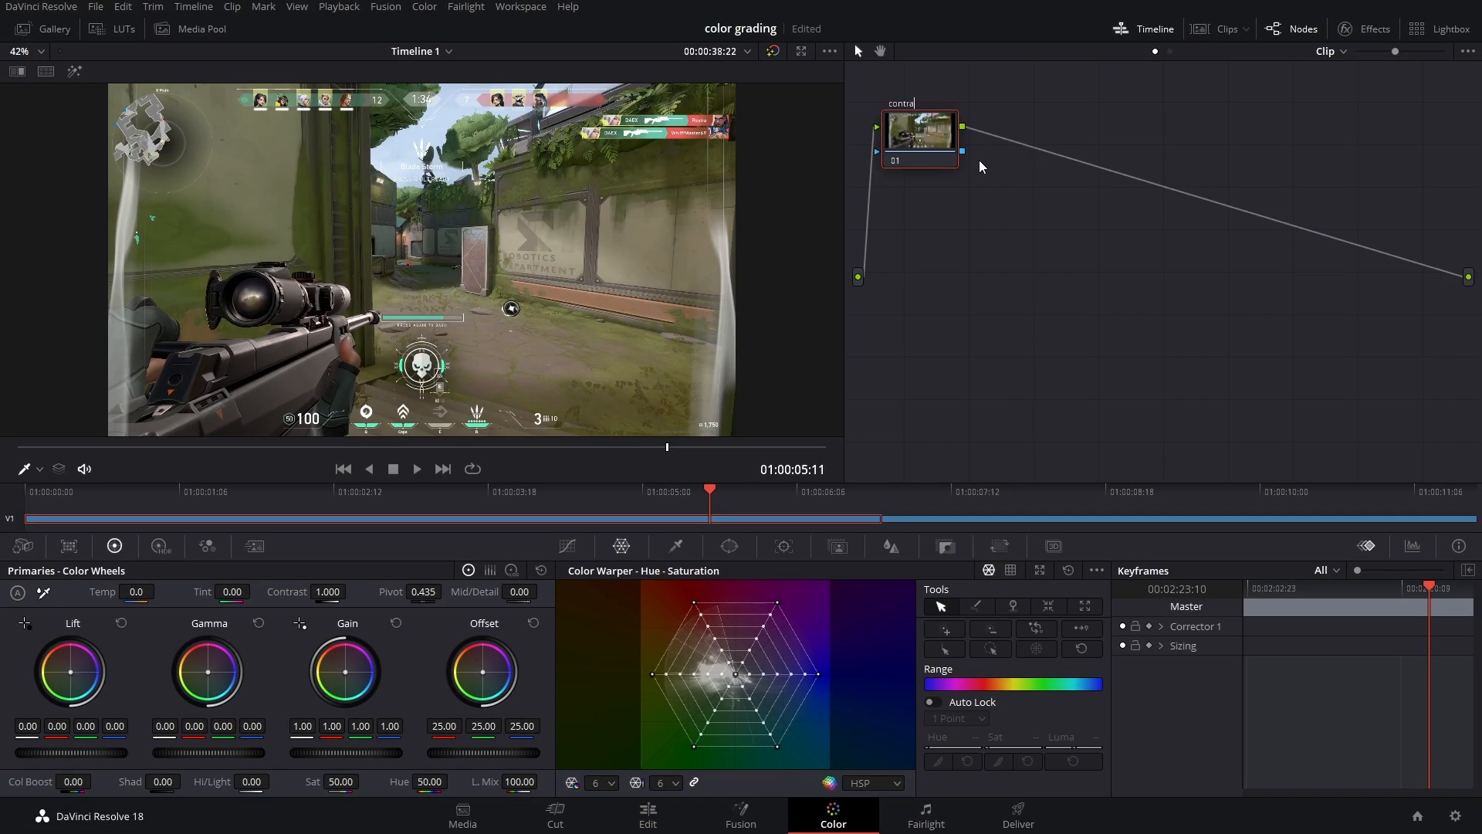
Label node 01 'contrast' and shape an S-curve in Curves - Custom
text(st)
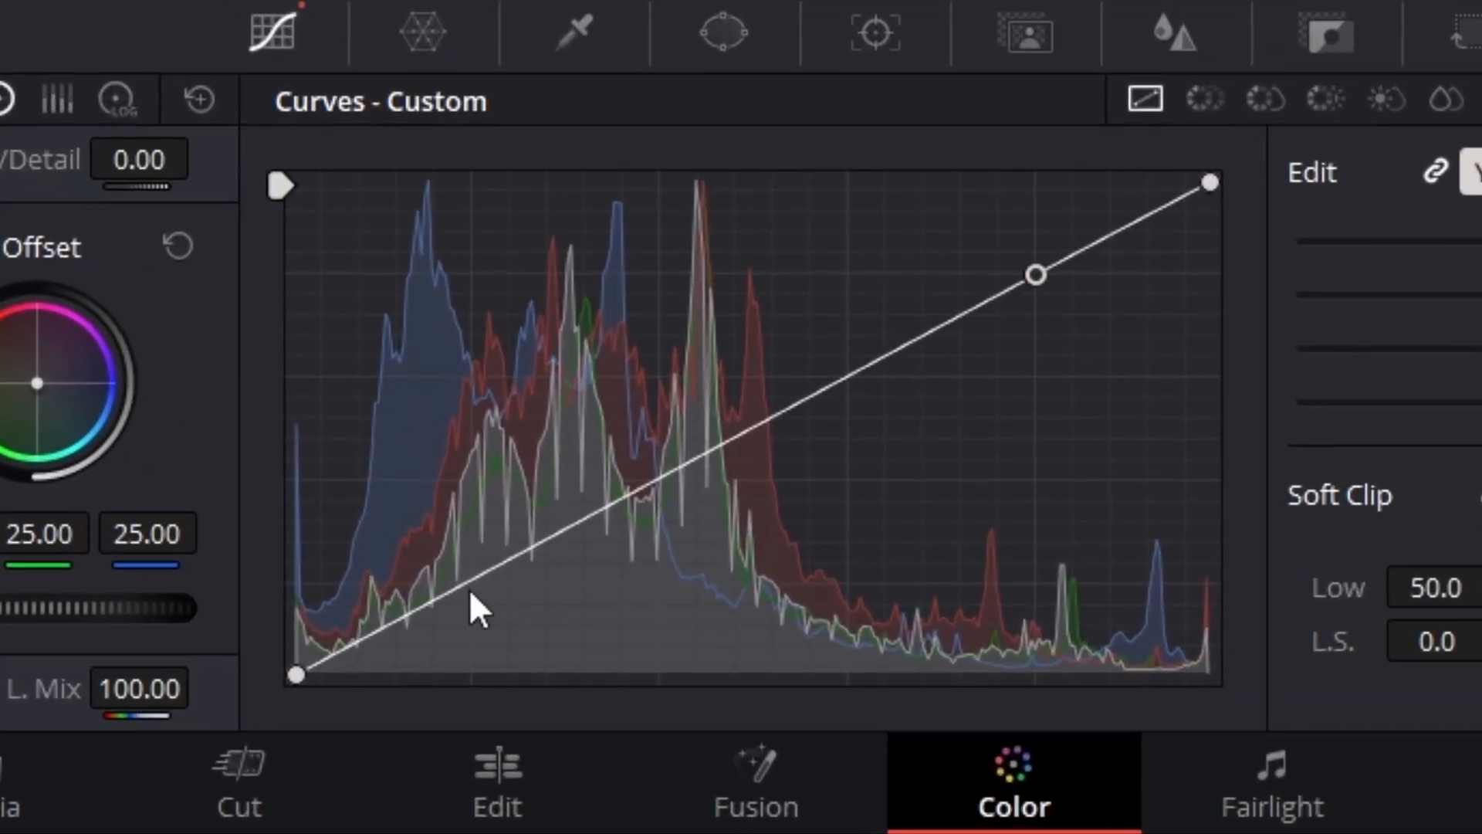
click(468, 584)
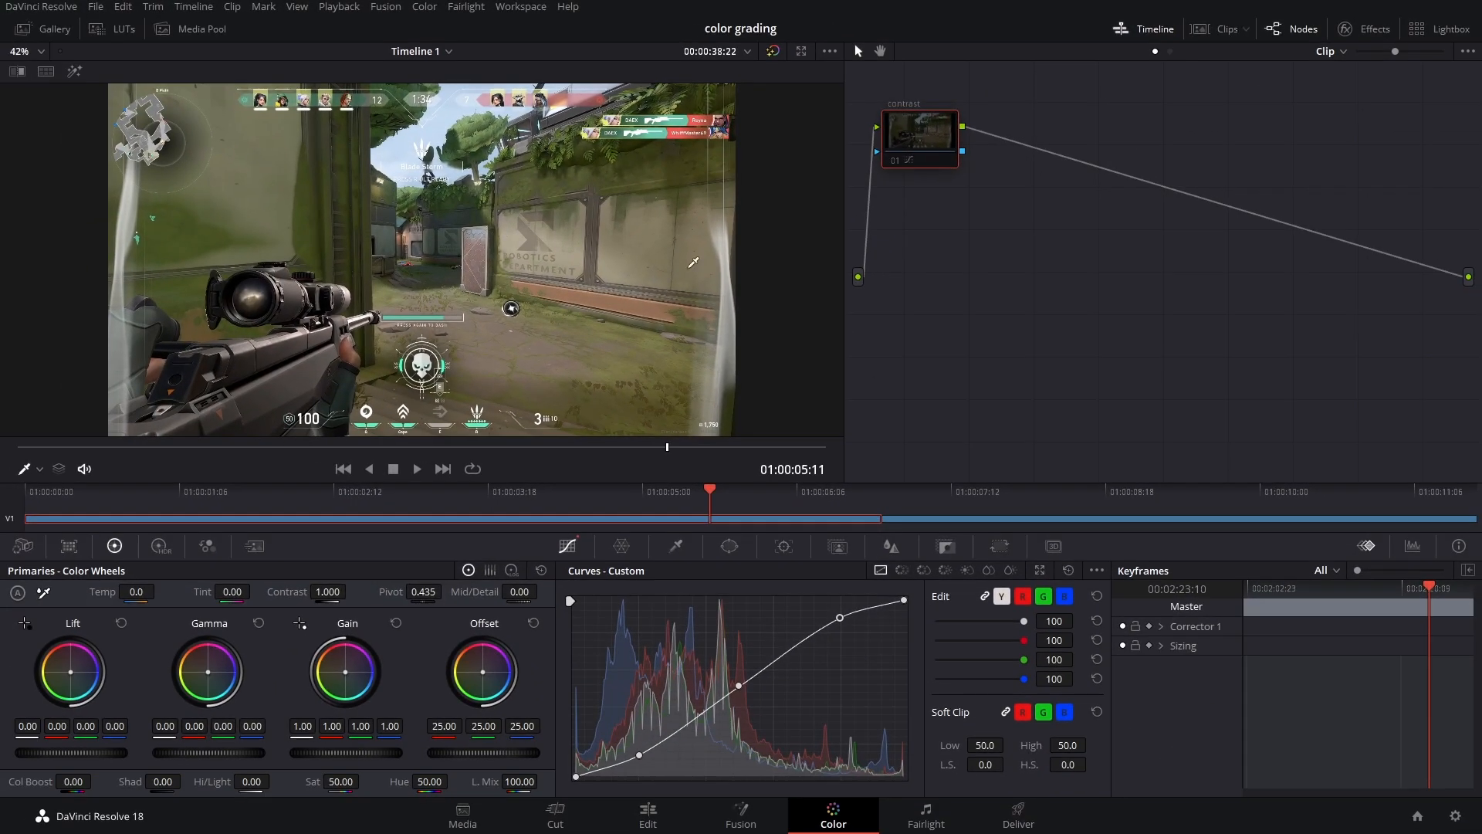
Test tints on Gain and Gamma, reset them, then lower master Gain to 0.73
click(918, 139)
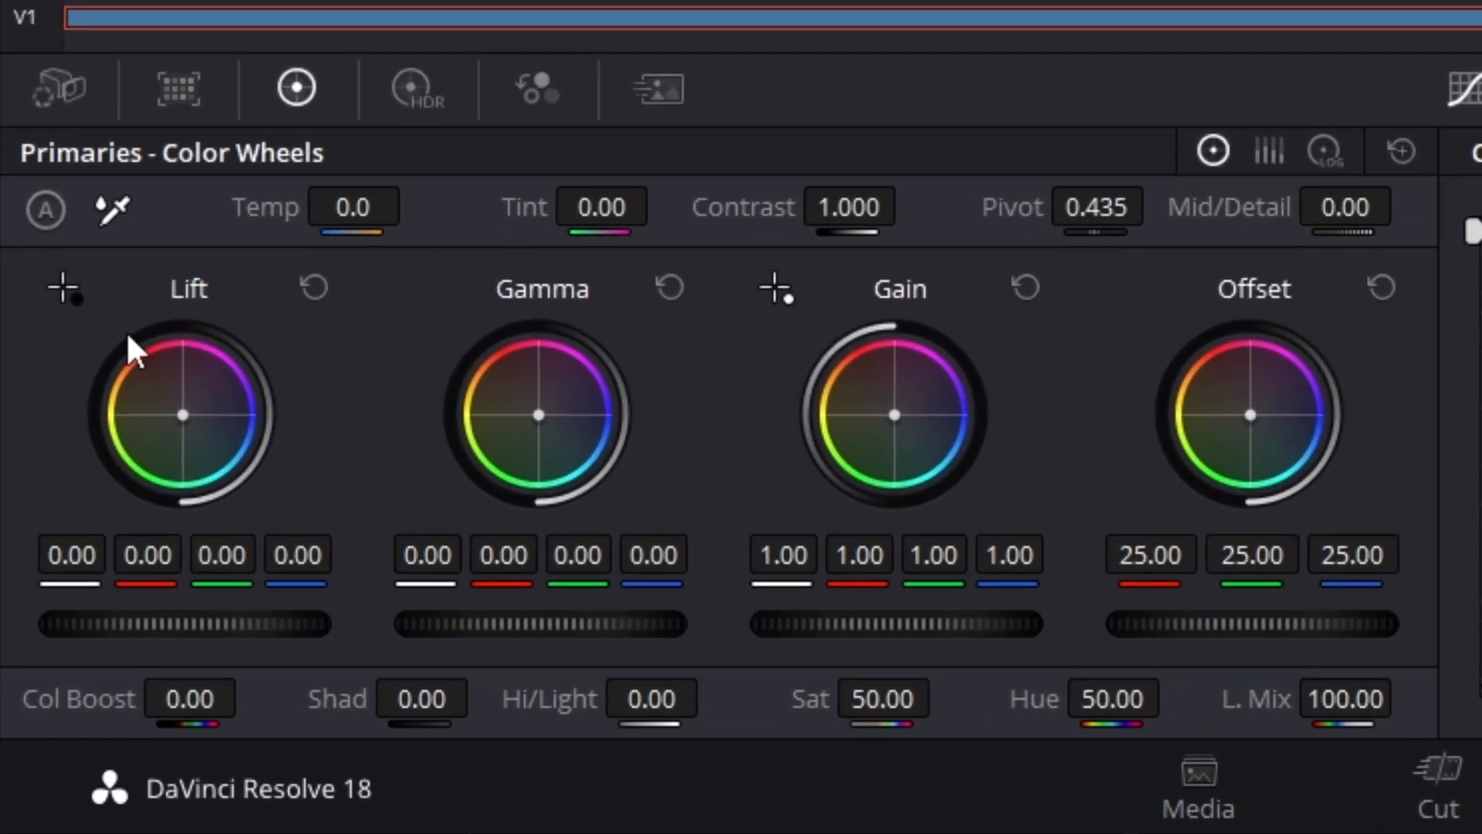
mouse_move(1368, 434)
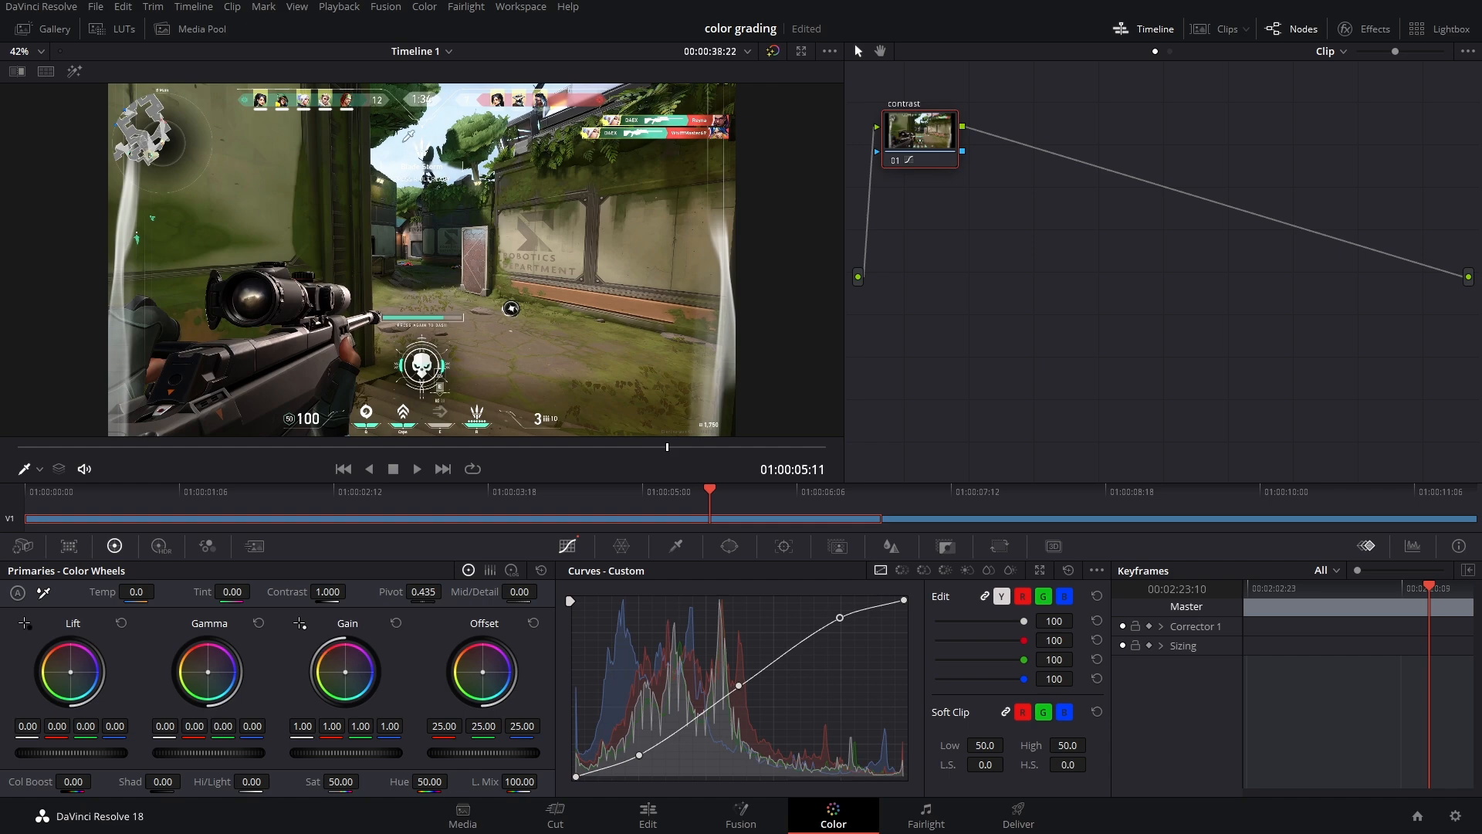
mouse_move(349, 674)
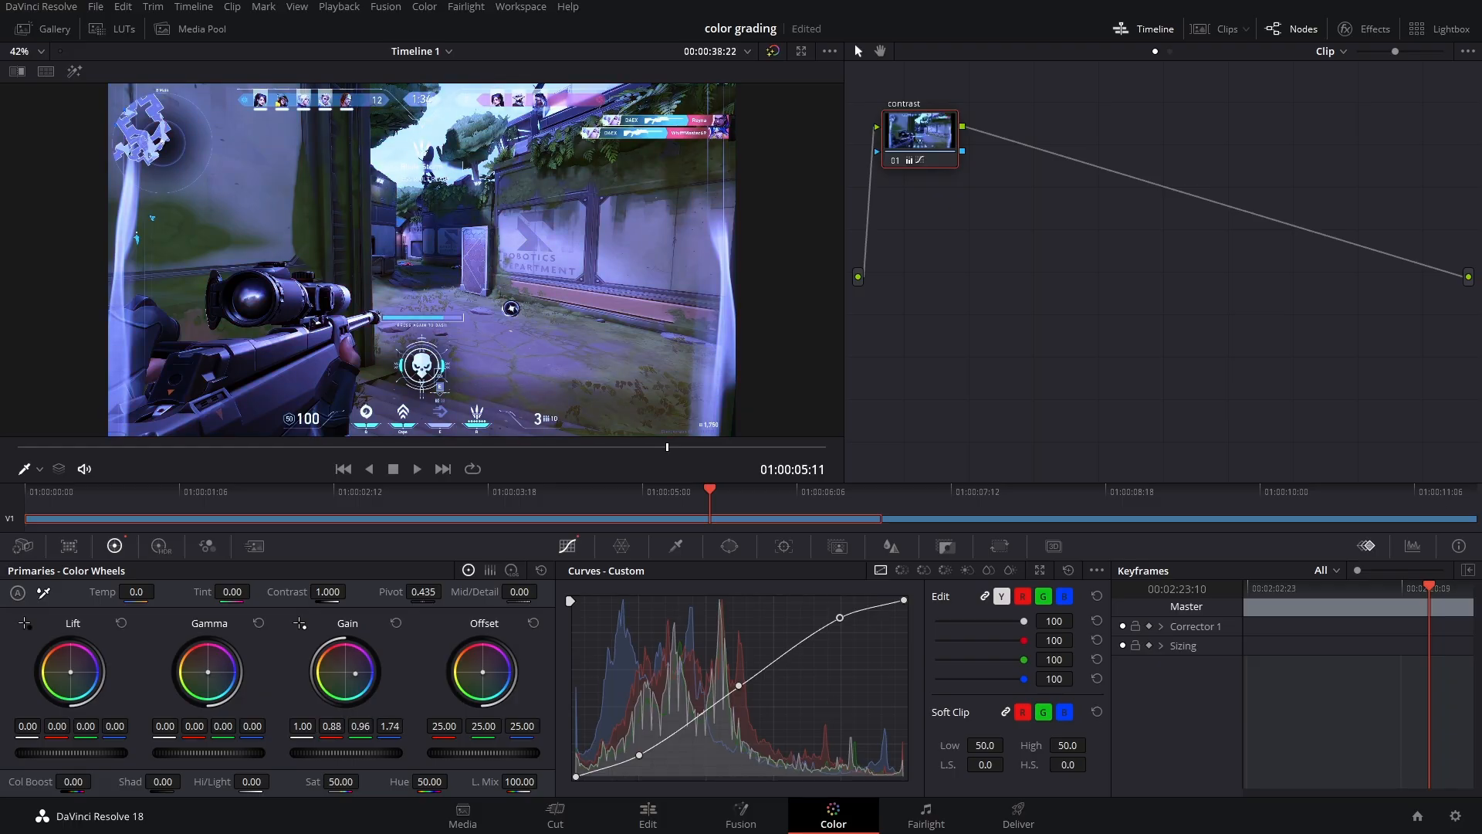
click(395, 622)
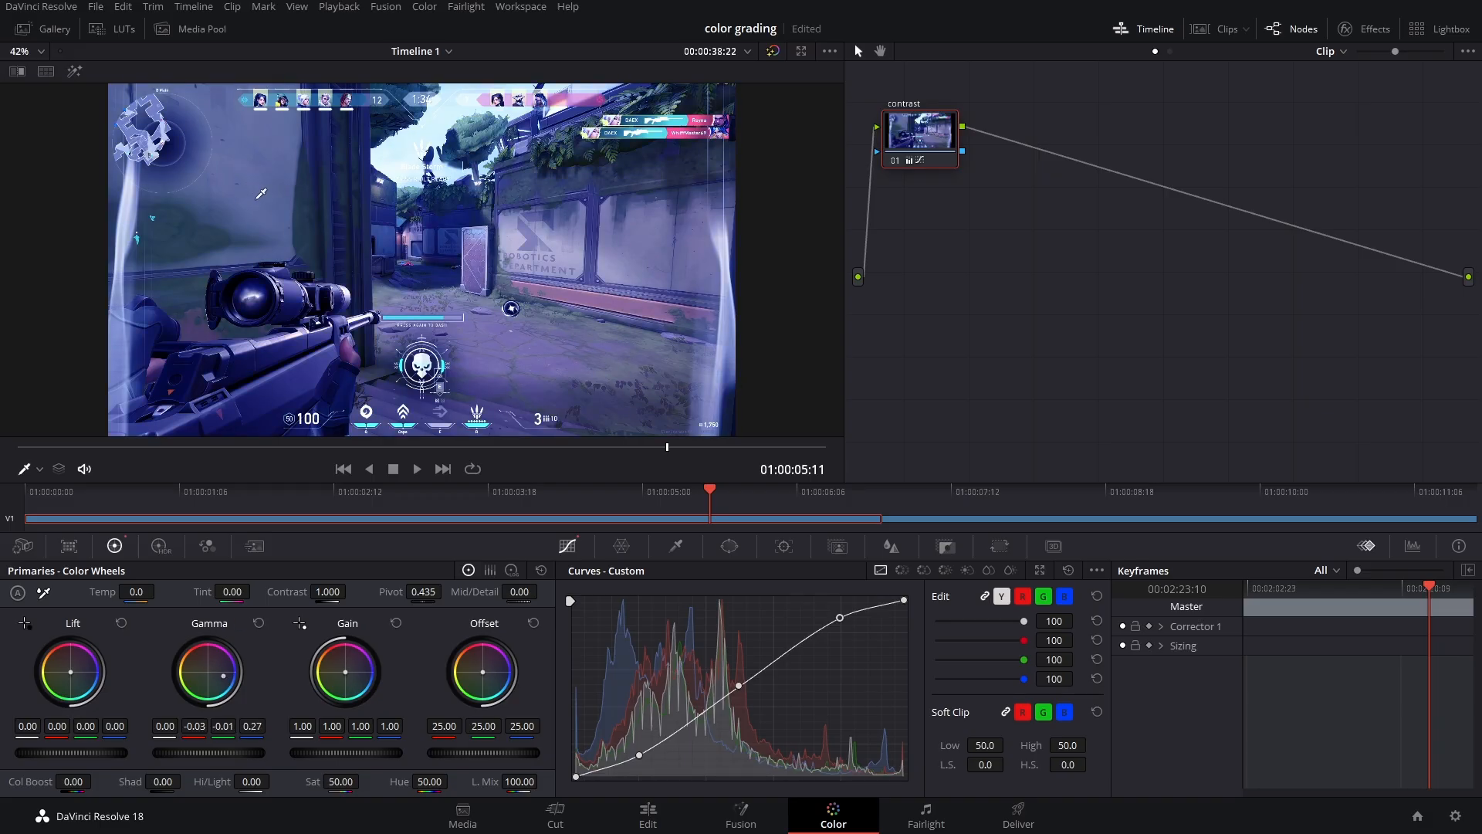
click(258, 622)
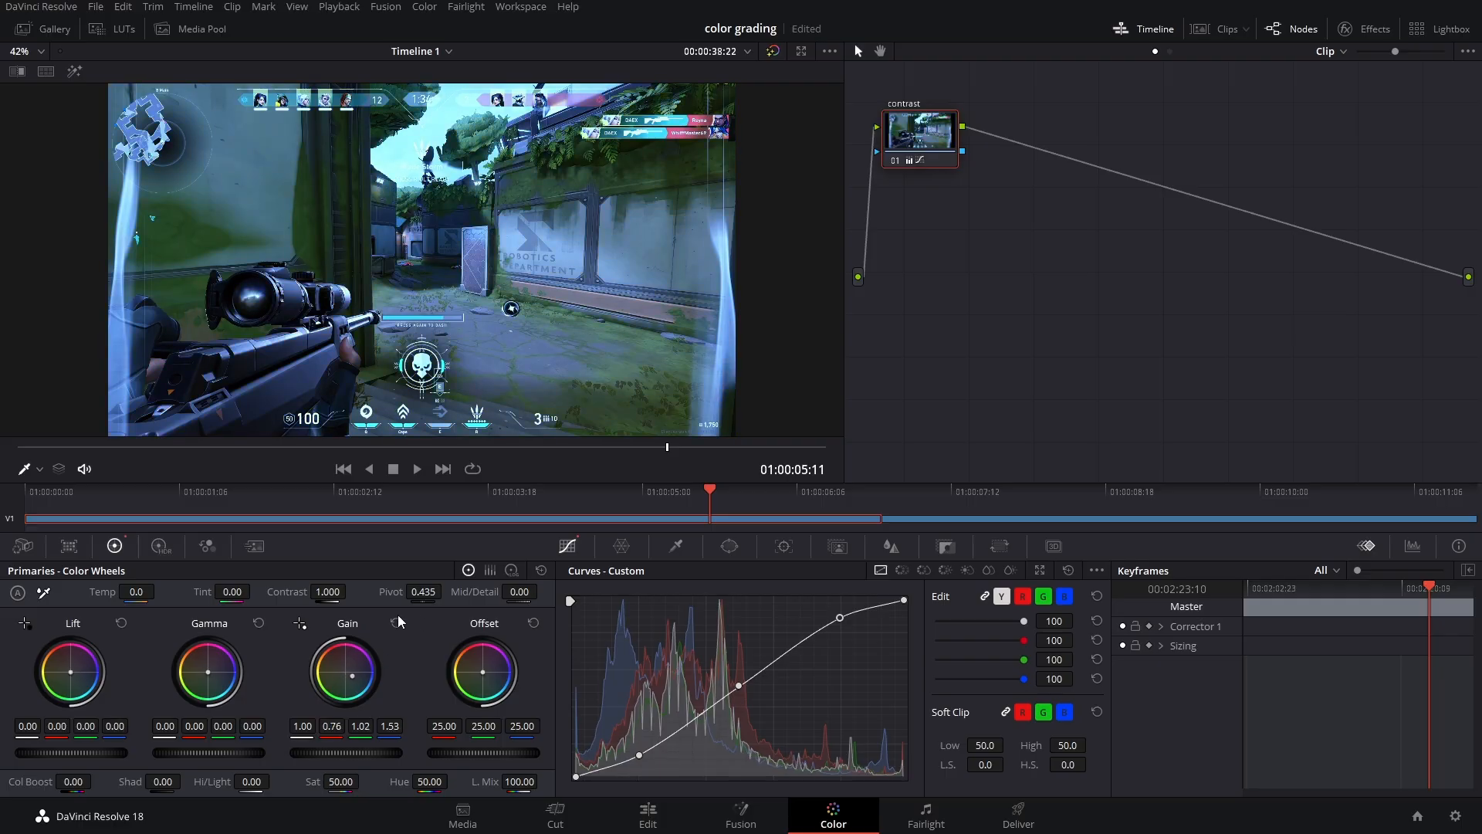
click(395, 622)
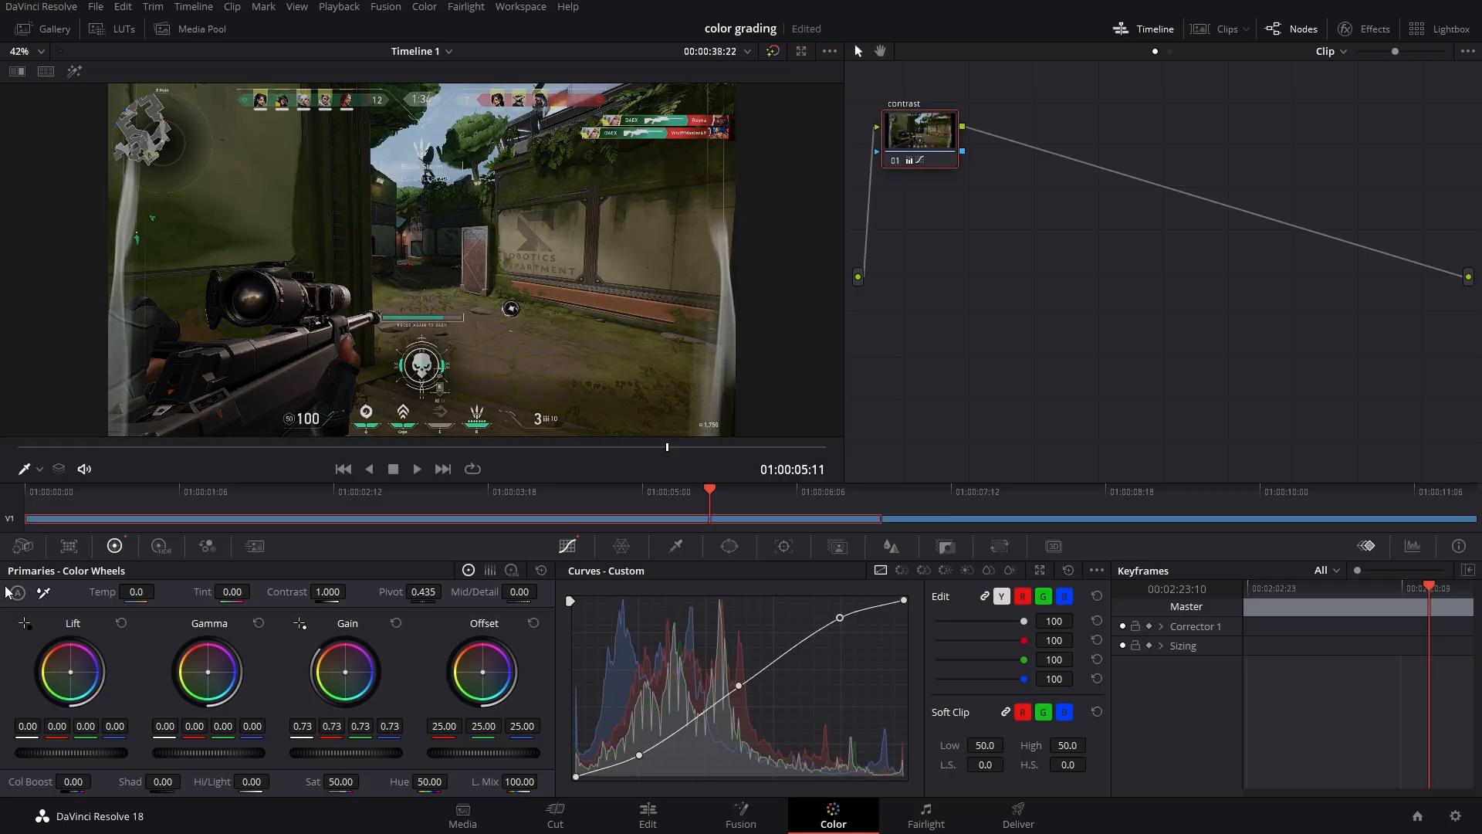
Reset the contrast node's gain back to neutral 1.00 on every channel
click(395, 622)
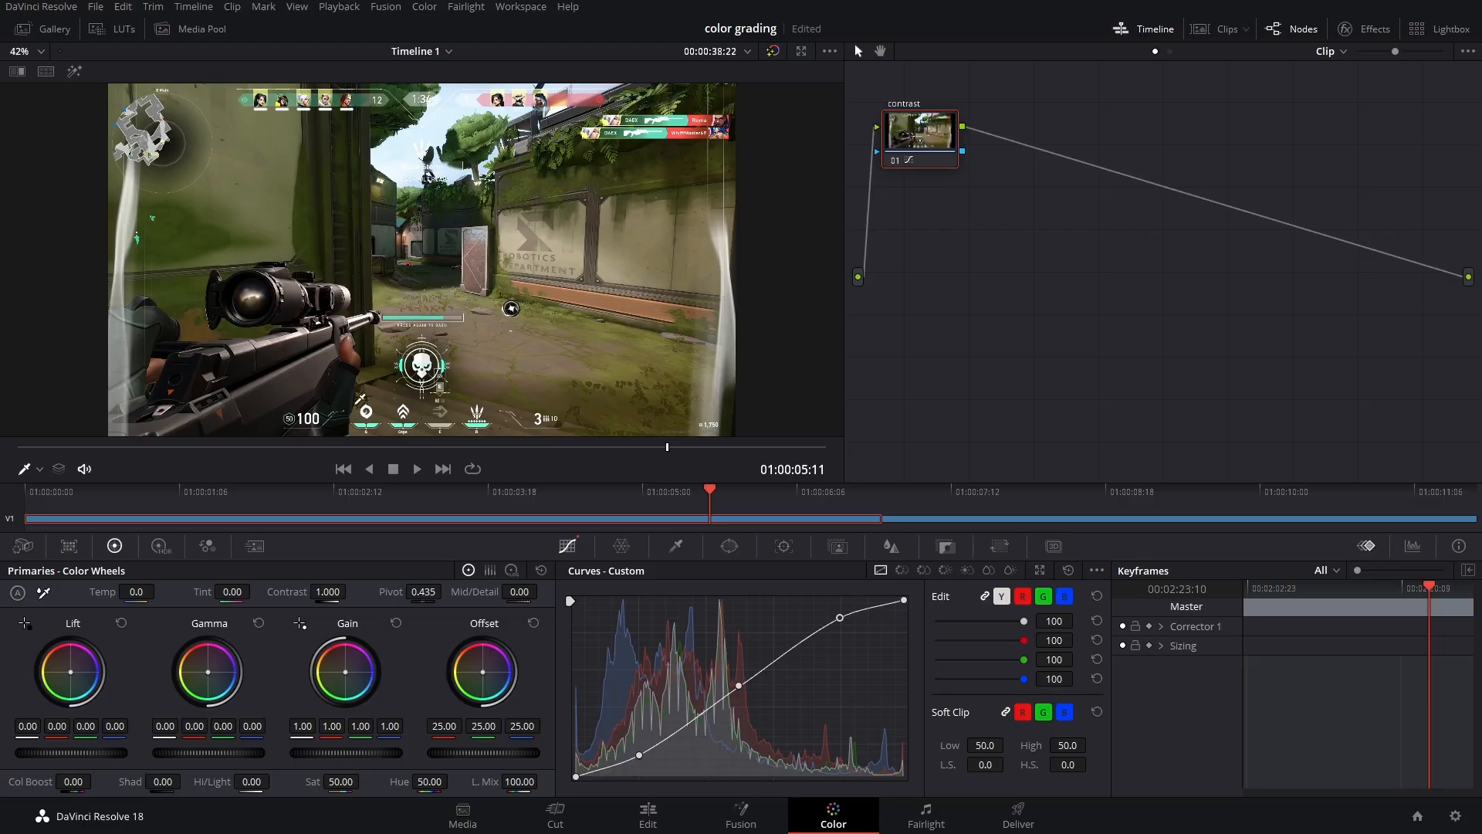
mouse_move(388, 336)
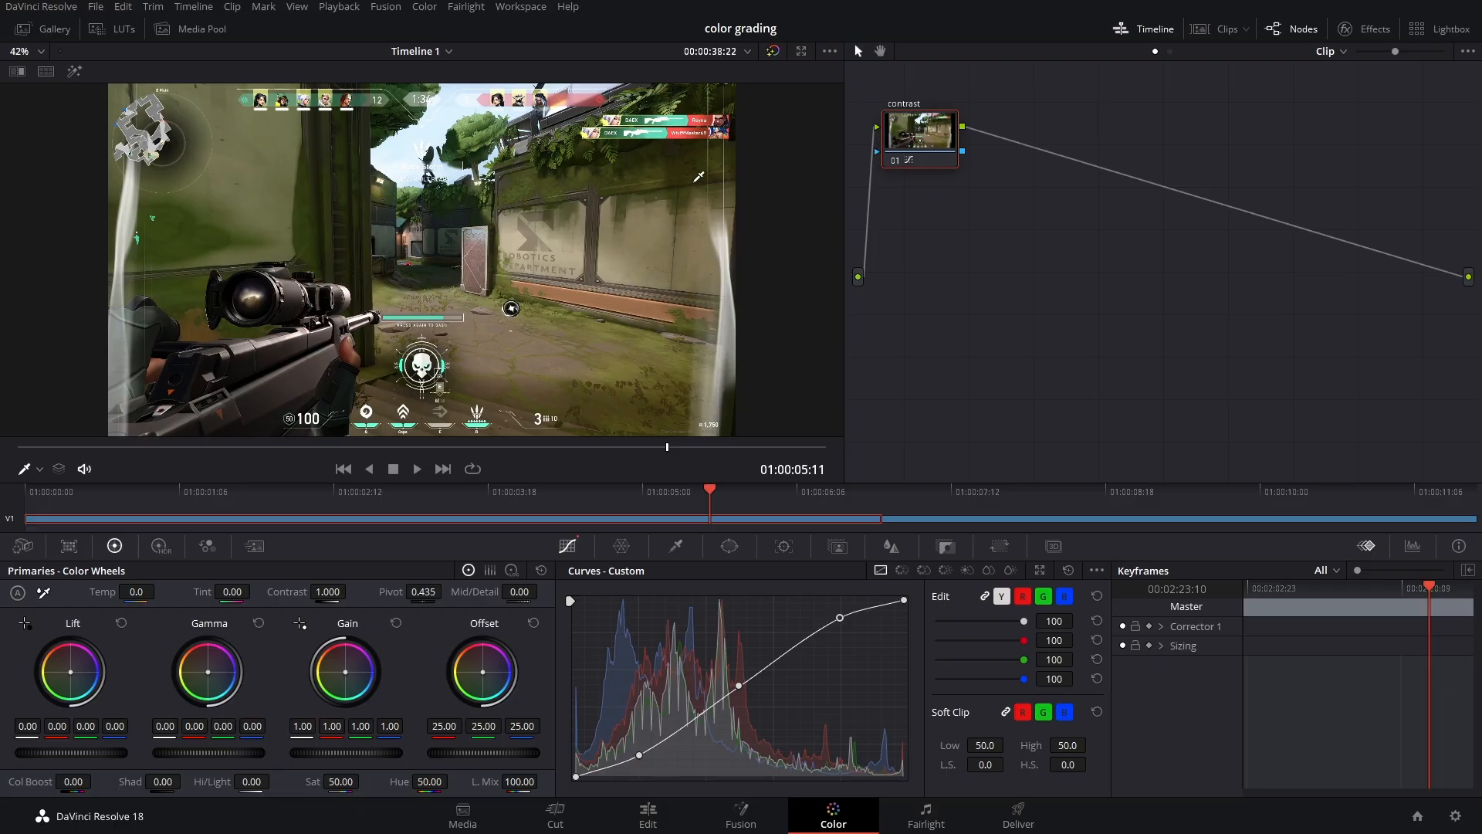
mouse_move(201, 650)
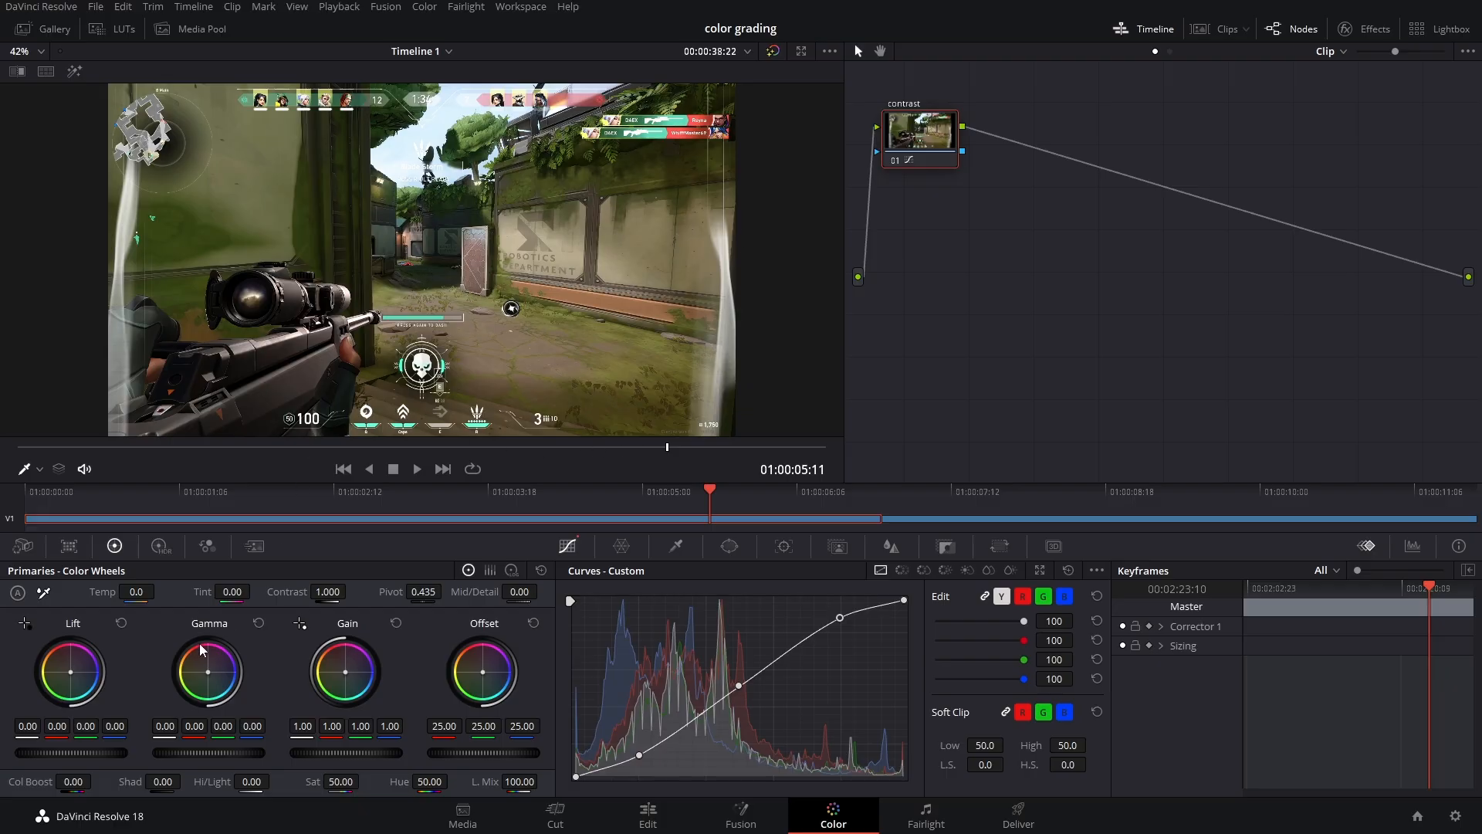
mouse_move(88, 757)
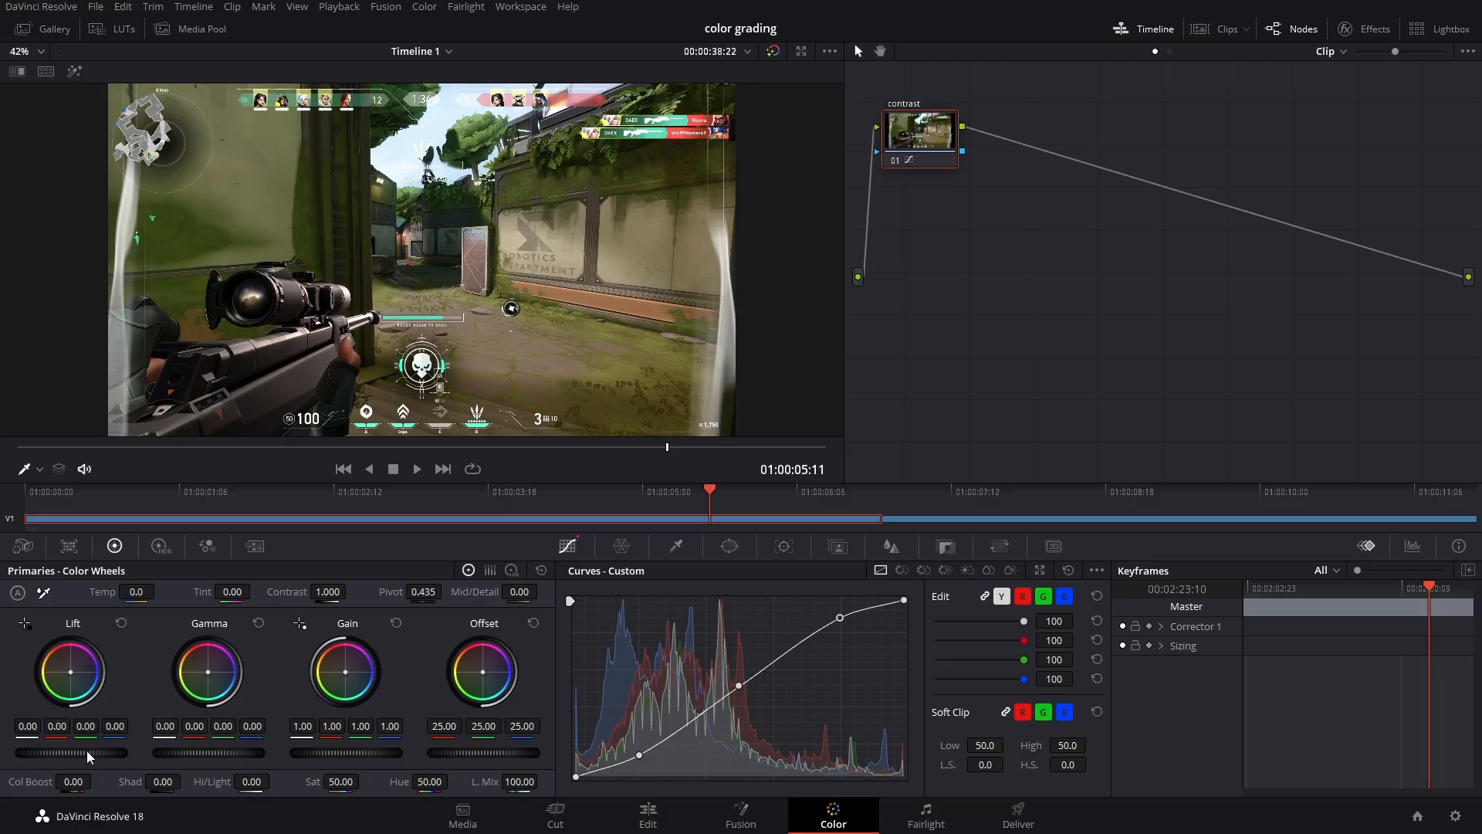
mouse_move(89, 758)
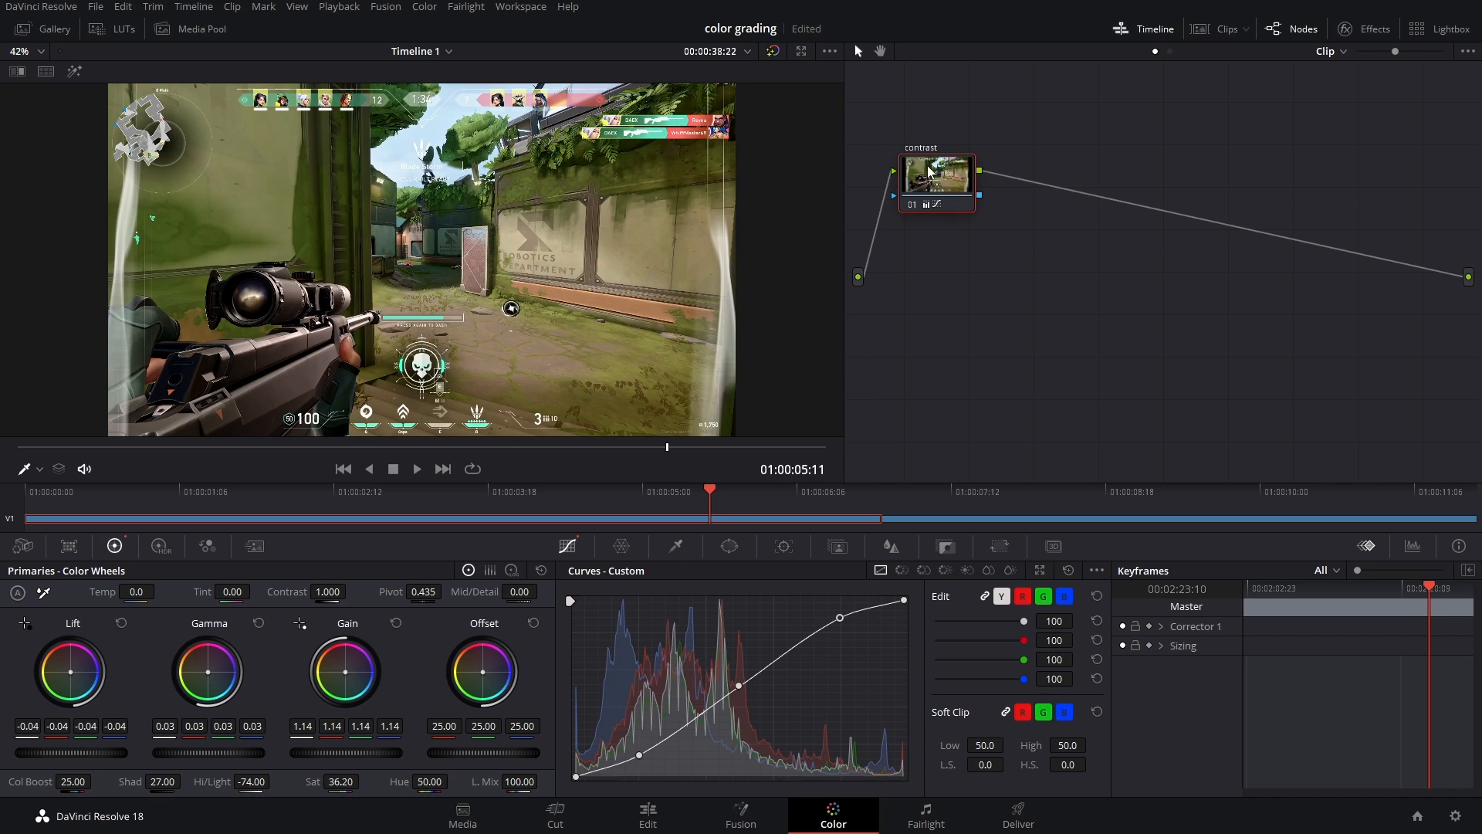
mouse_move(14, 504)
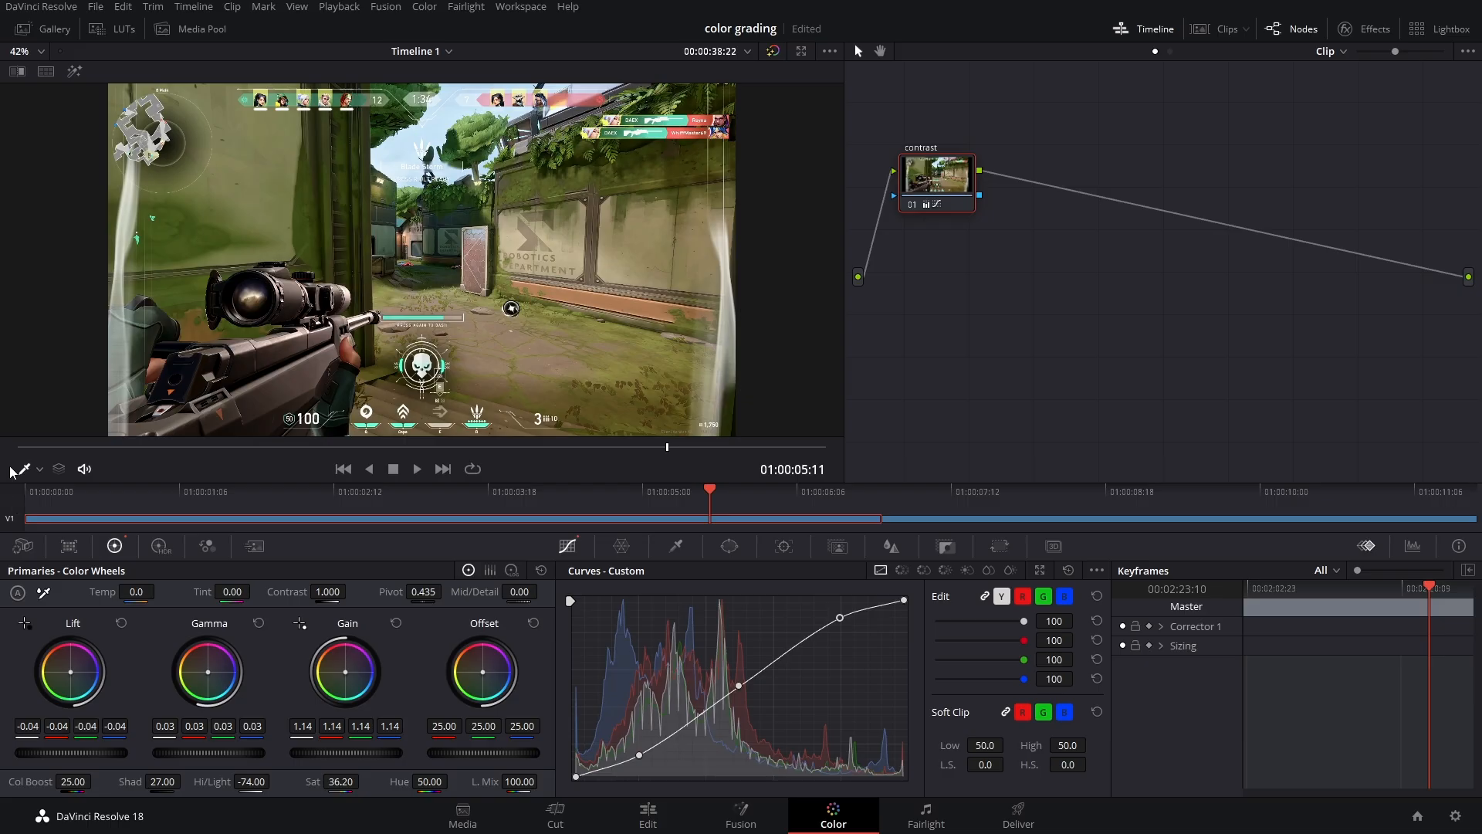
mouse_move(902, 213)
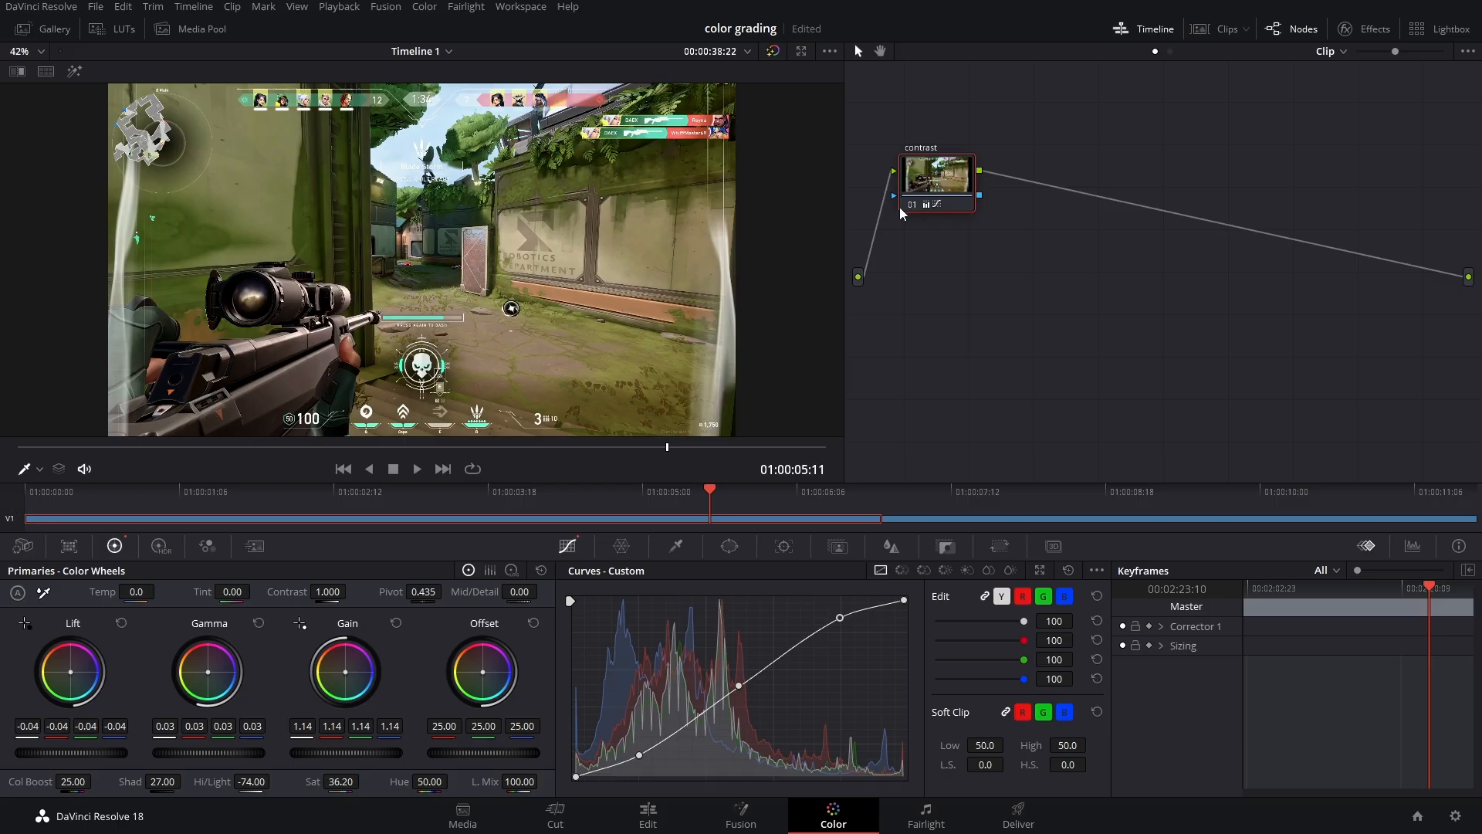
mouse_move(925, 187)
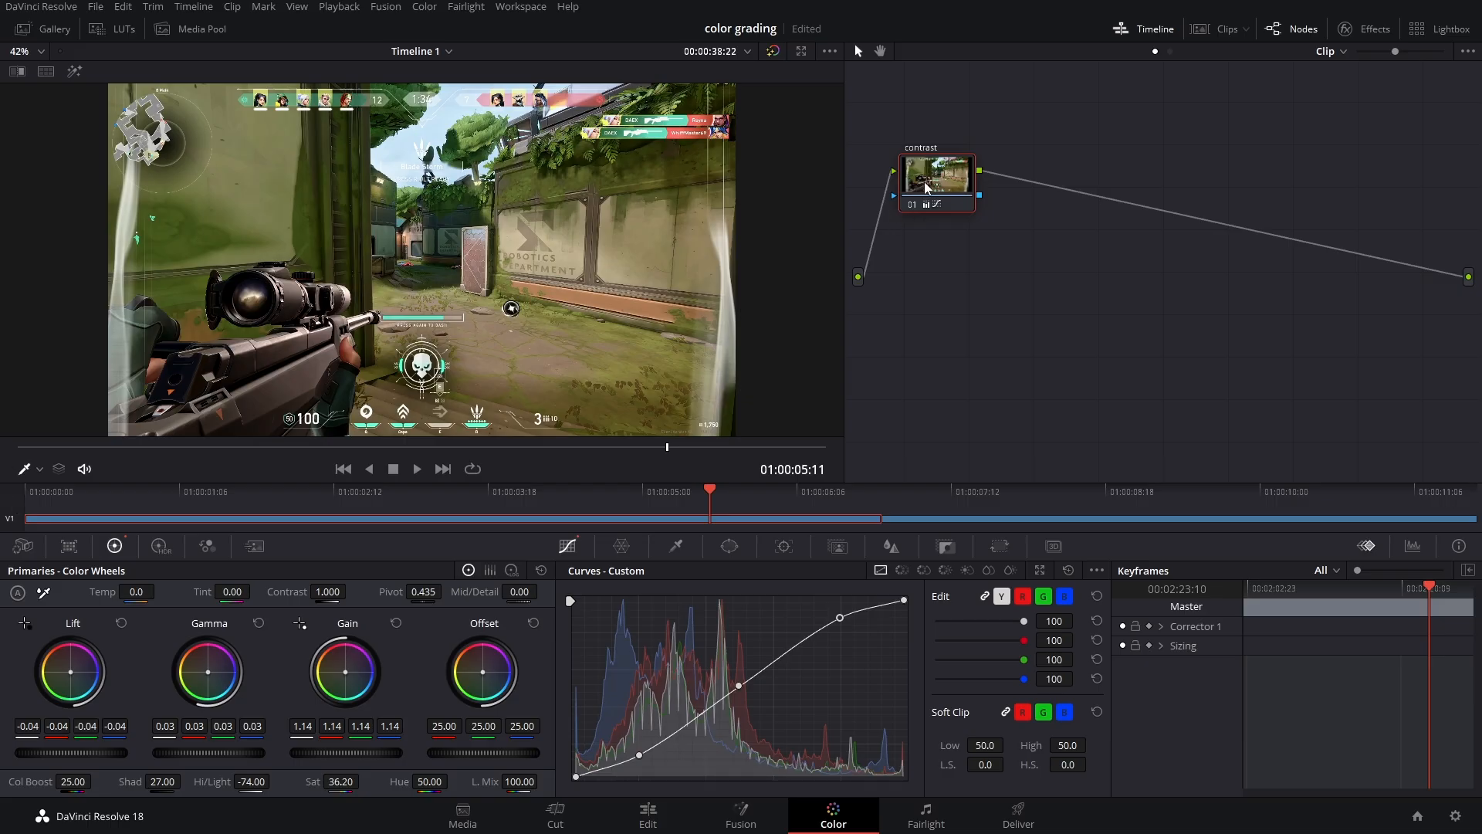
Add a serial node after contrast, then parallel nodes so 02–04 feed a mixer
right_click(935, 177)
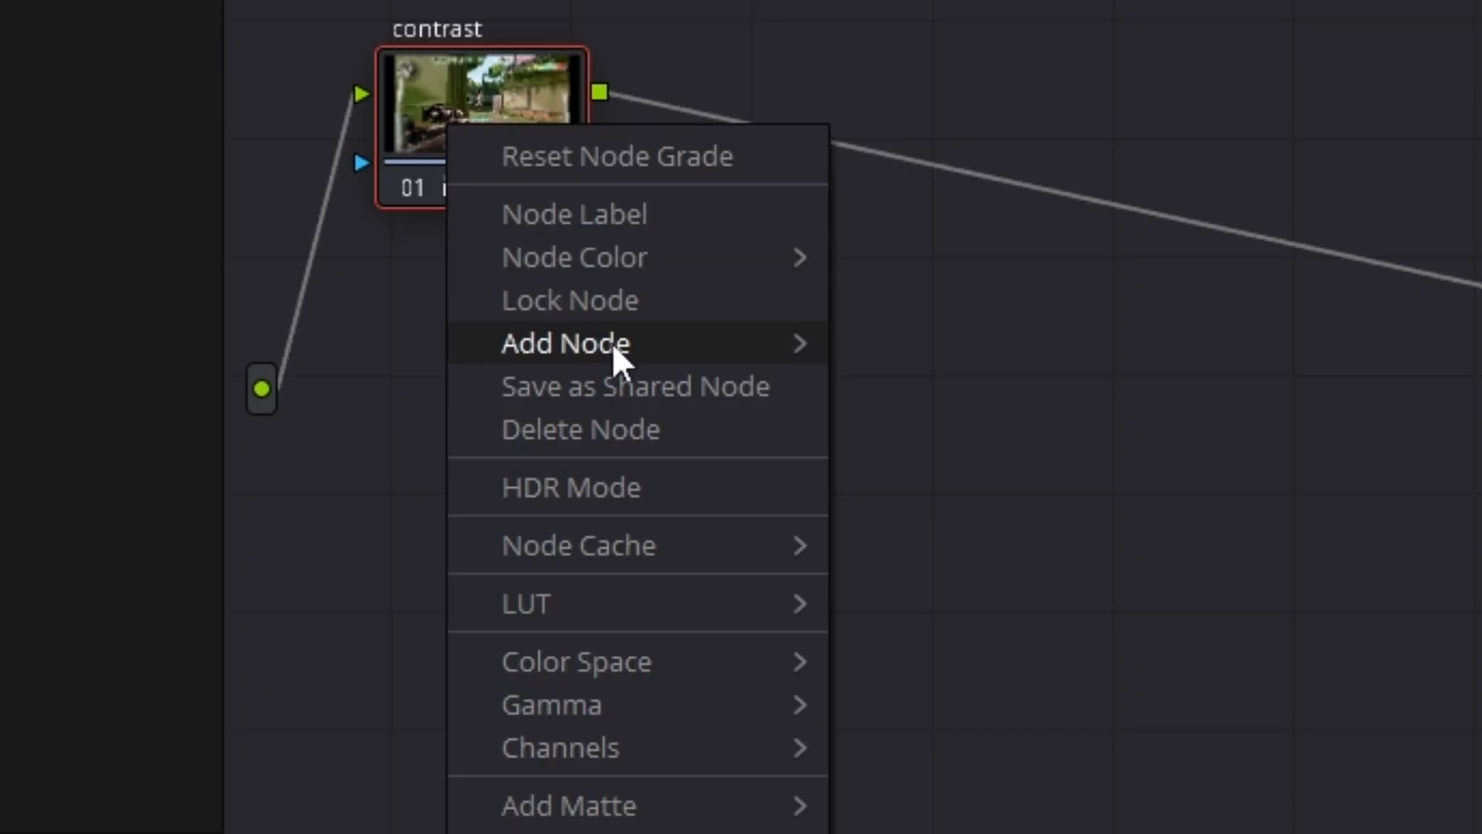
click(565, 342)
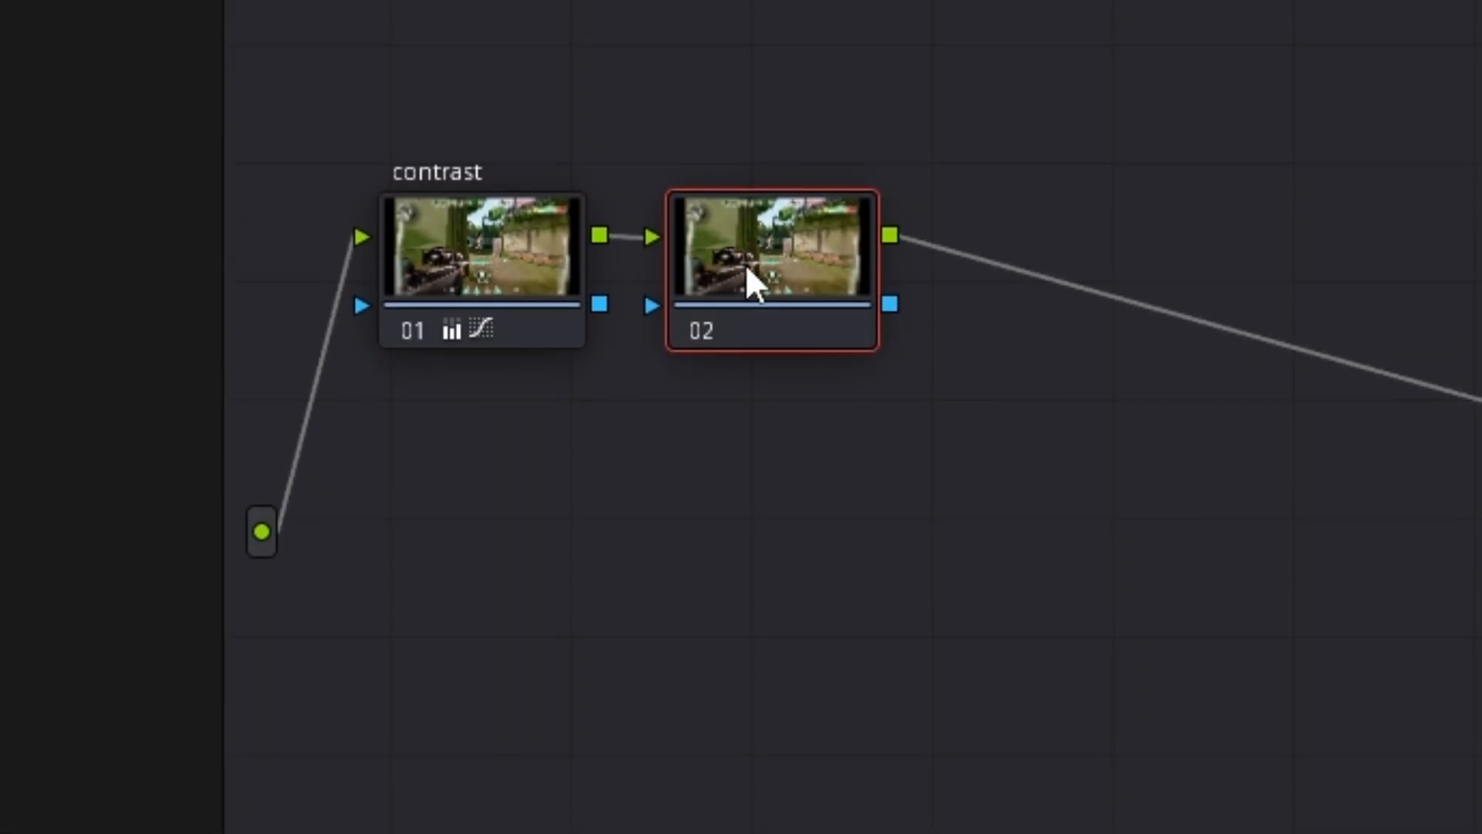
right_click(765, 274)
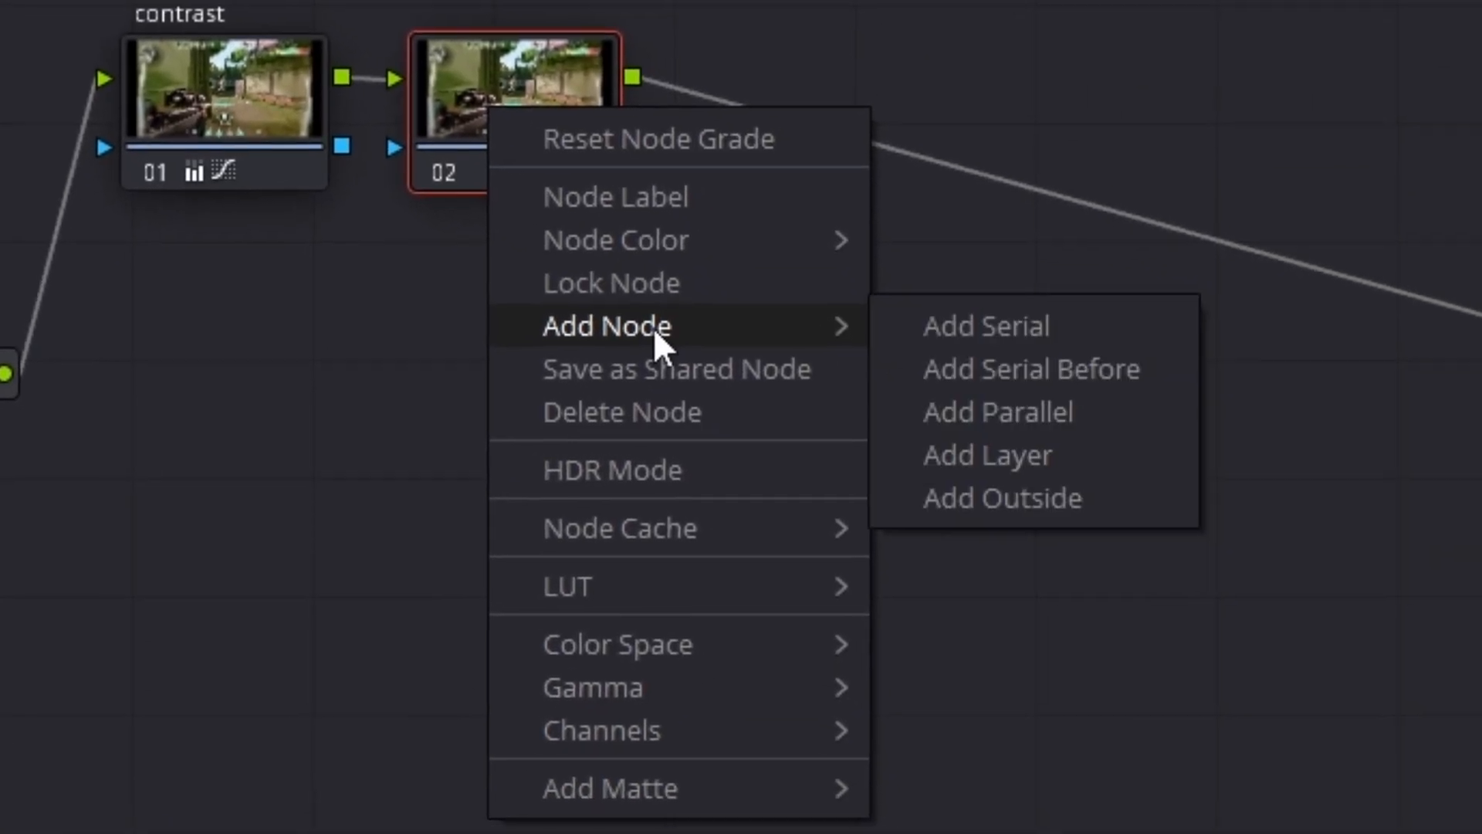
click(997, 412)
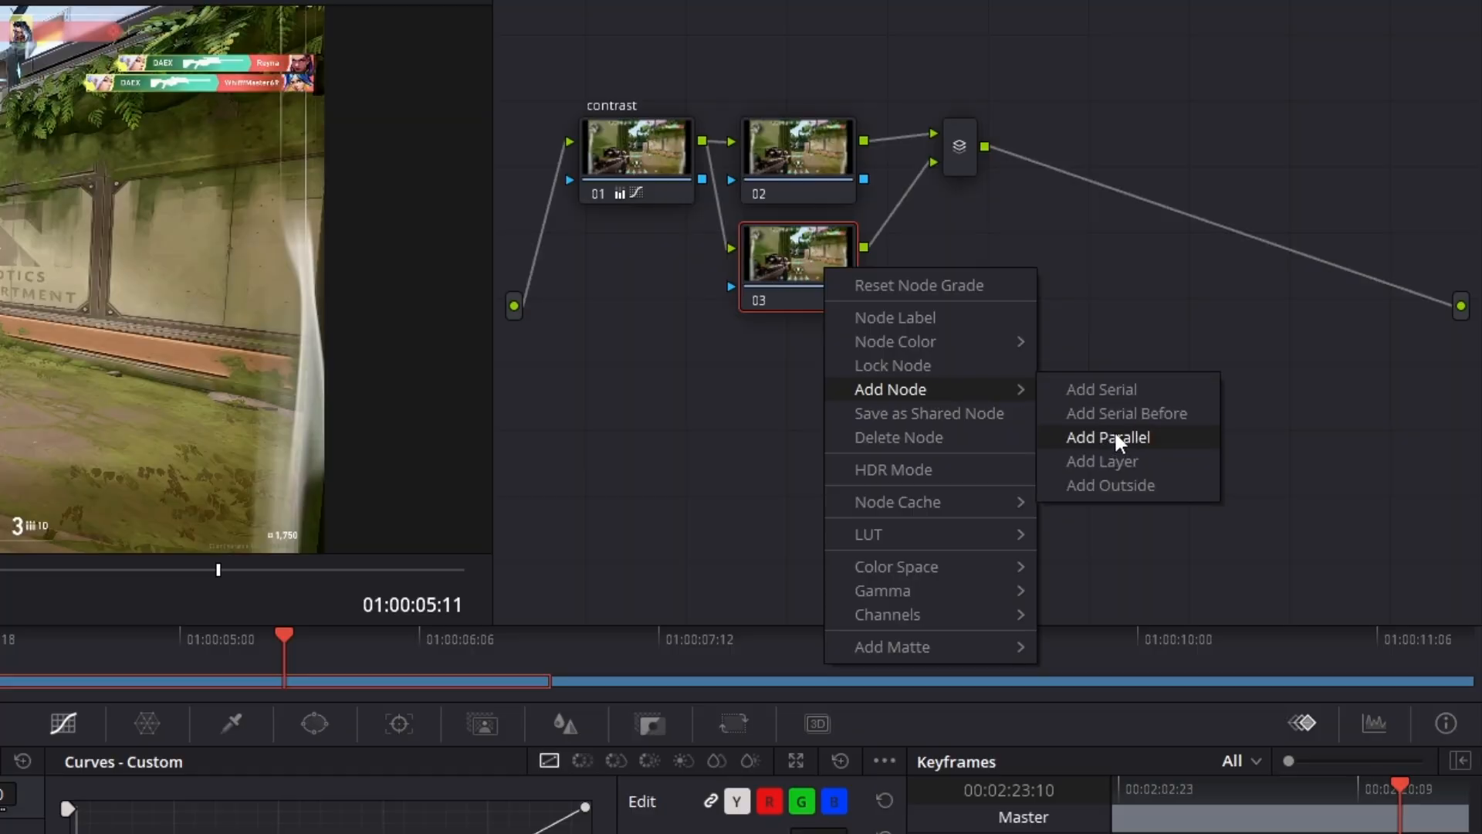
click(1108, 437)
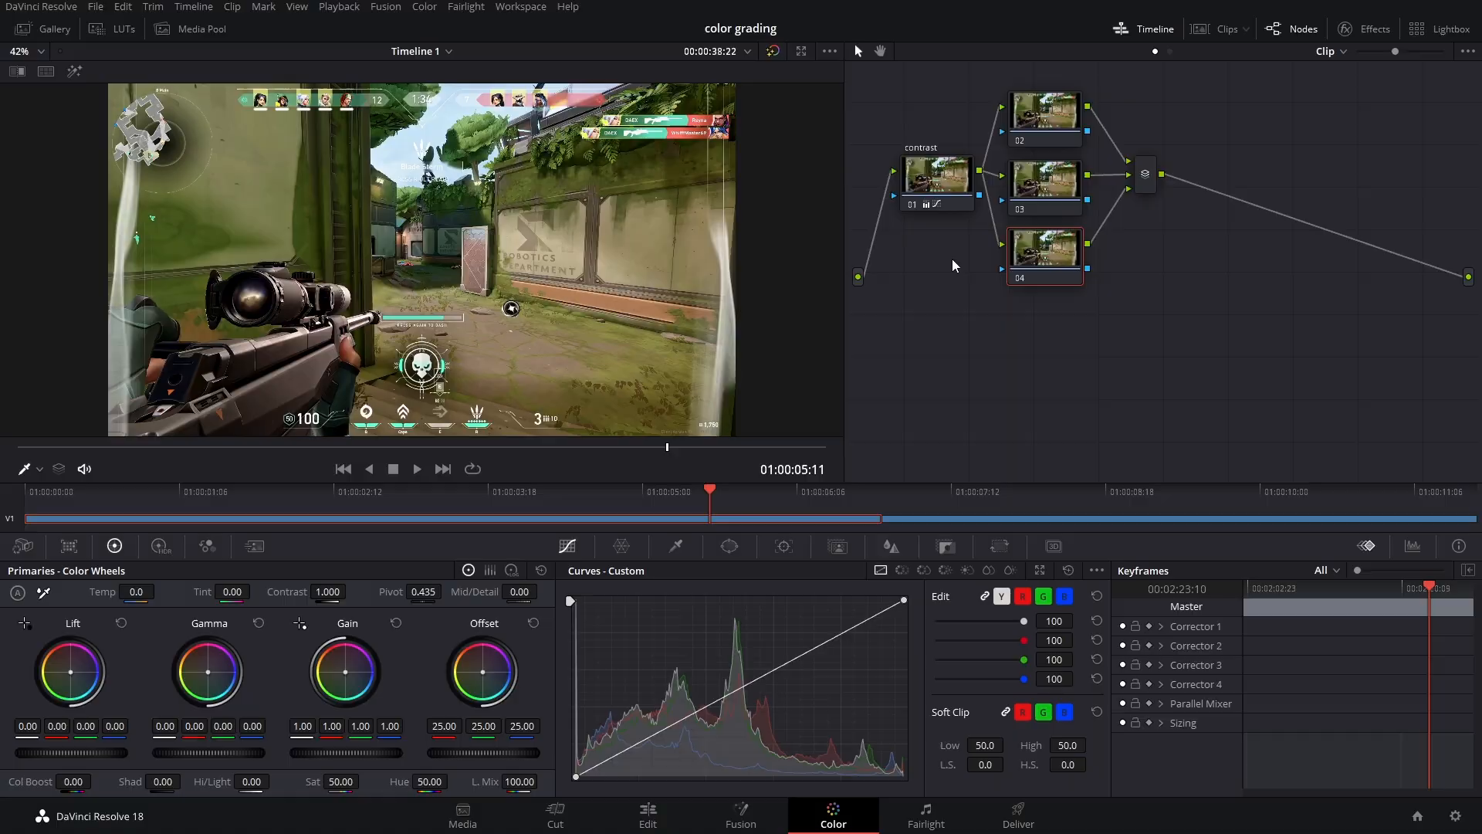
mouse_move(1045, 81)
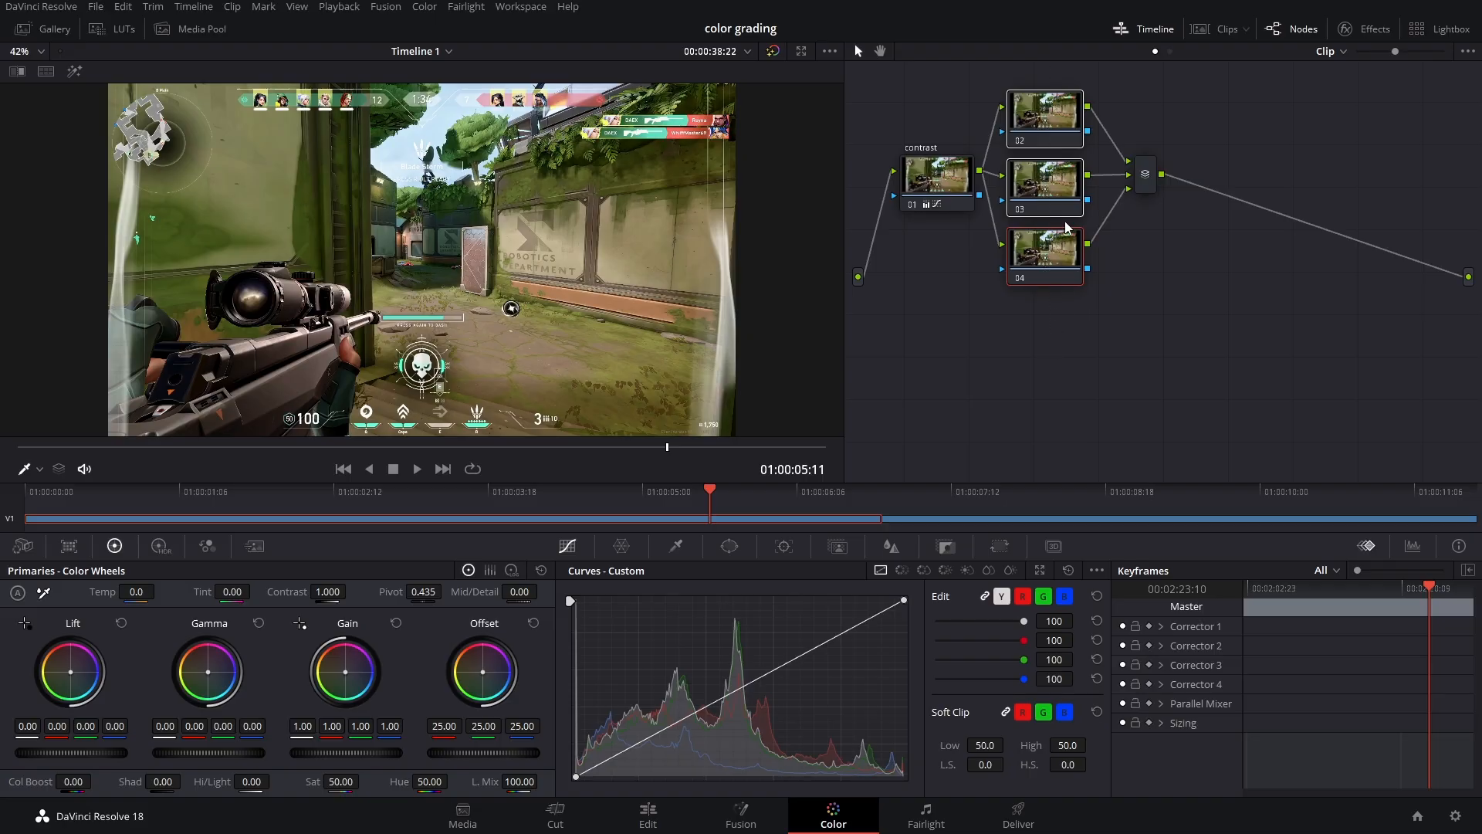
mouse_move(1040, 243)
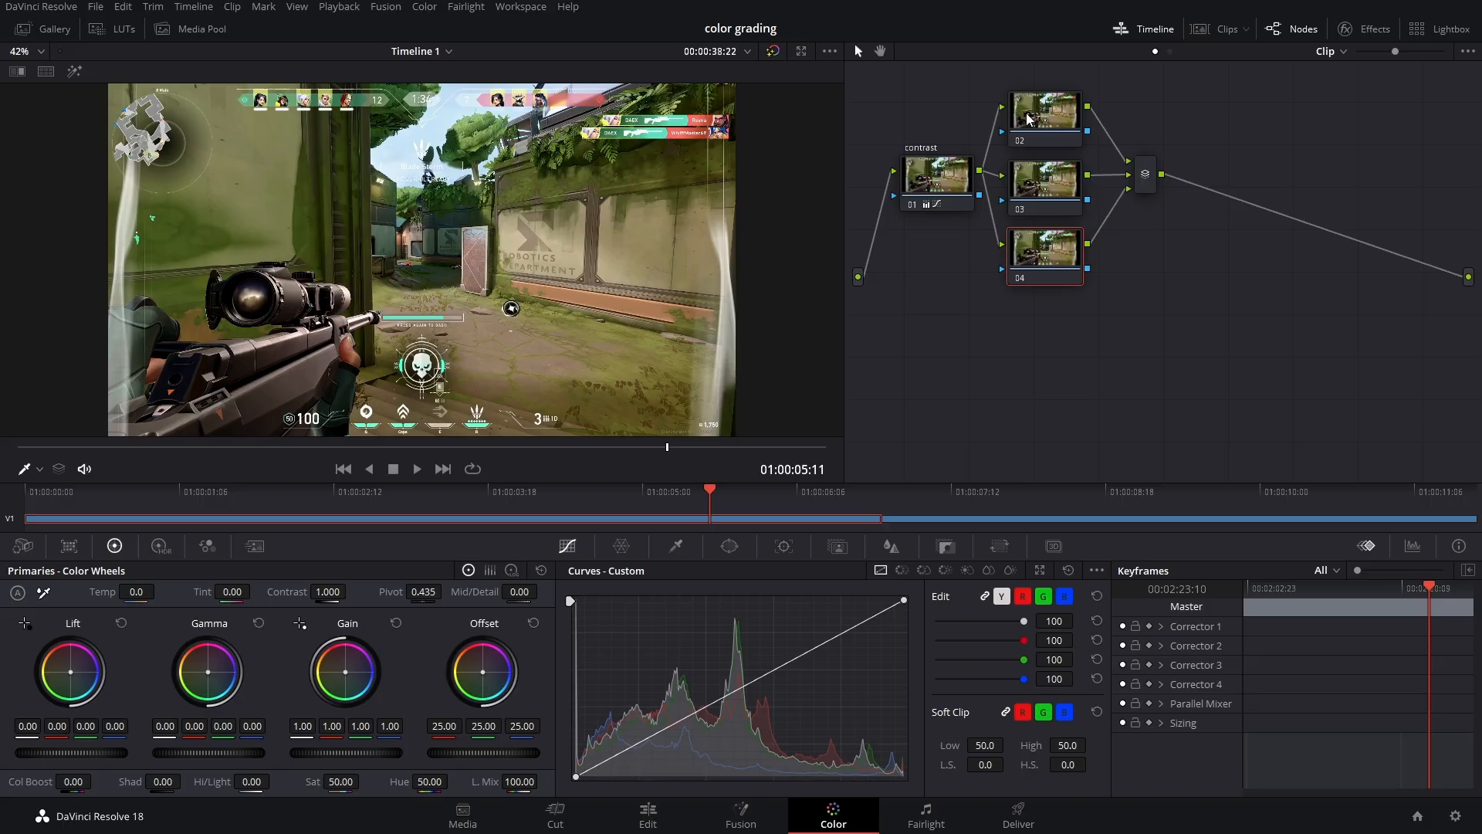
mouse_move(1044, 111)
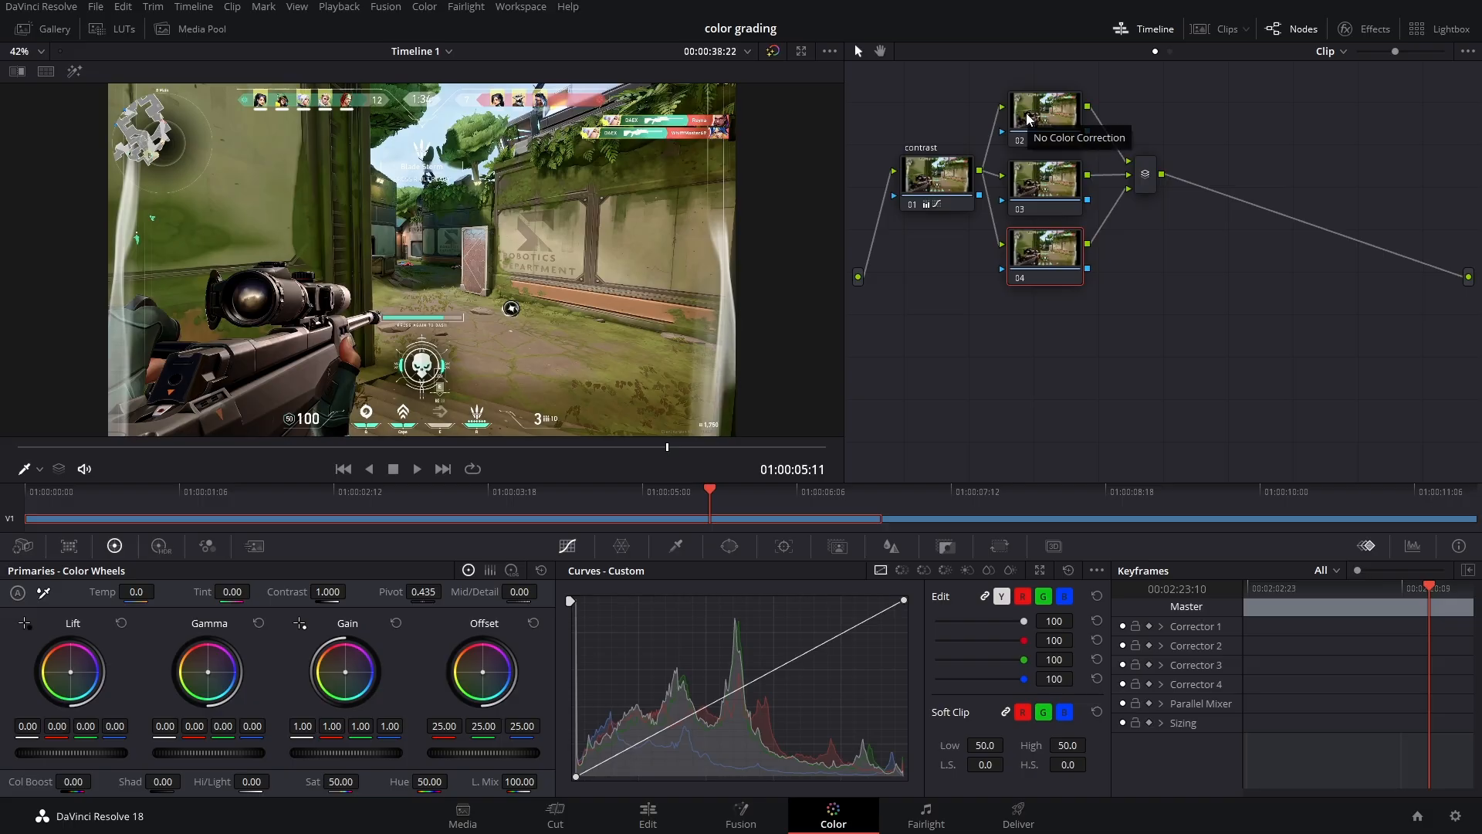
Give node 02 'colorgrade' a warm red-boosted gain with lift and gamma tints, toggling to compare
click(1044, 112)
text(colorgrade)
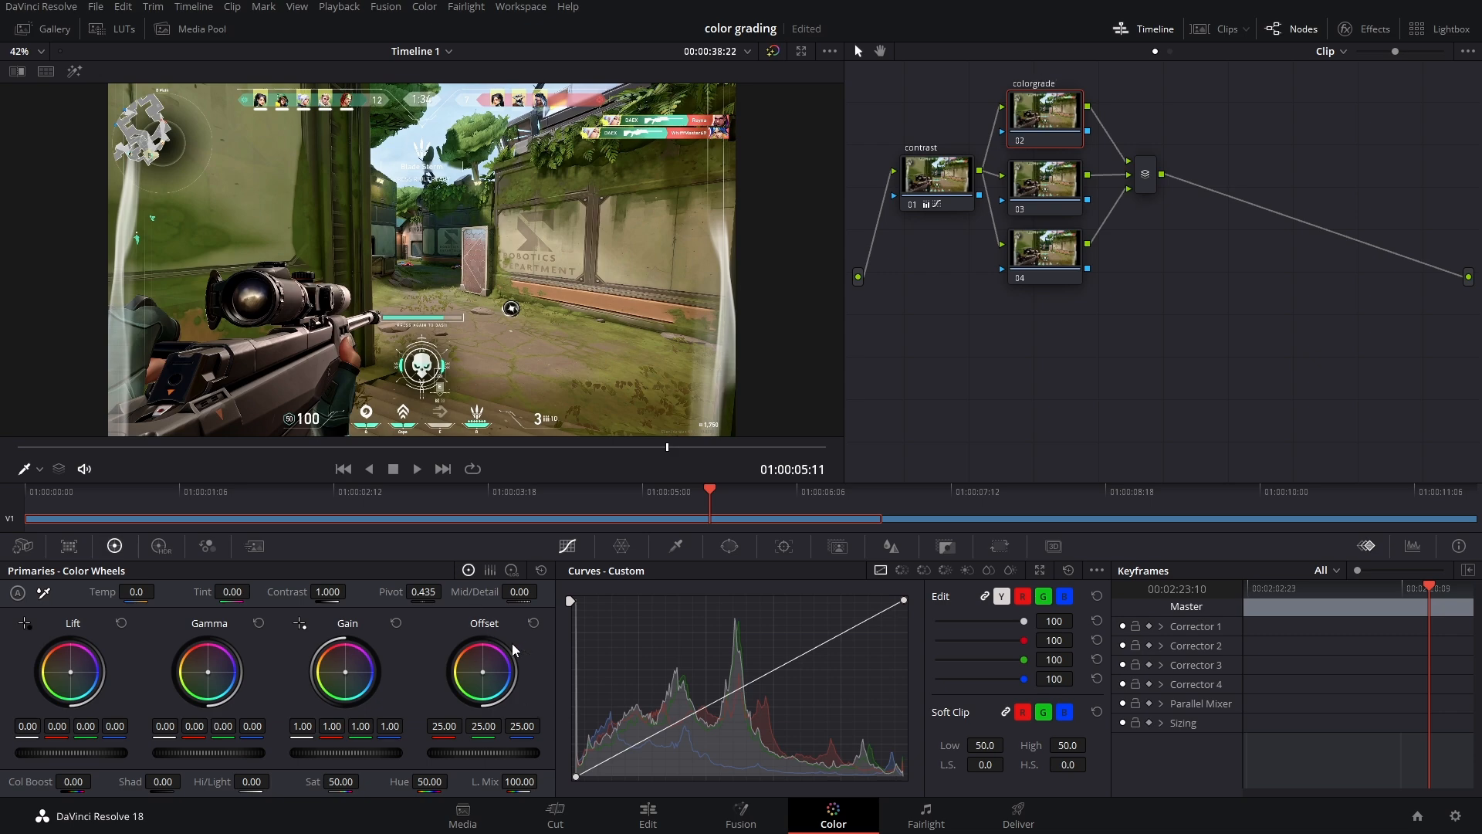
mouse_move(484, 674)
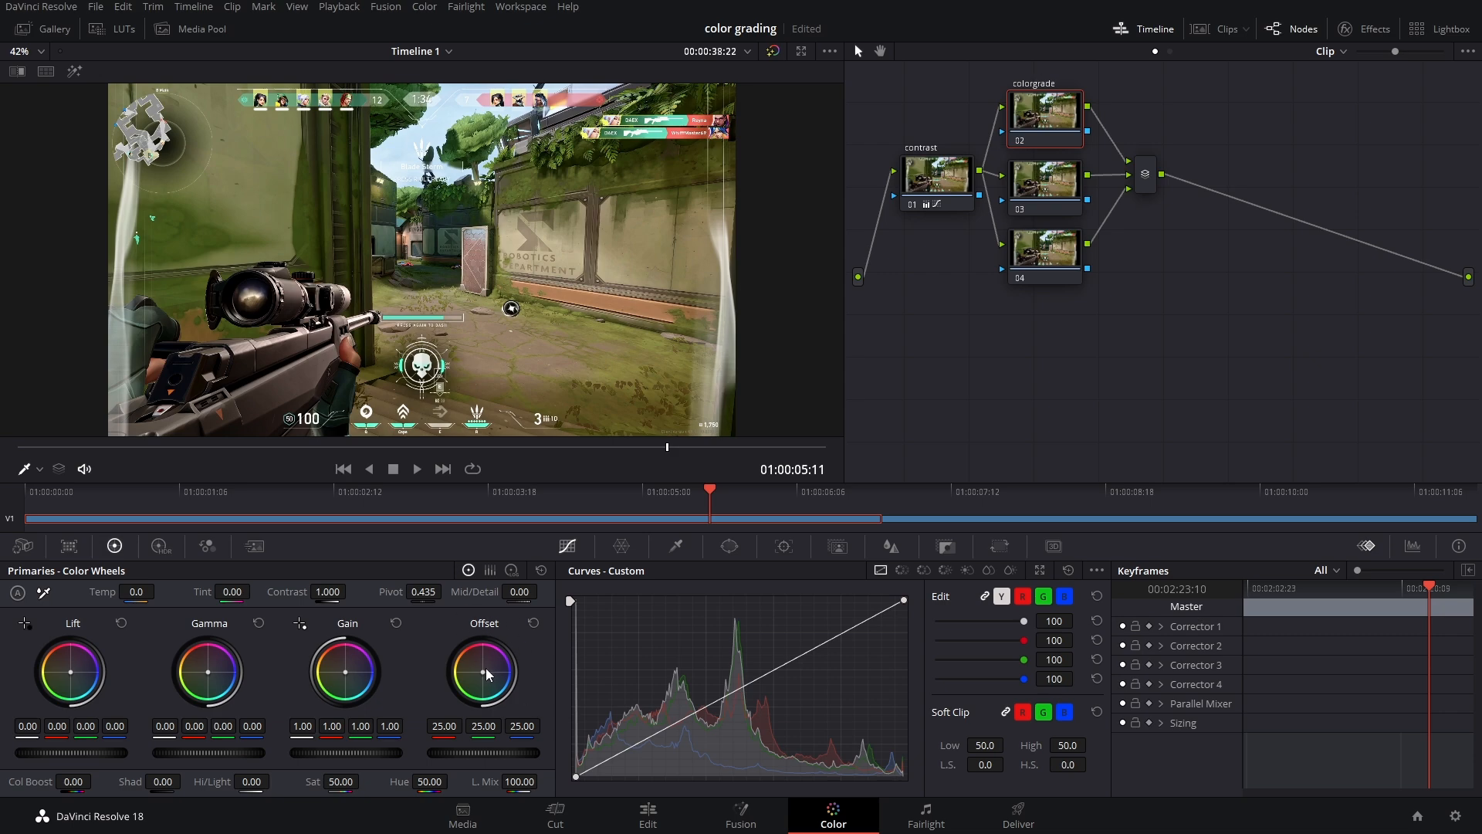
mouse_move(488, 688)
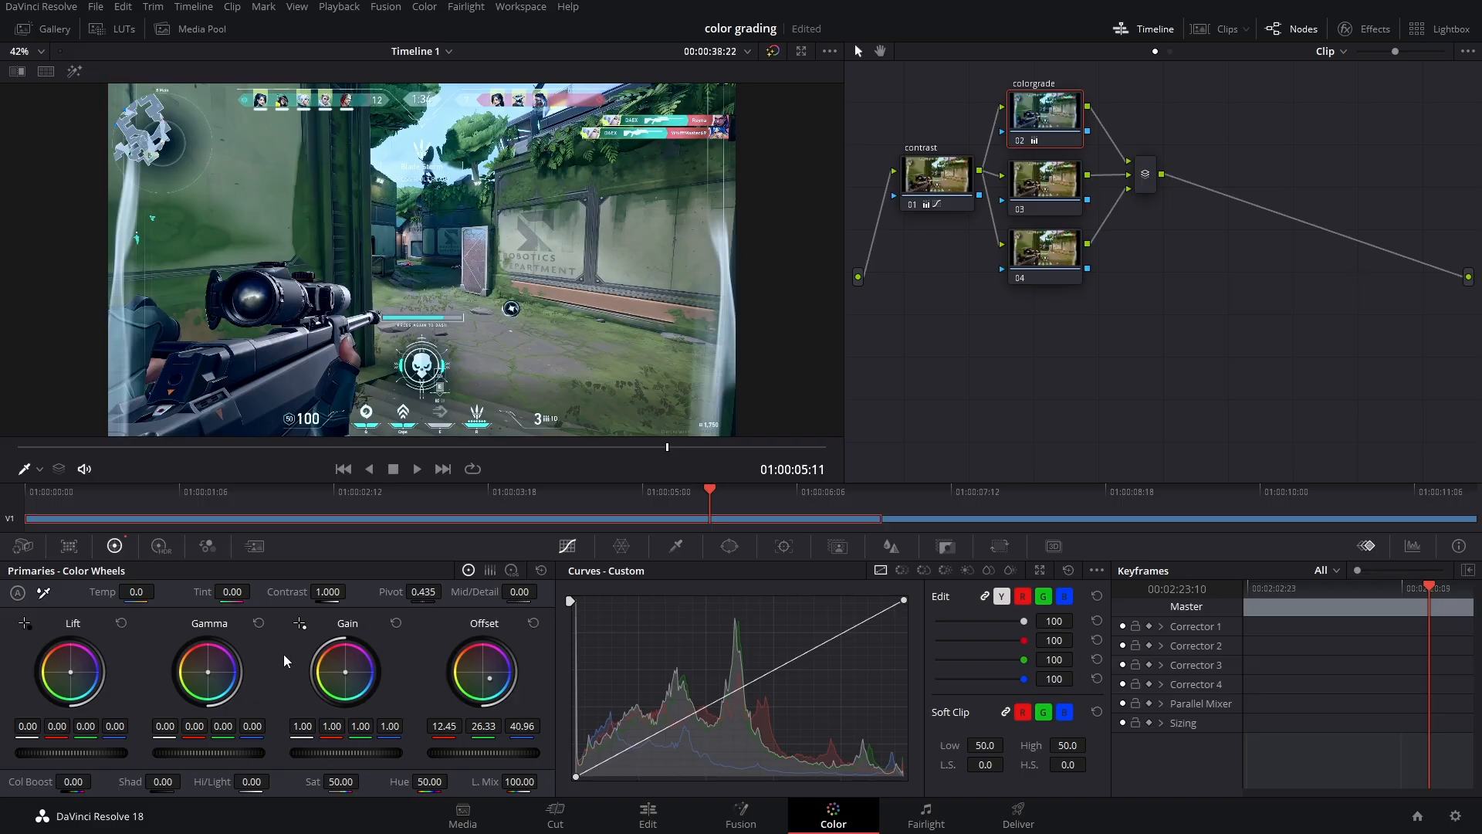
mouse_move(208, 674)
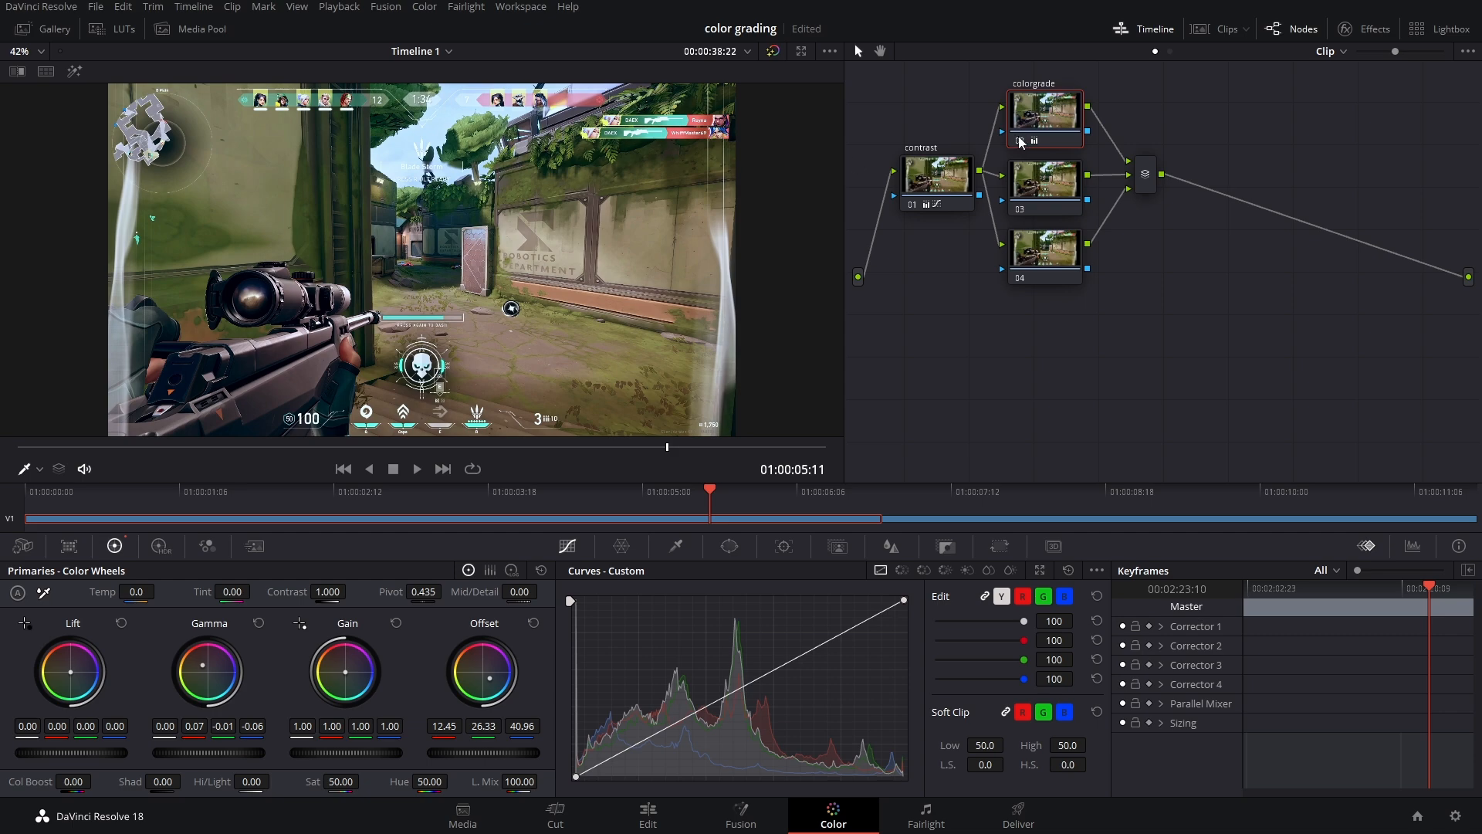
click(1043, 114)
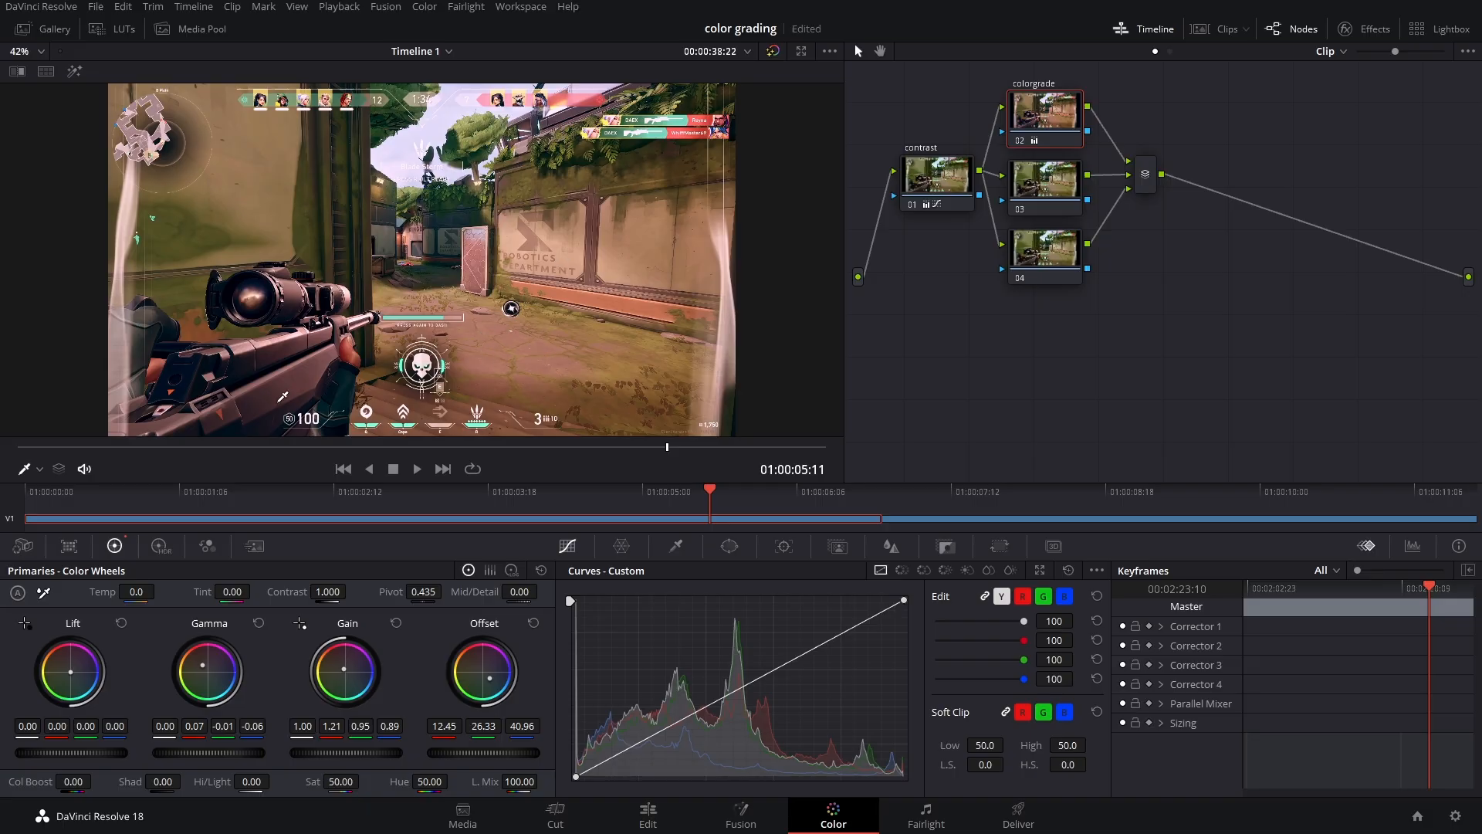
mouse_move(170, 683)
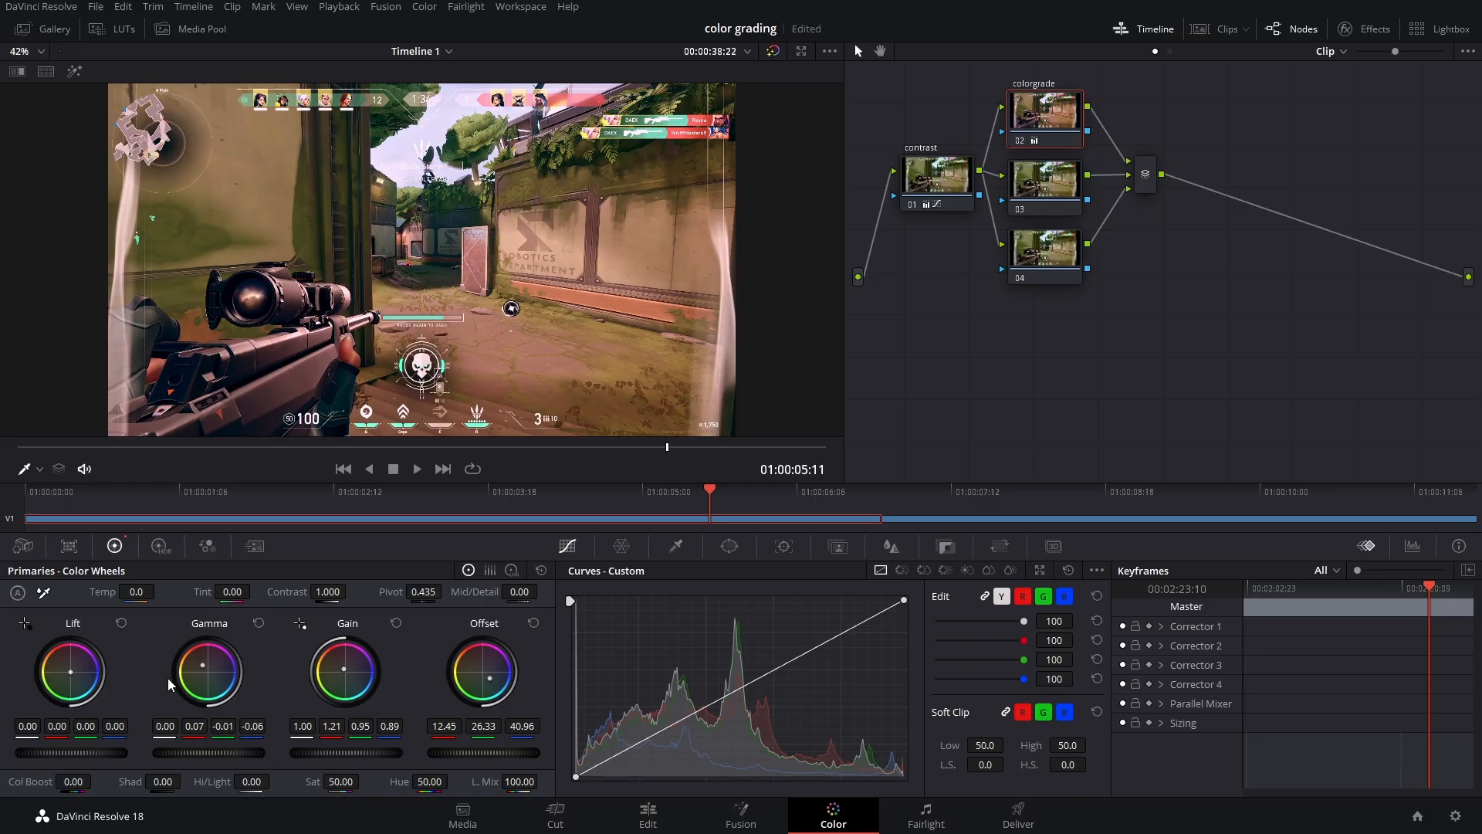
mouse_move(80, 669)
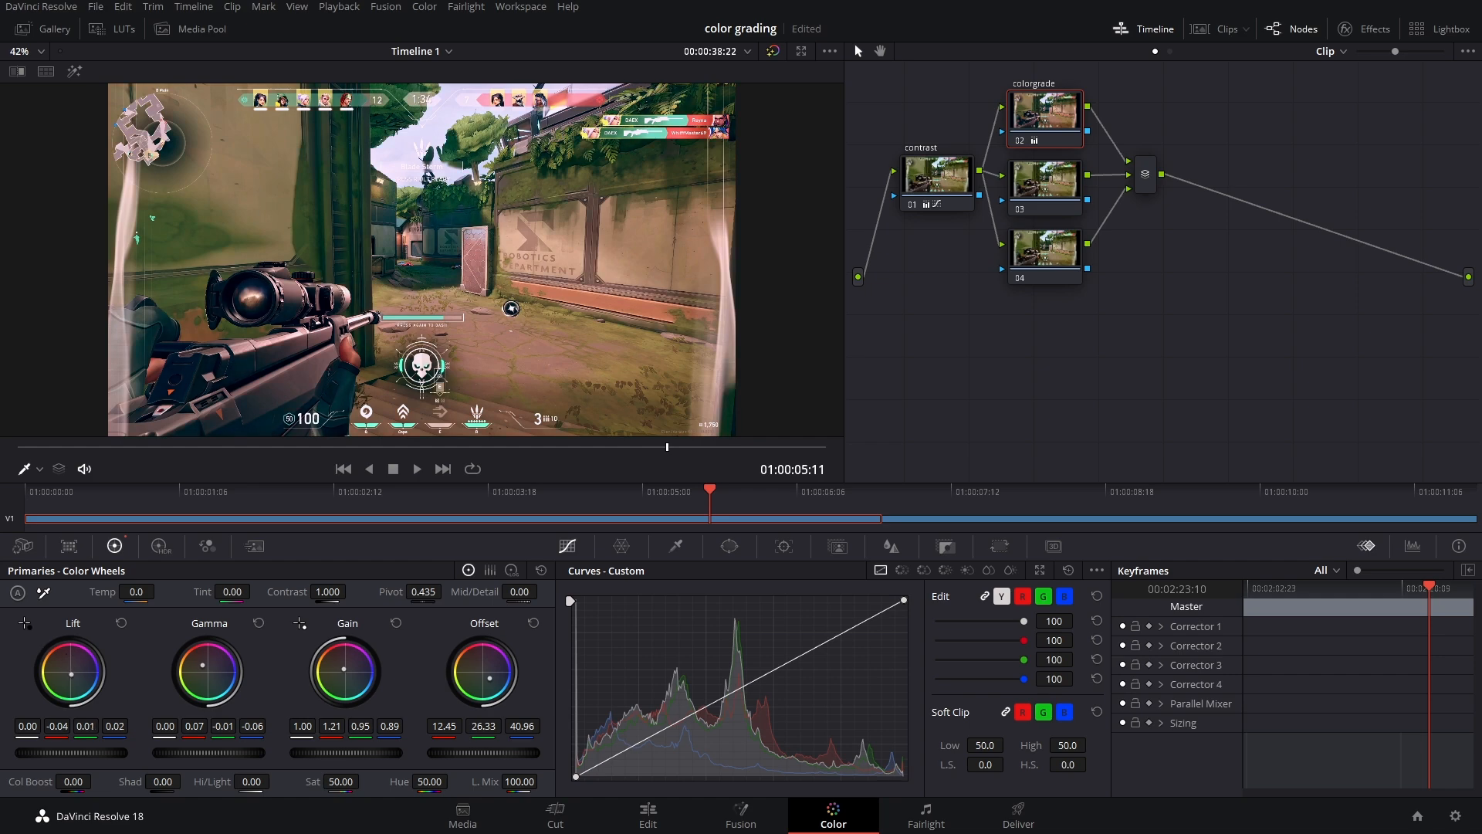
click(1044, 140)
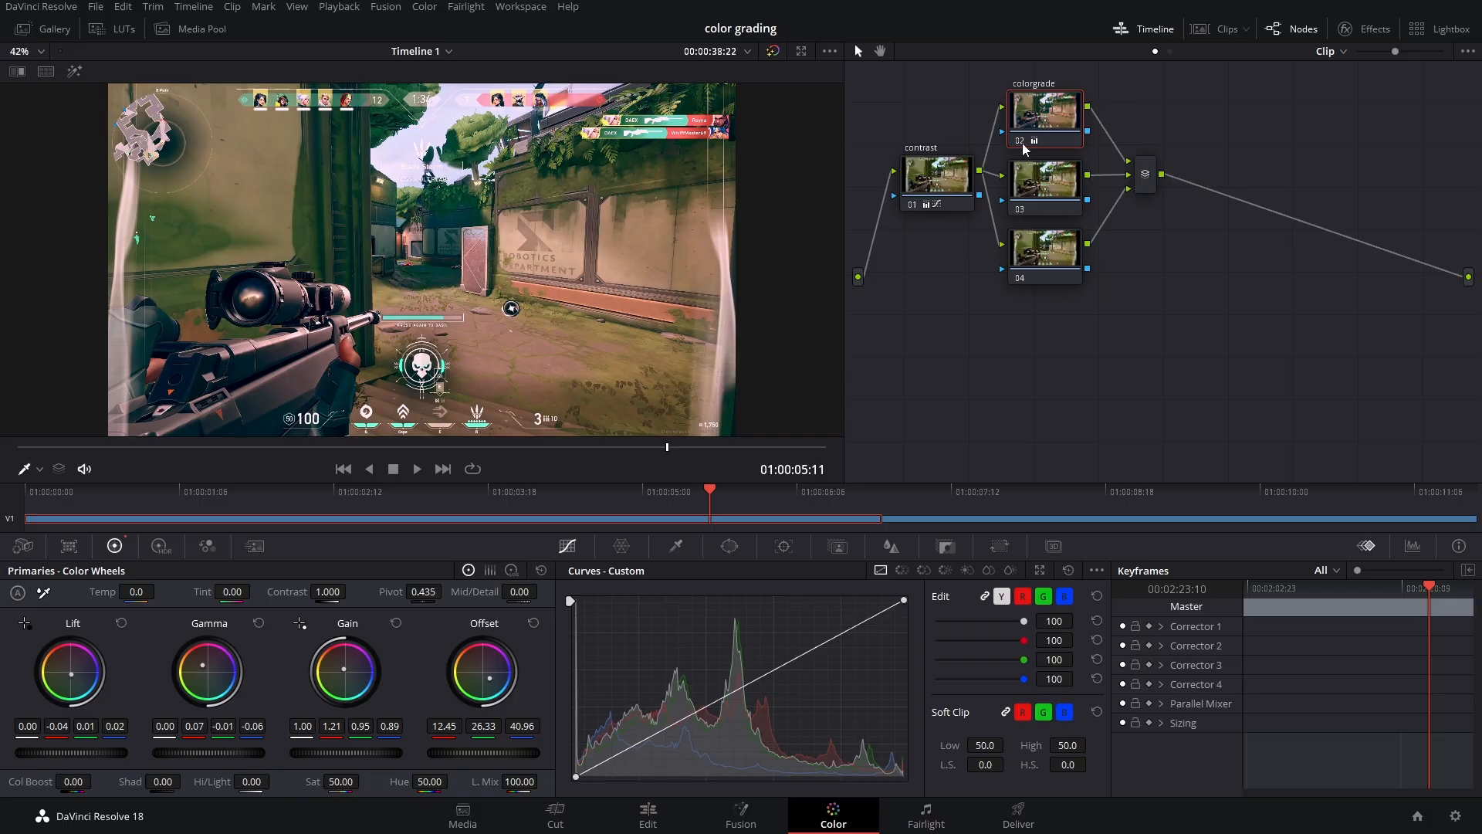
click(1043, 113)
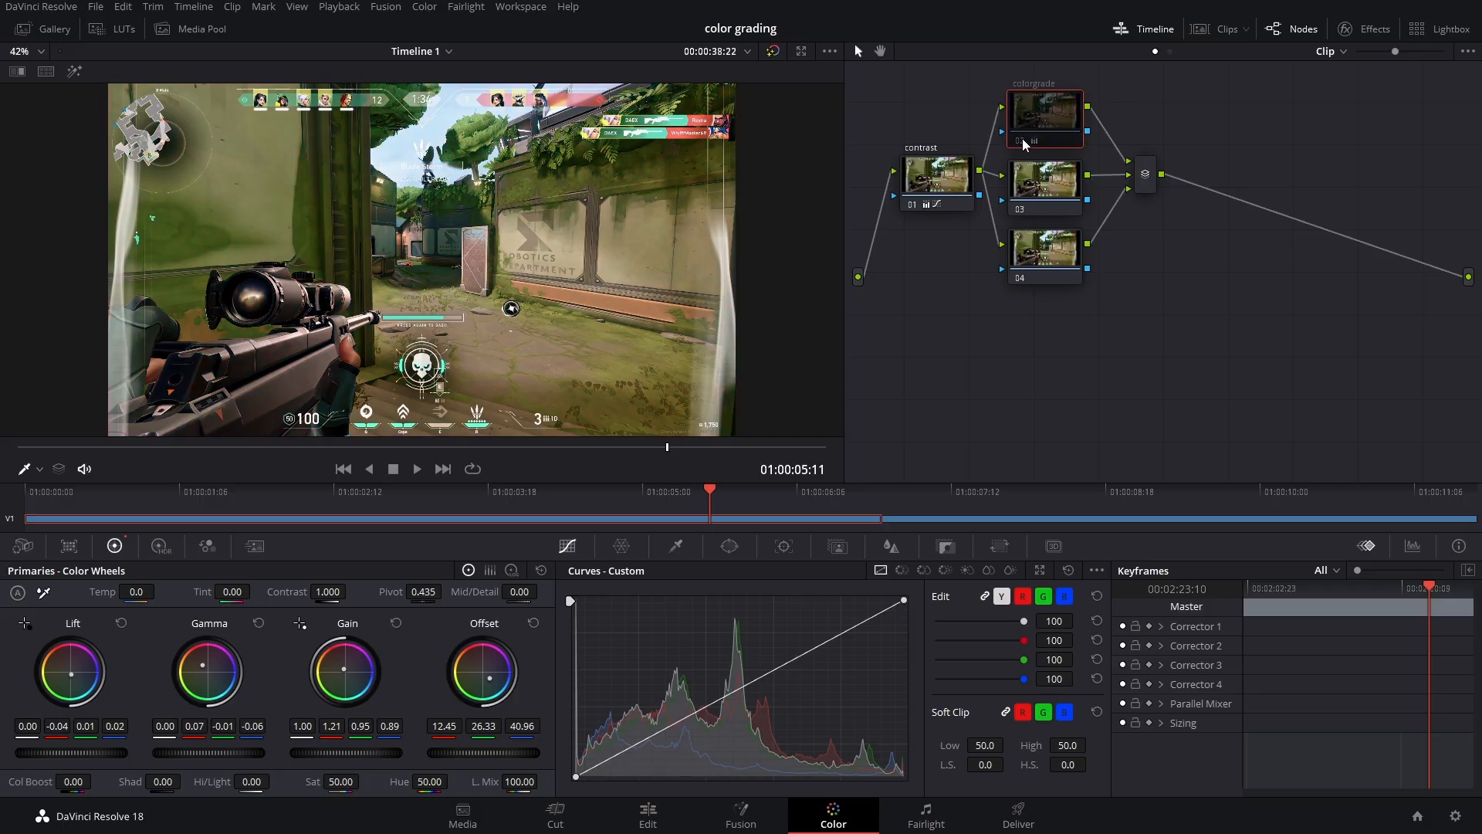
click(1019, 139)
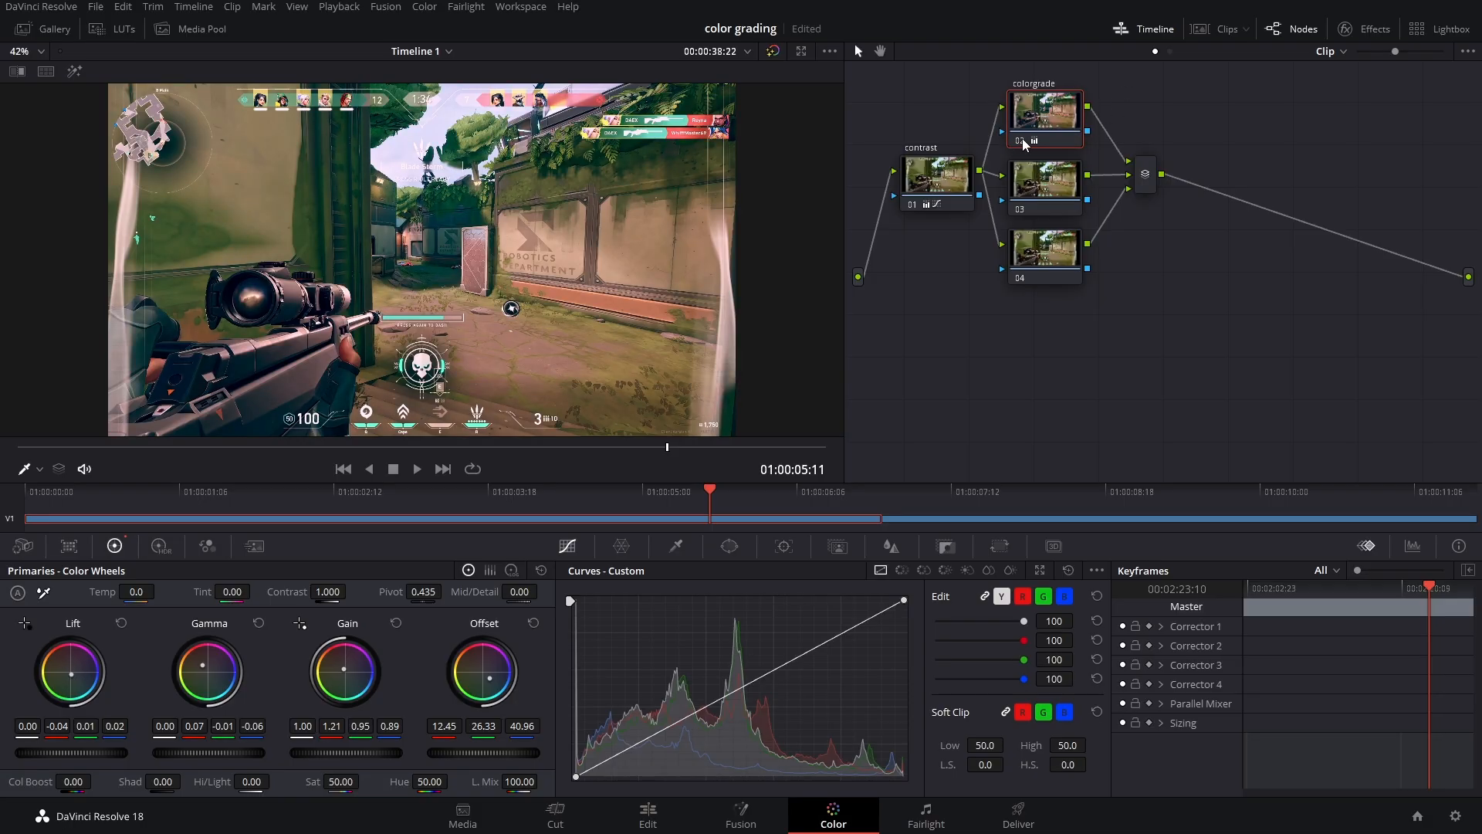
Review contrast, then cool colorgrade with Temp -1260, Tint -40 and a bluer offset
click(1044, 111)
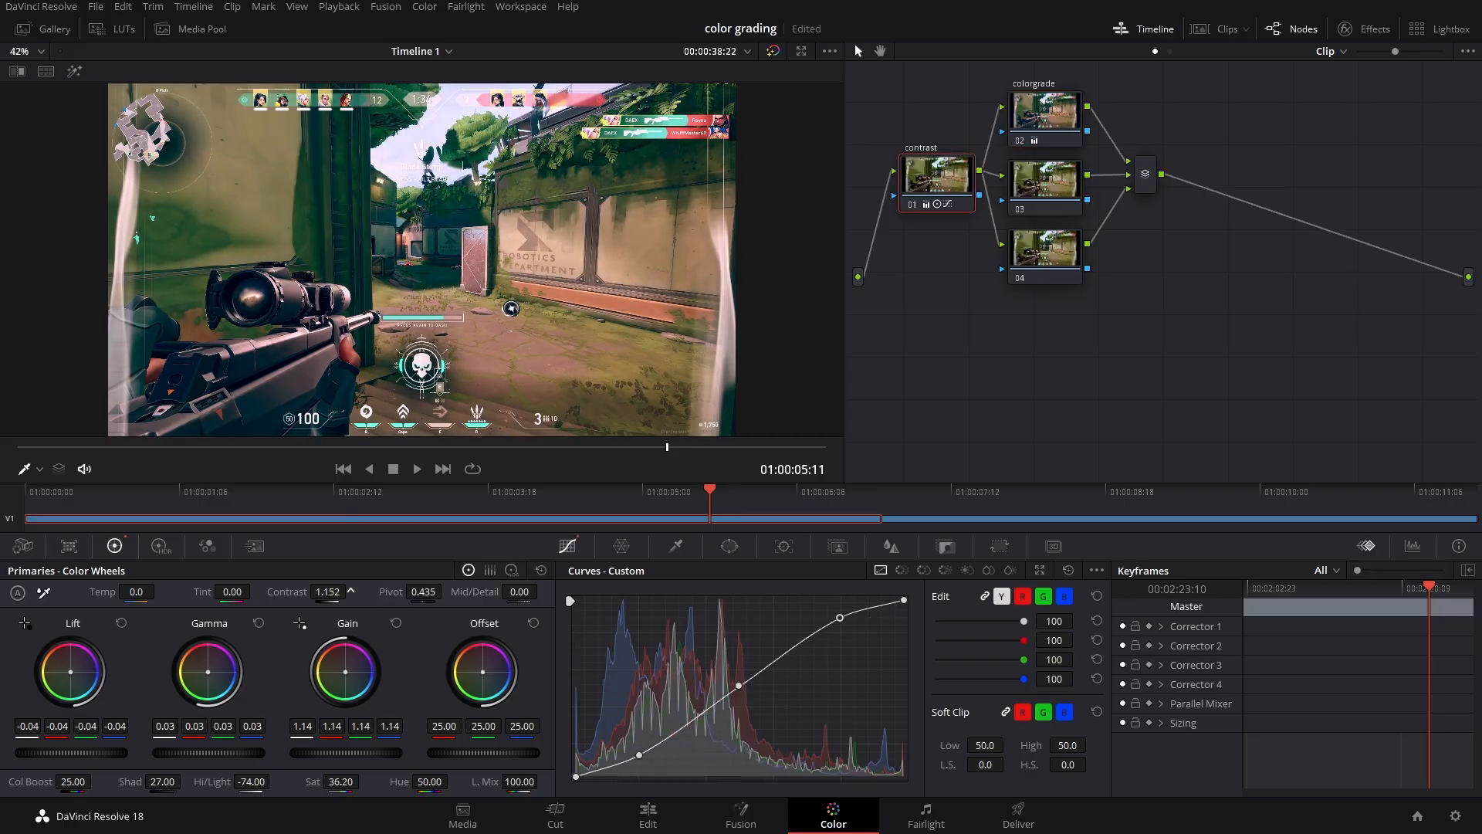
click(1044, 111)
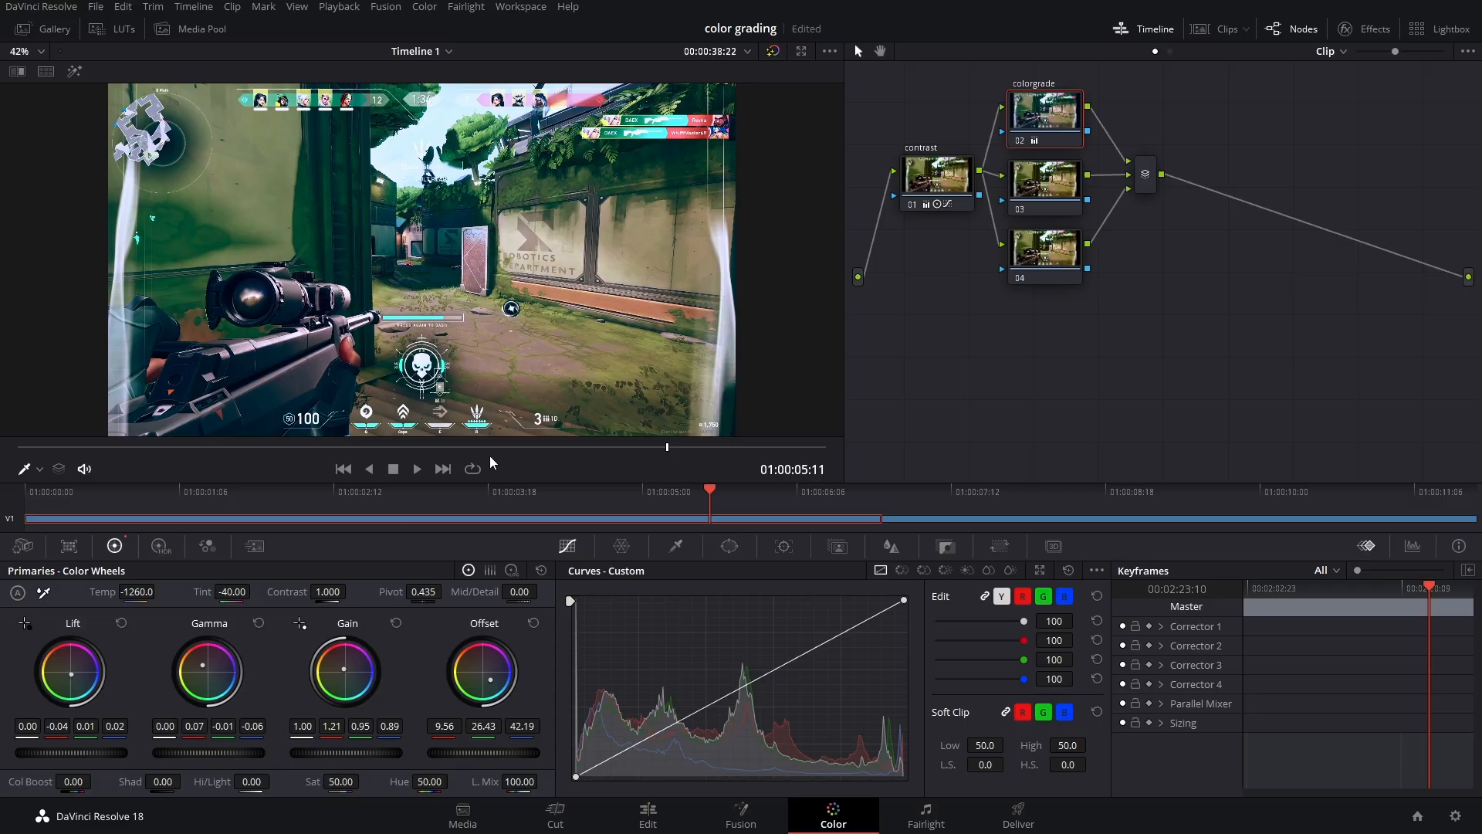
mouse_move(432, 236)
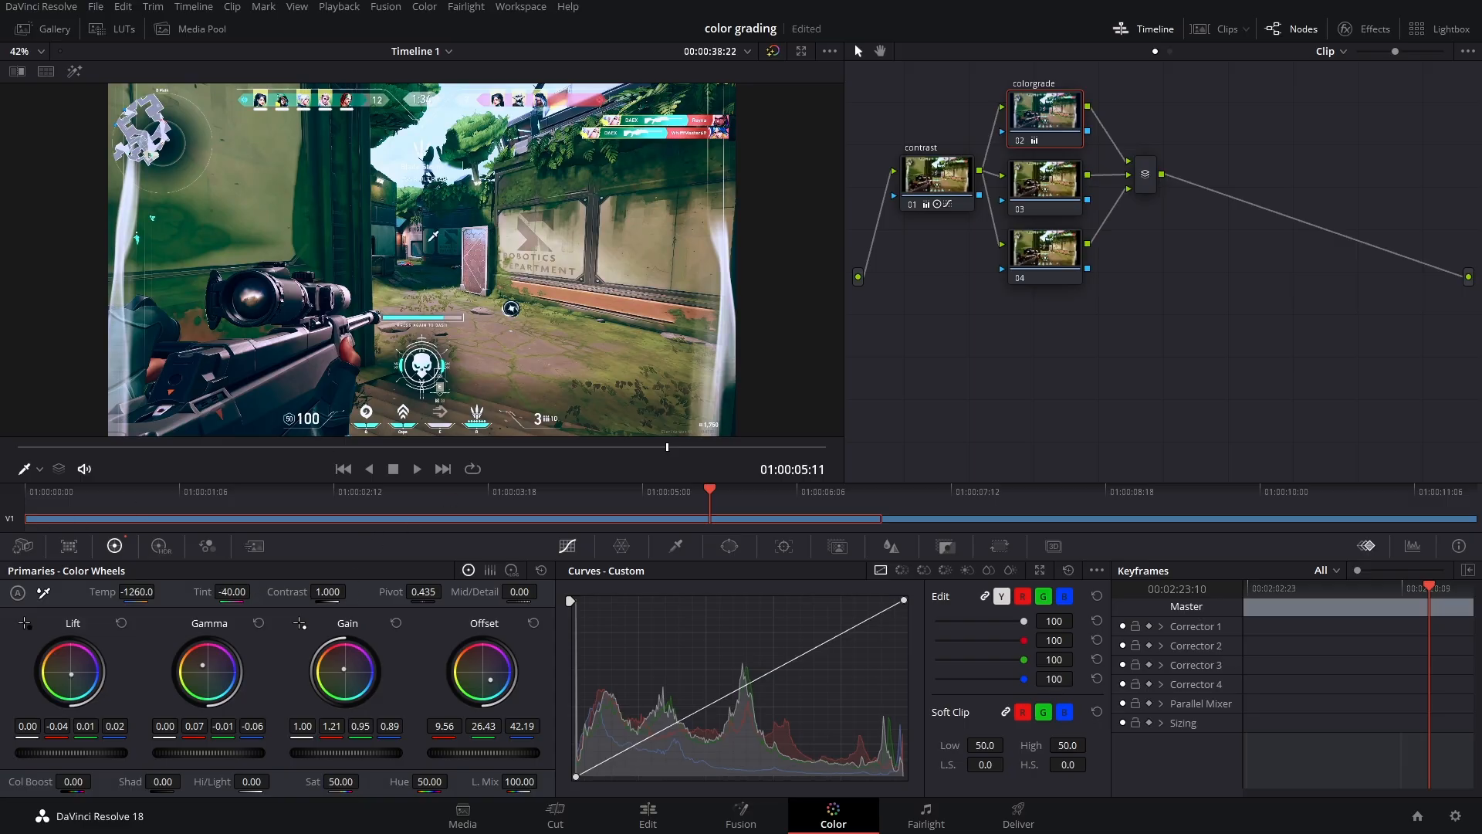
mouse_move(945, 108)
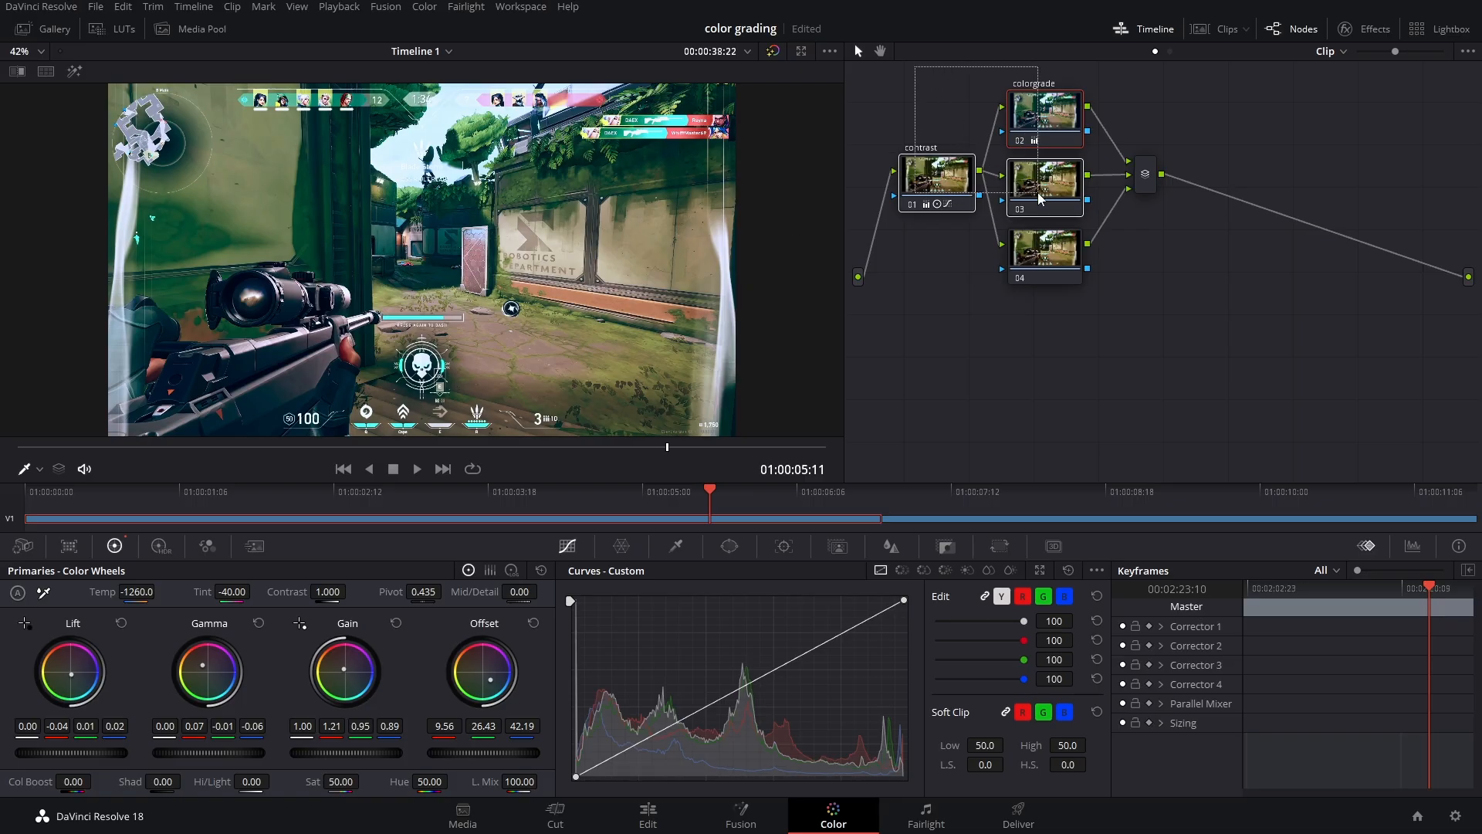
key(ctrl+d)
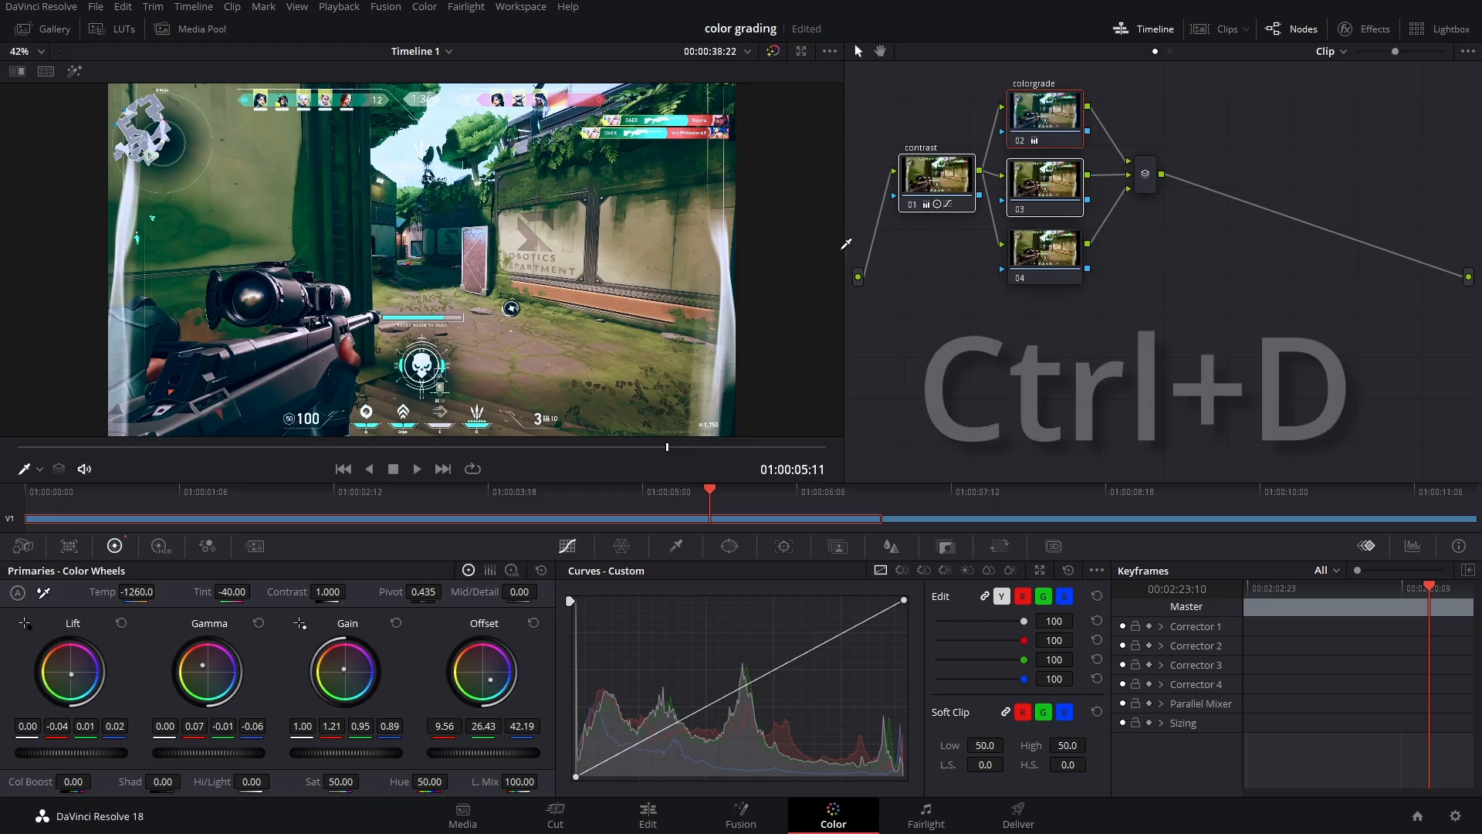
Bypass and restore the grade with Ctrl+D, then open the Effects Library
key(Ctrl+D)
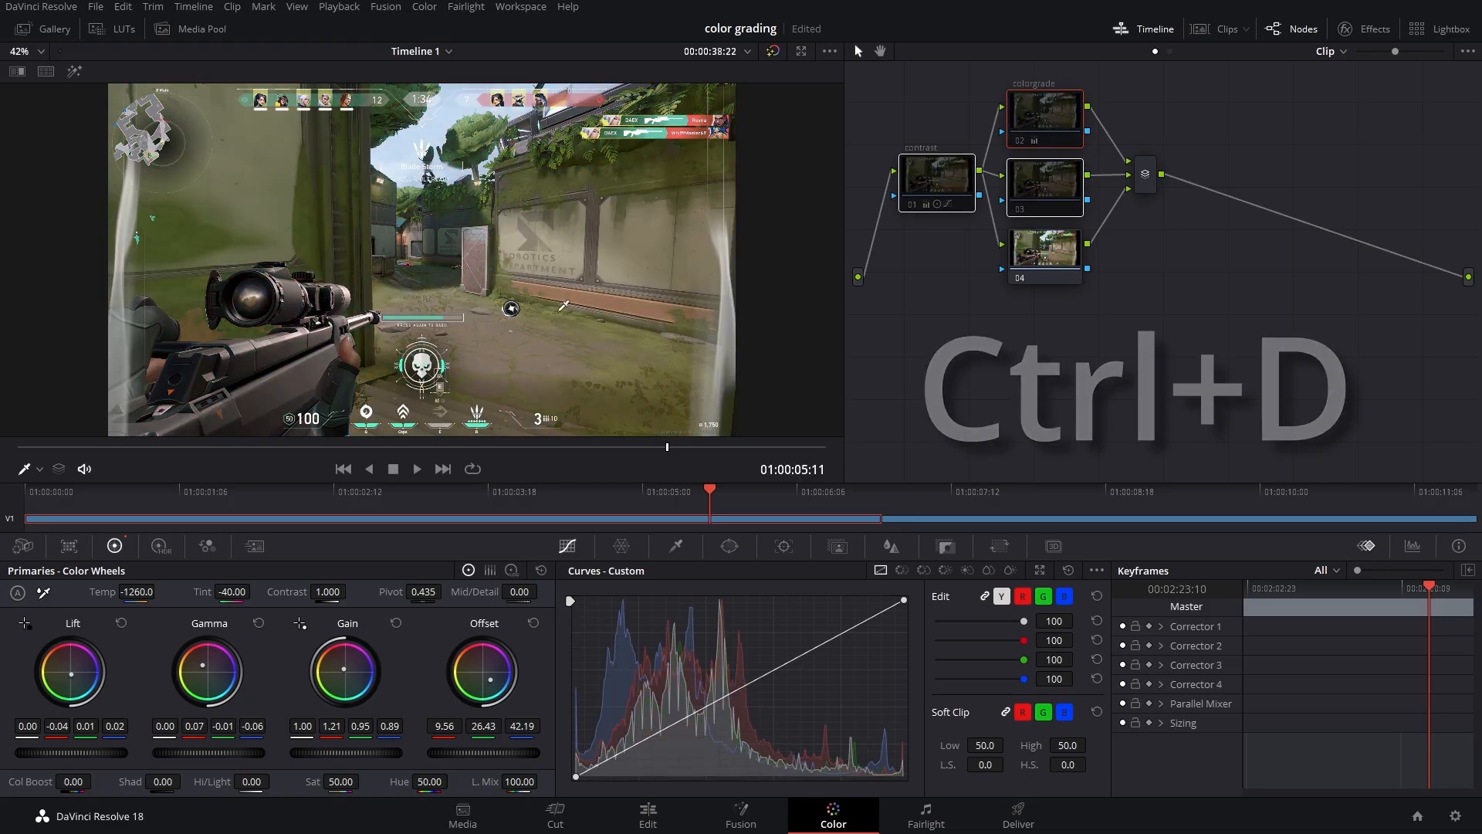
key(ctrl+d)
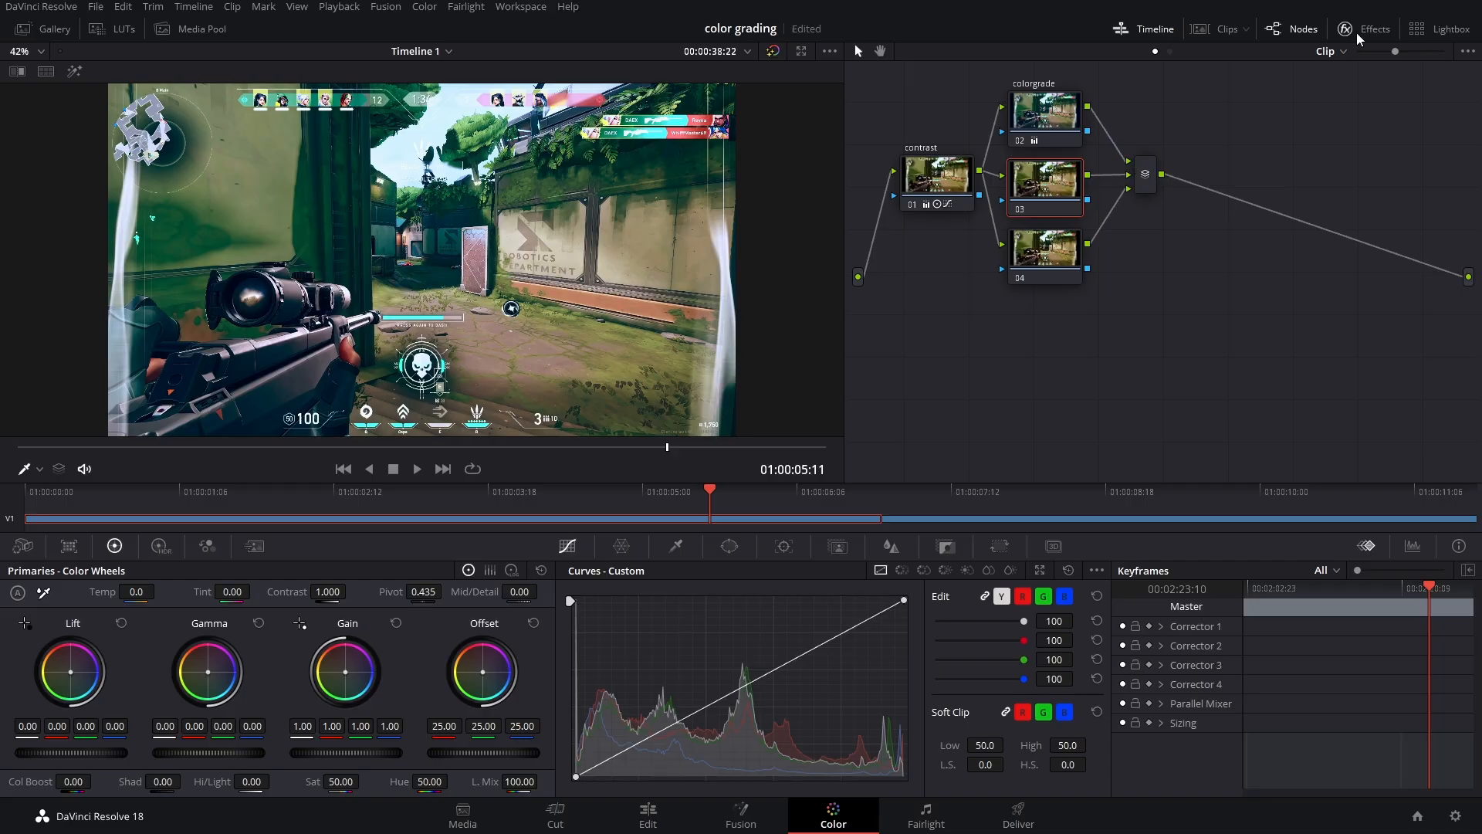
click(1373, 28)
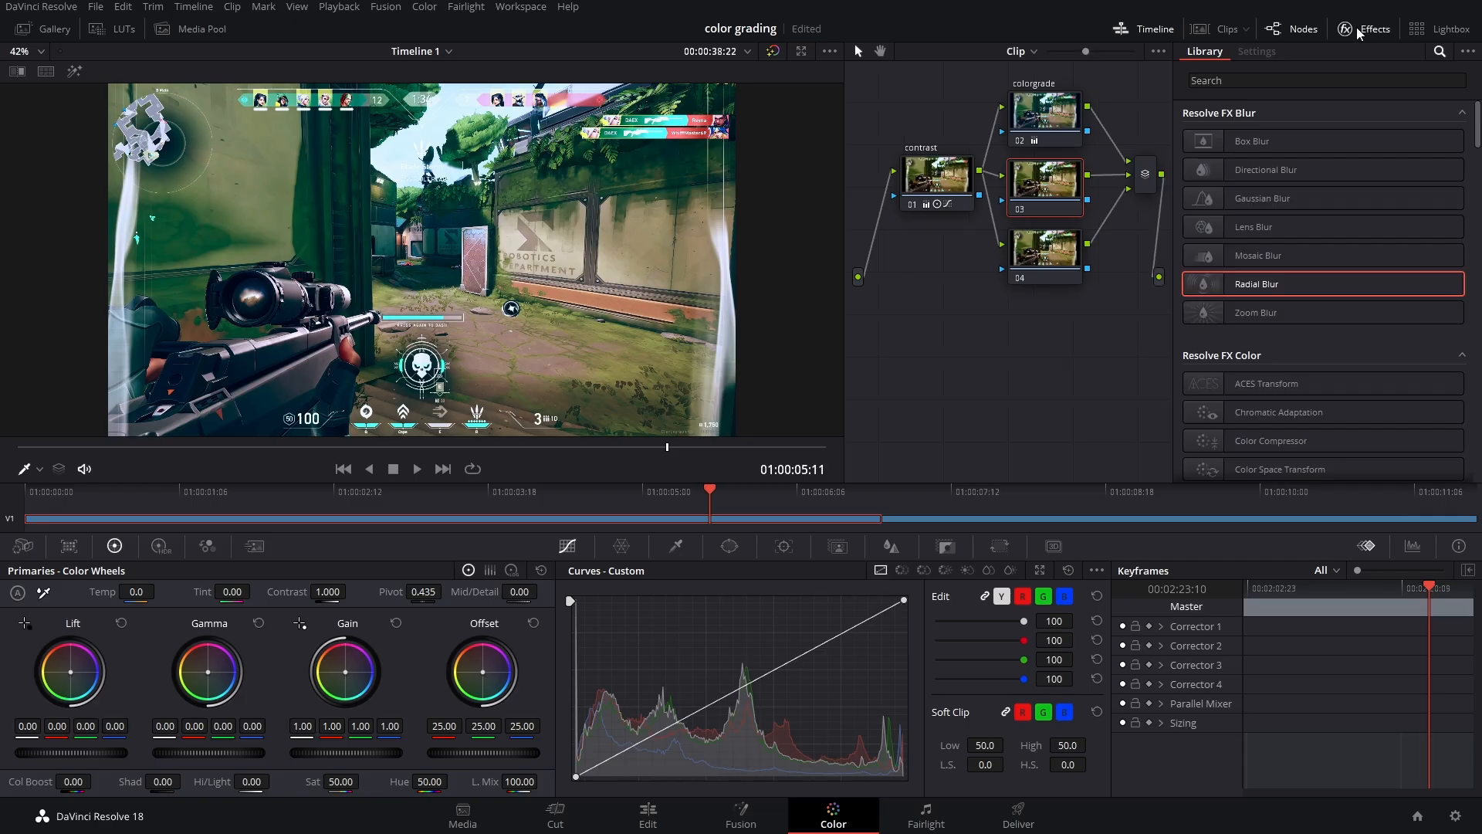
Add Glow to node 03: threshold 0.918, spread 0.716, gain 1.358, gamma 1.561
scroll(down, 3)
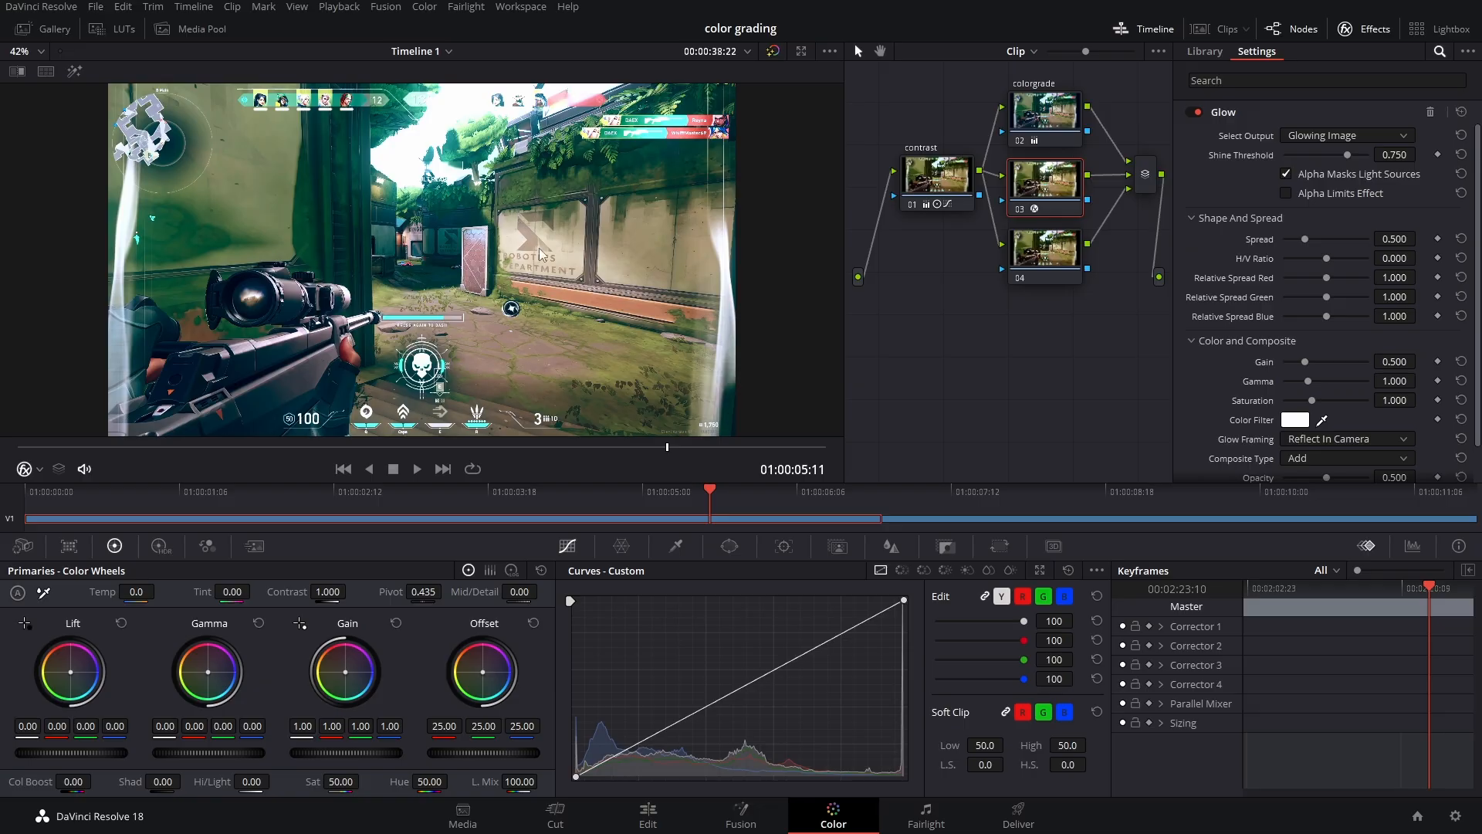
mouse_move(508, 300)
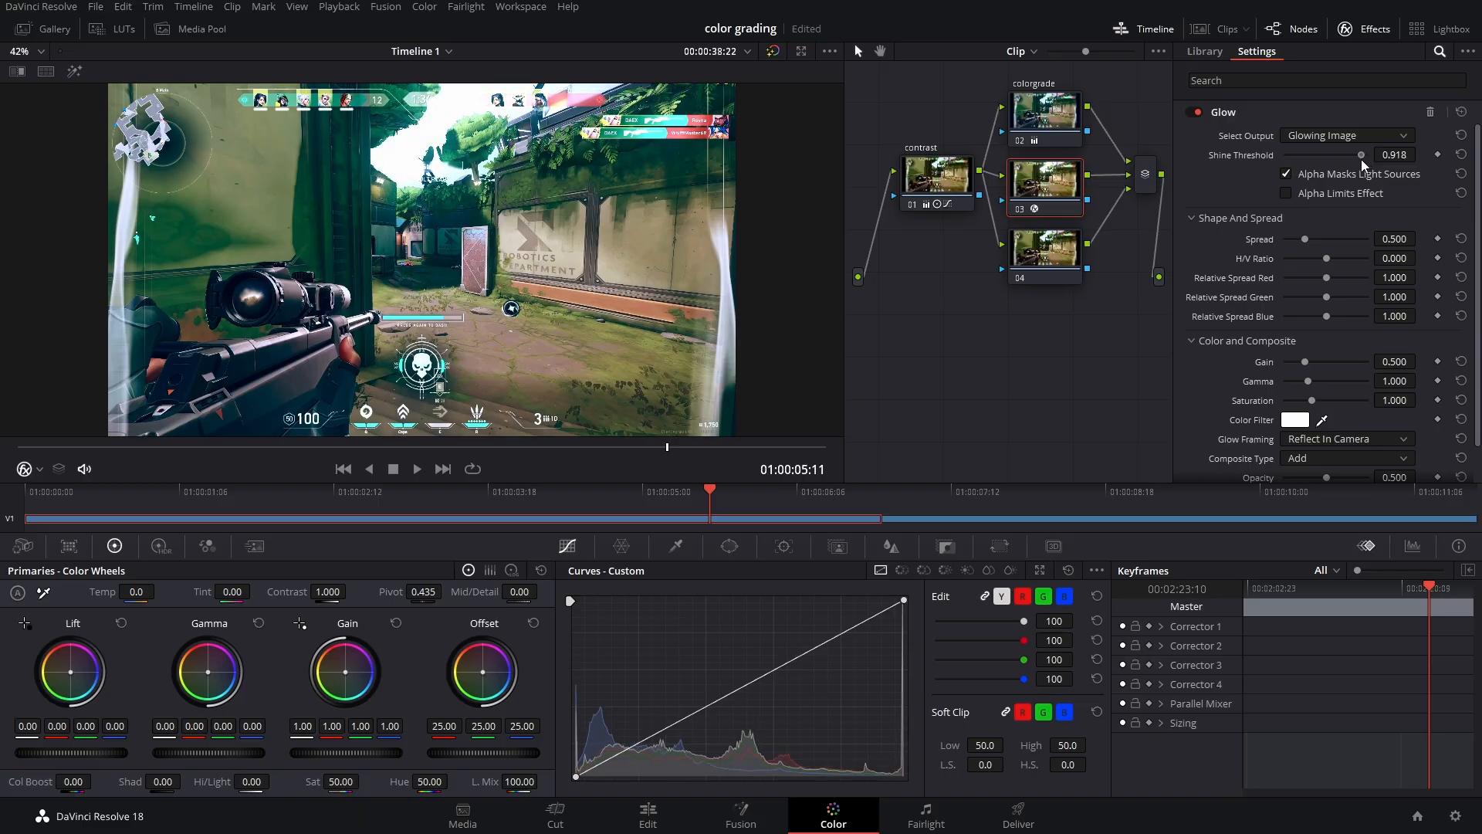
mouse_move(1307, 369)
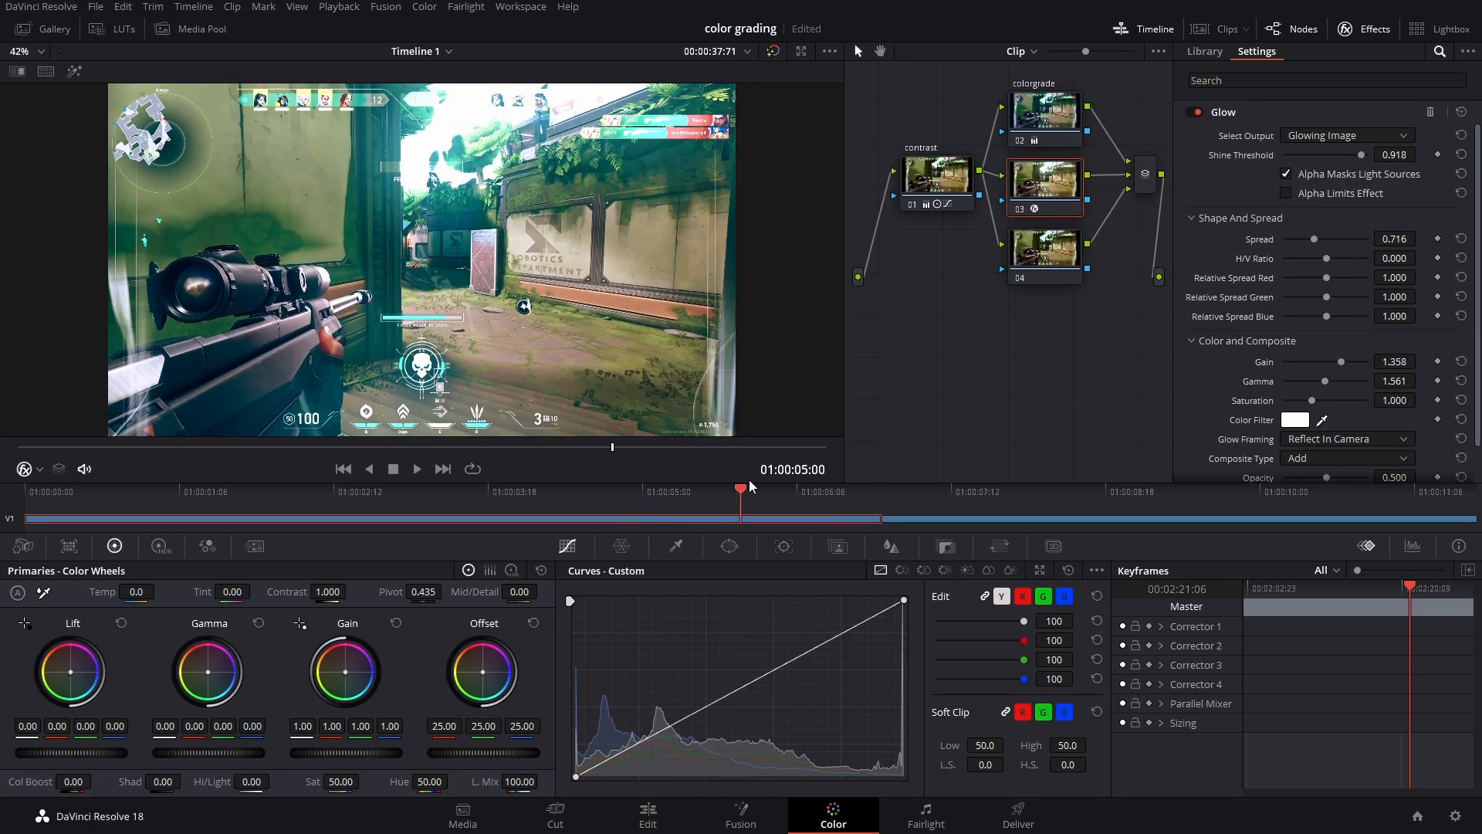
click(364, 491)
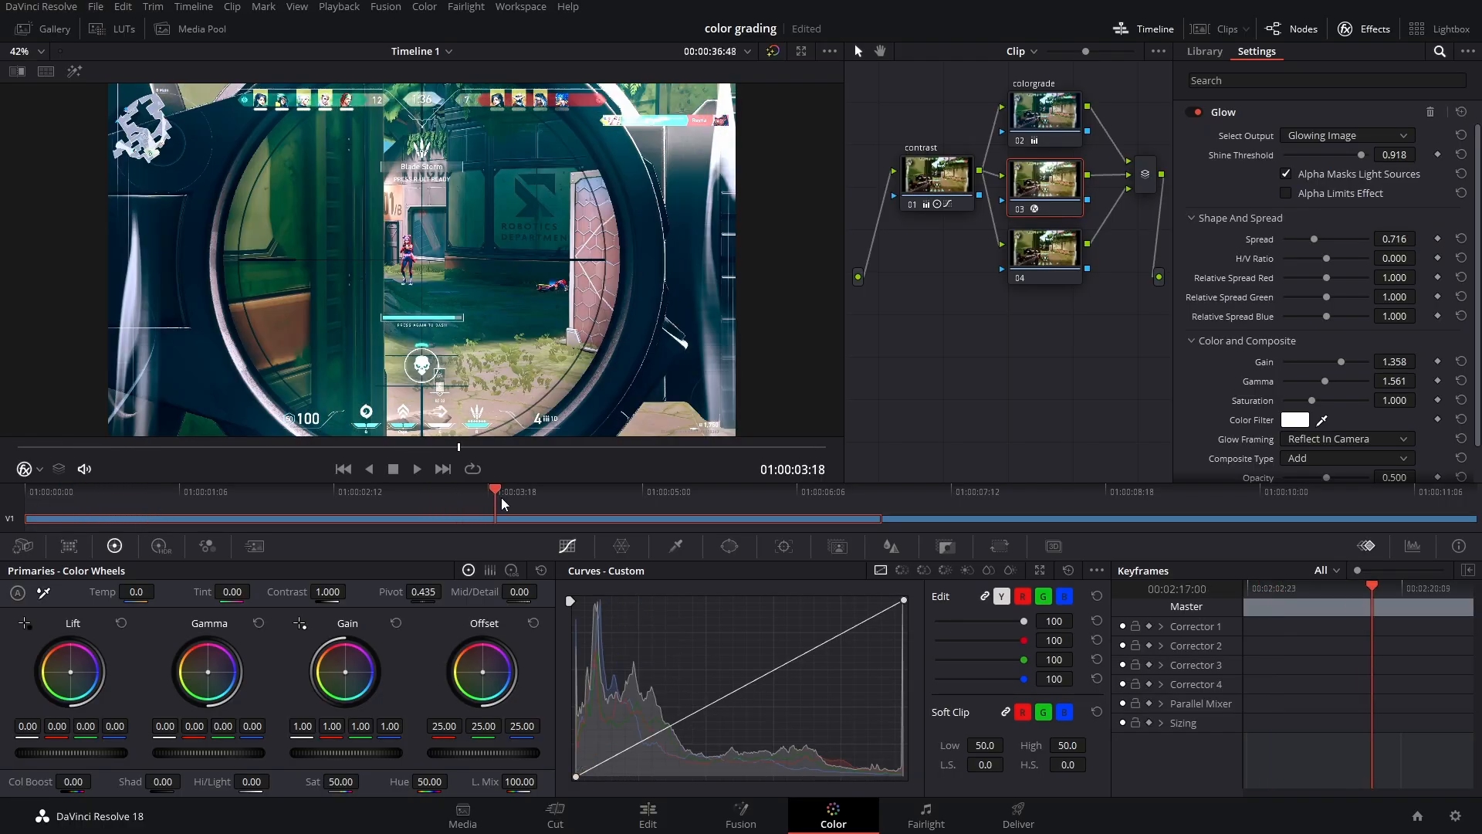
Limit the radial blur to a circle window: size 59.5, aspect 71.06, soft 3.98
click(622, 491)
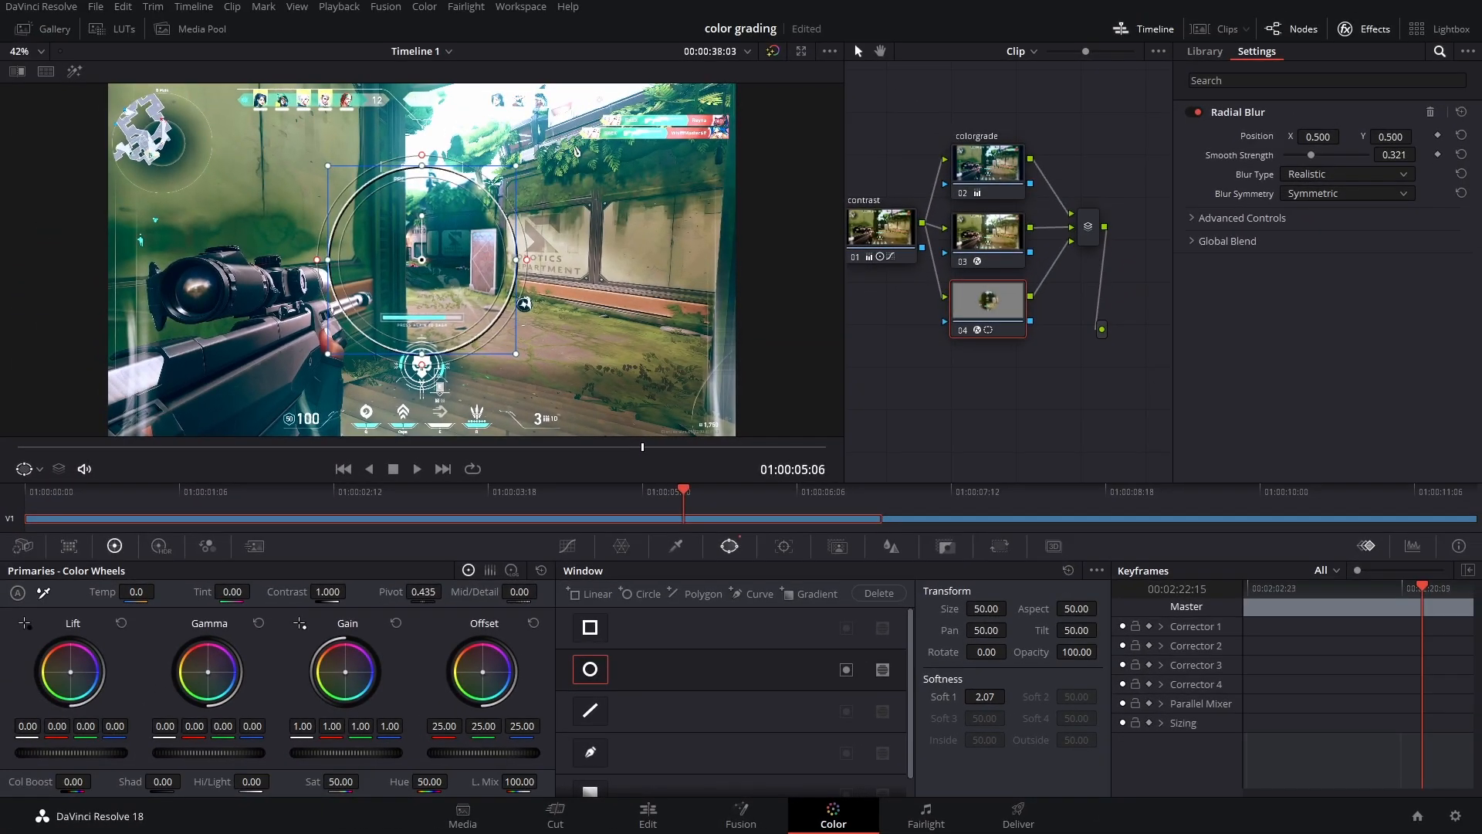
mouse_move(362, 239)
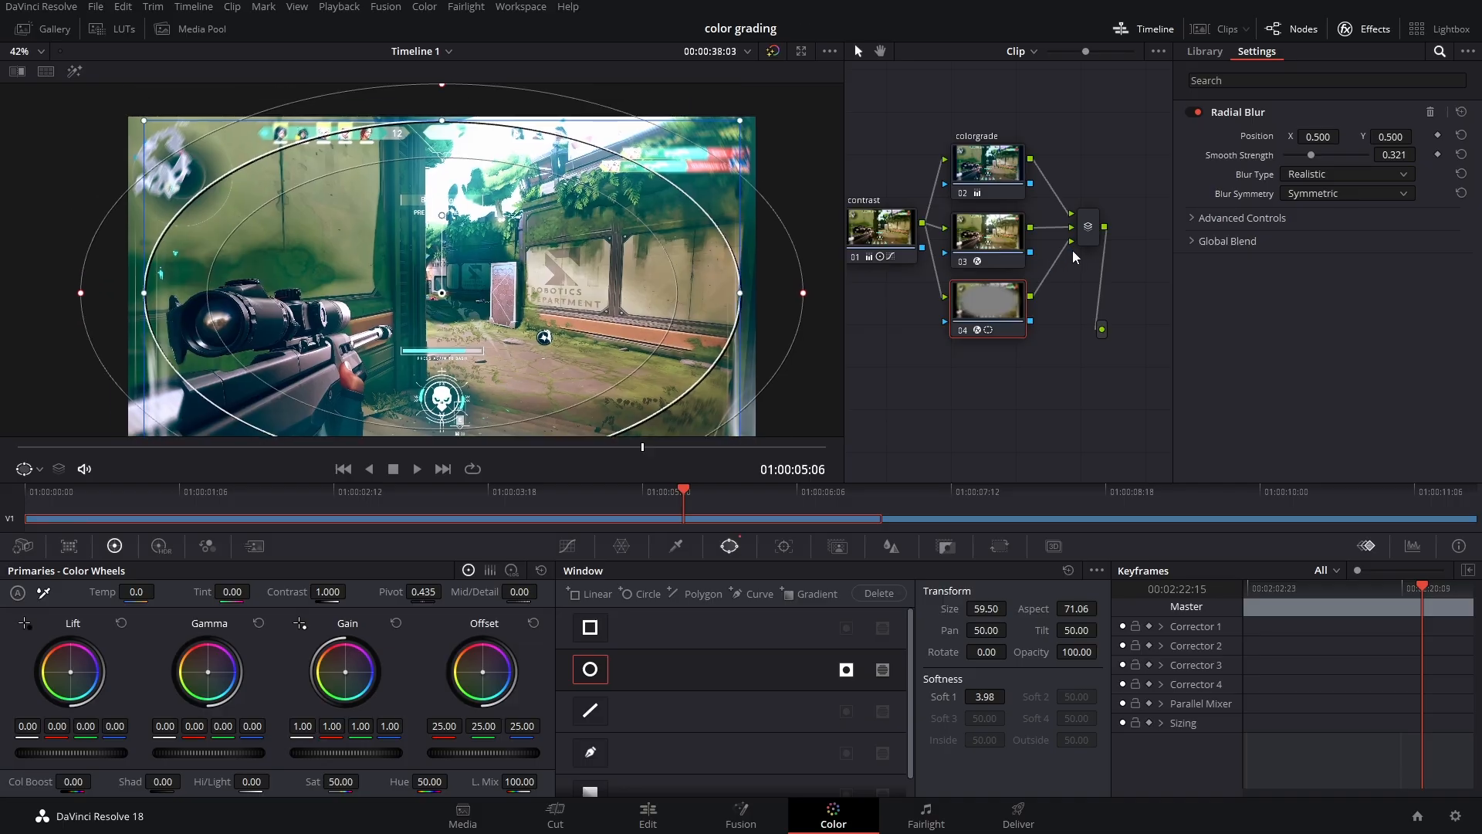
right_click(1087, 224)
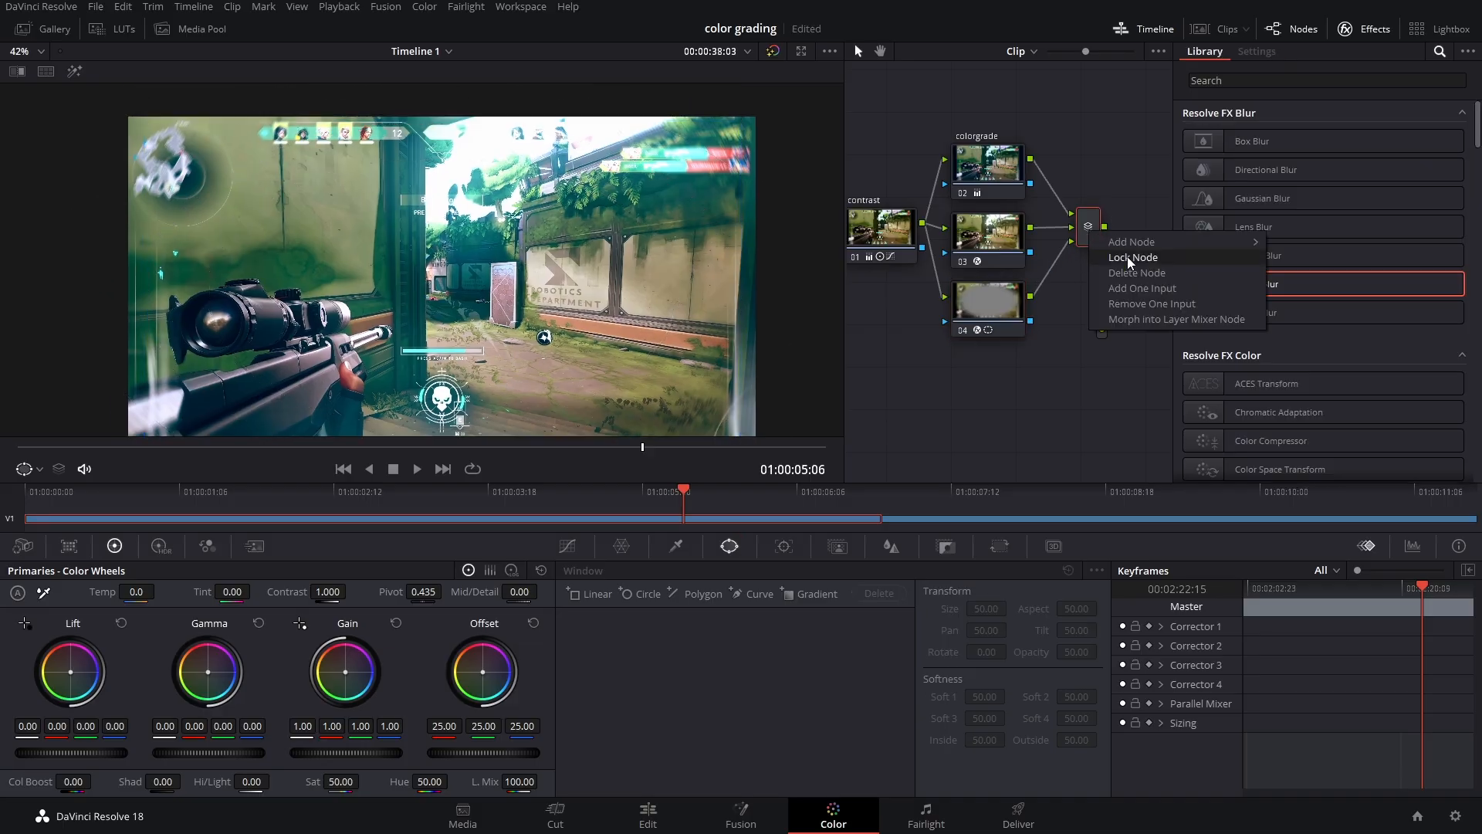
Add an Advanced-mode Vignette node after the Parallel Mixer, review, and return to Edit
click(1131, 241)
text(vig)
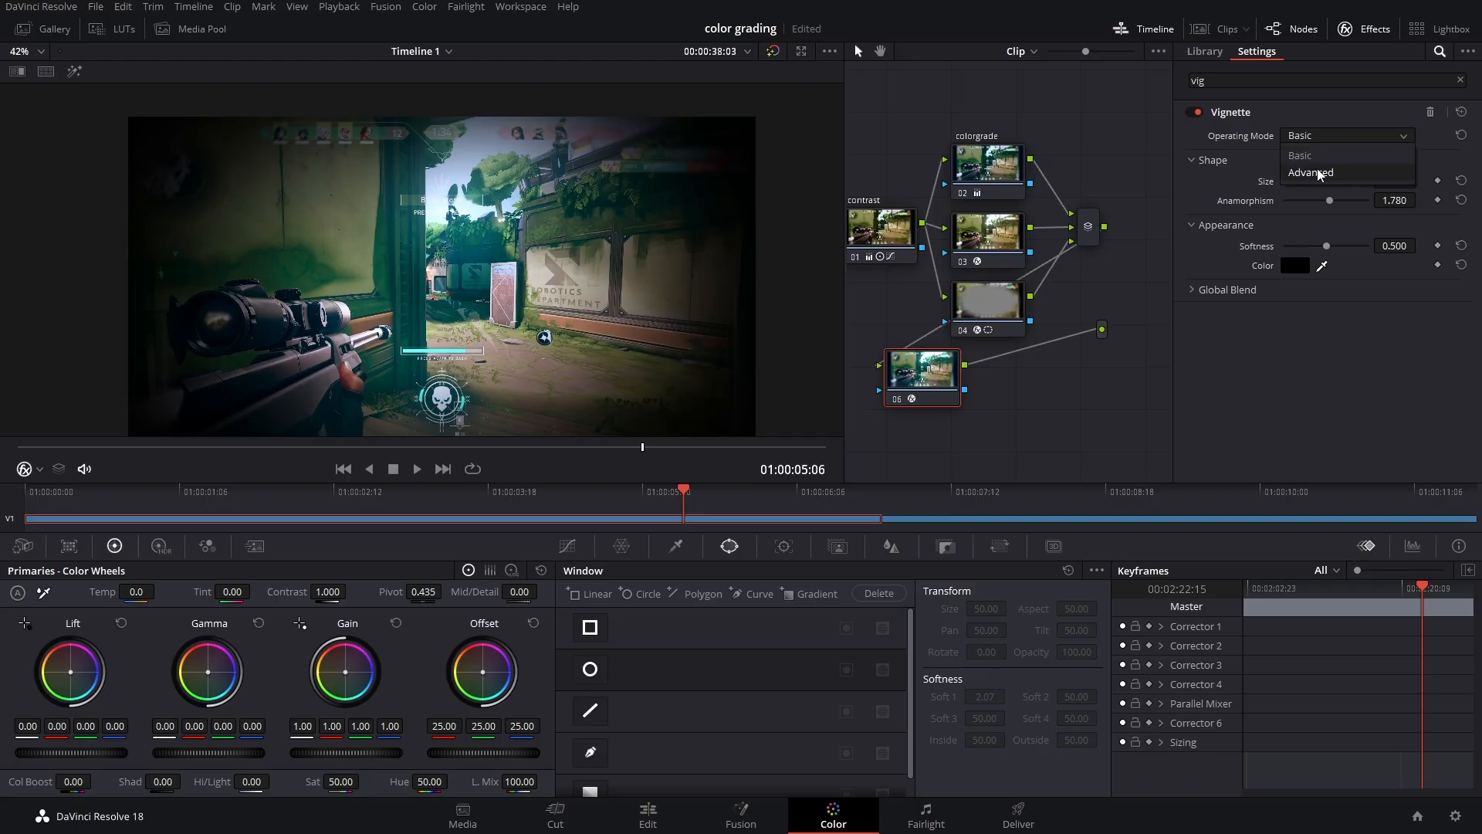
click(1310, 172)
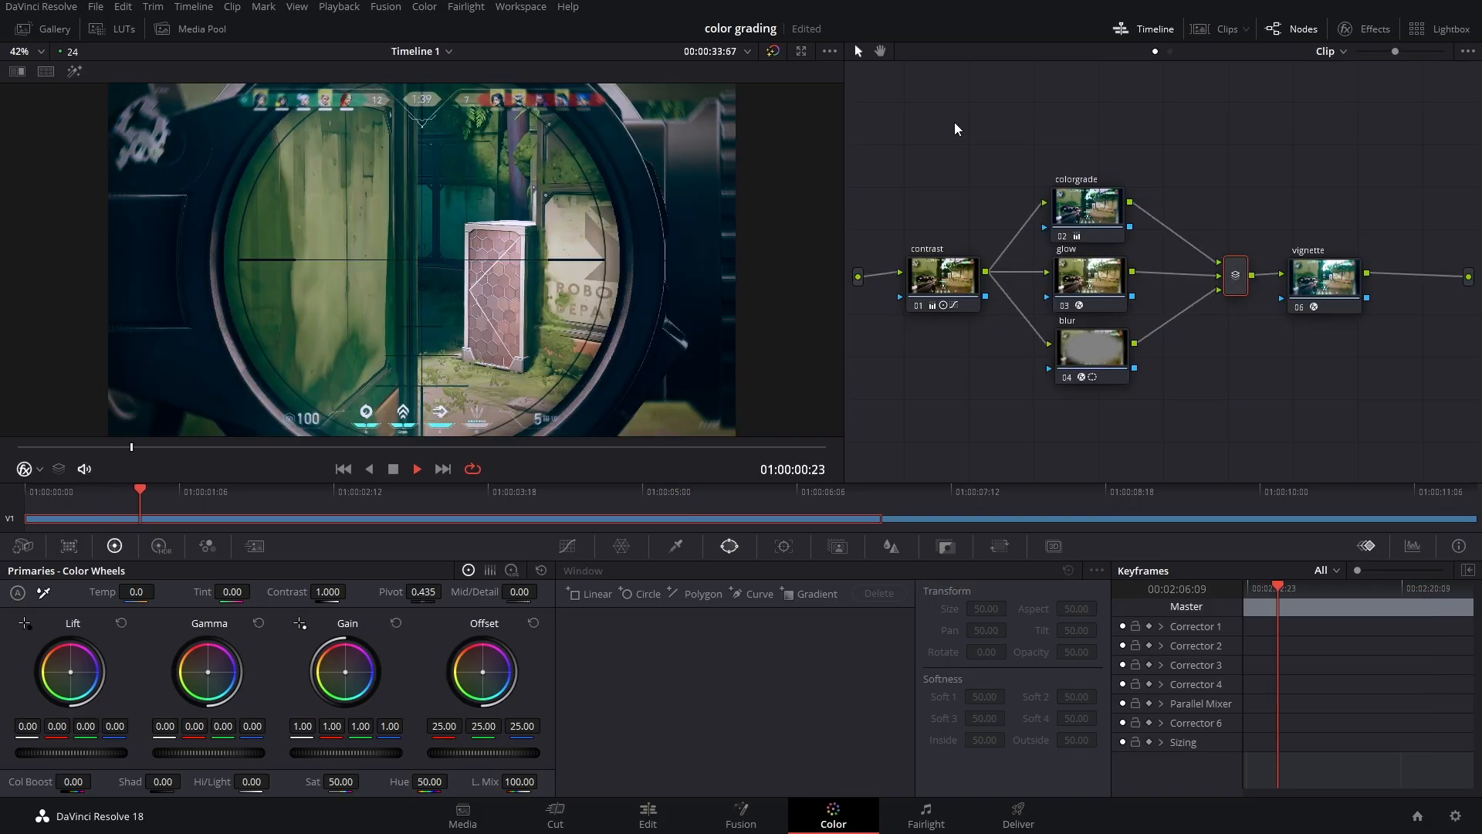
click(391, 491)
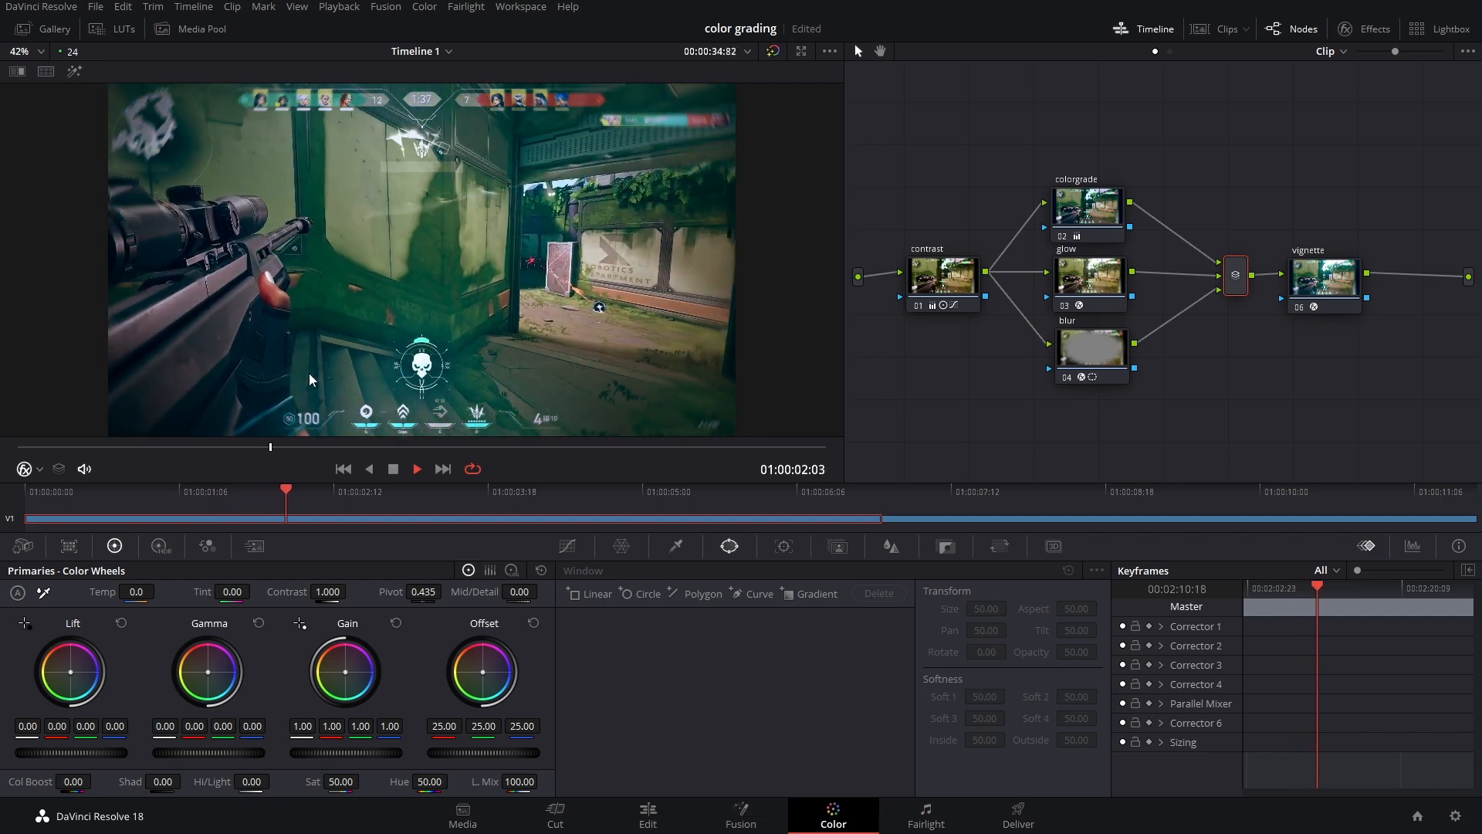
click(648, 815)
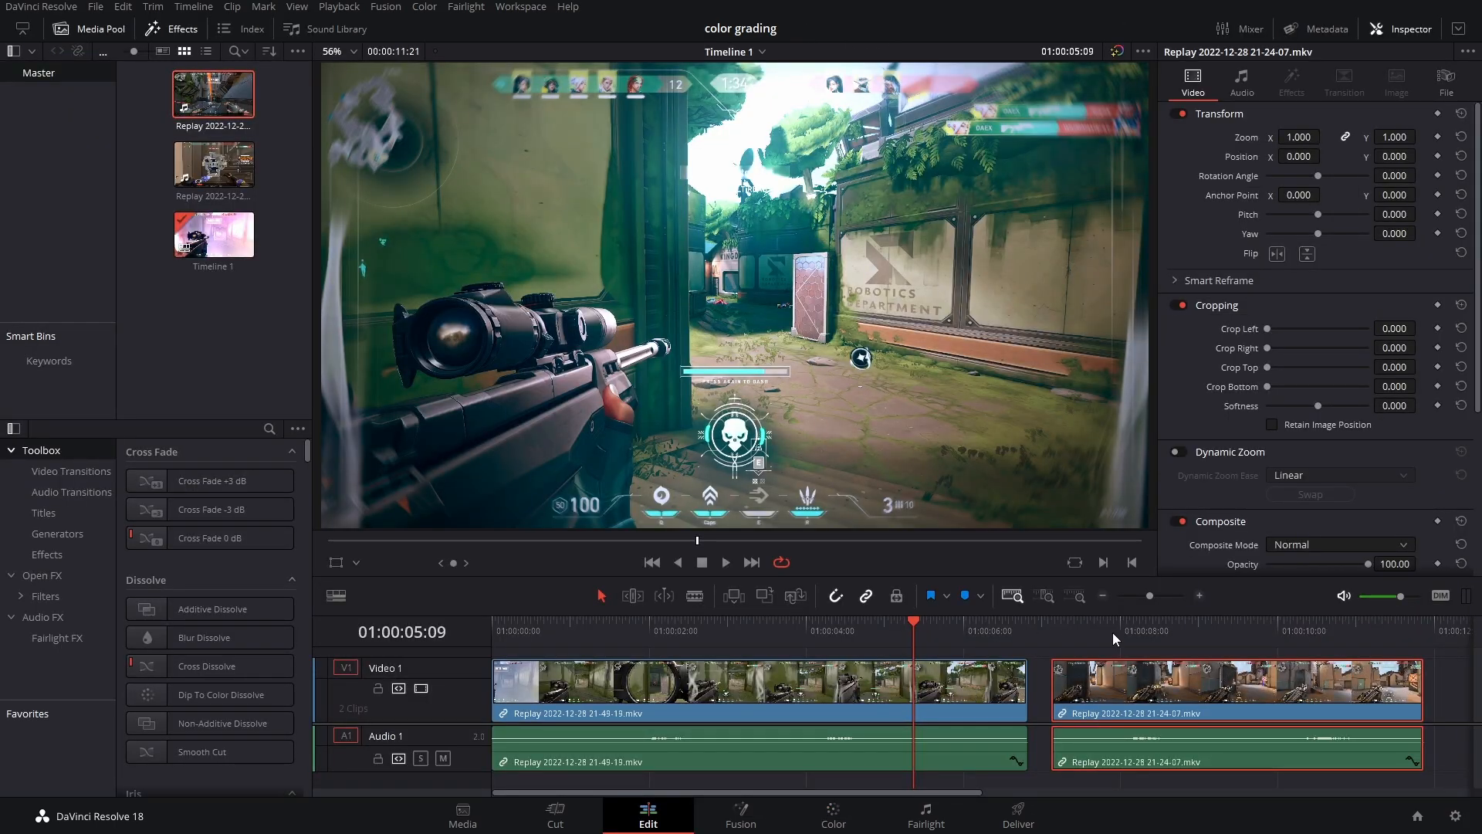
Scrub into the second clip, then select clip 02 on the Color page for grading
click(969, 626)
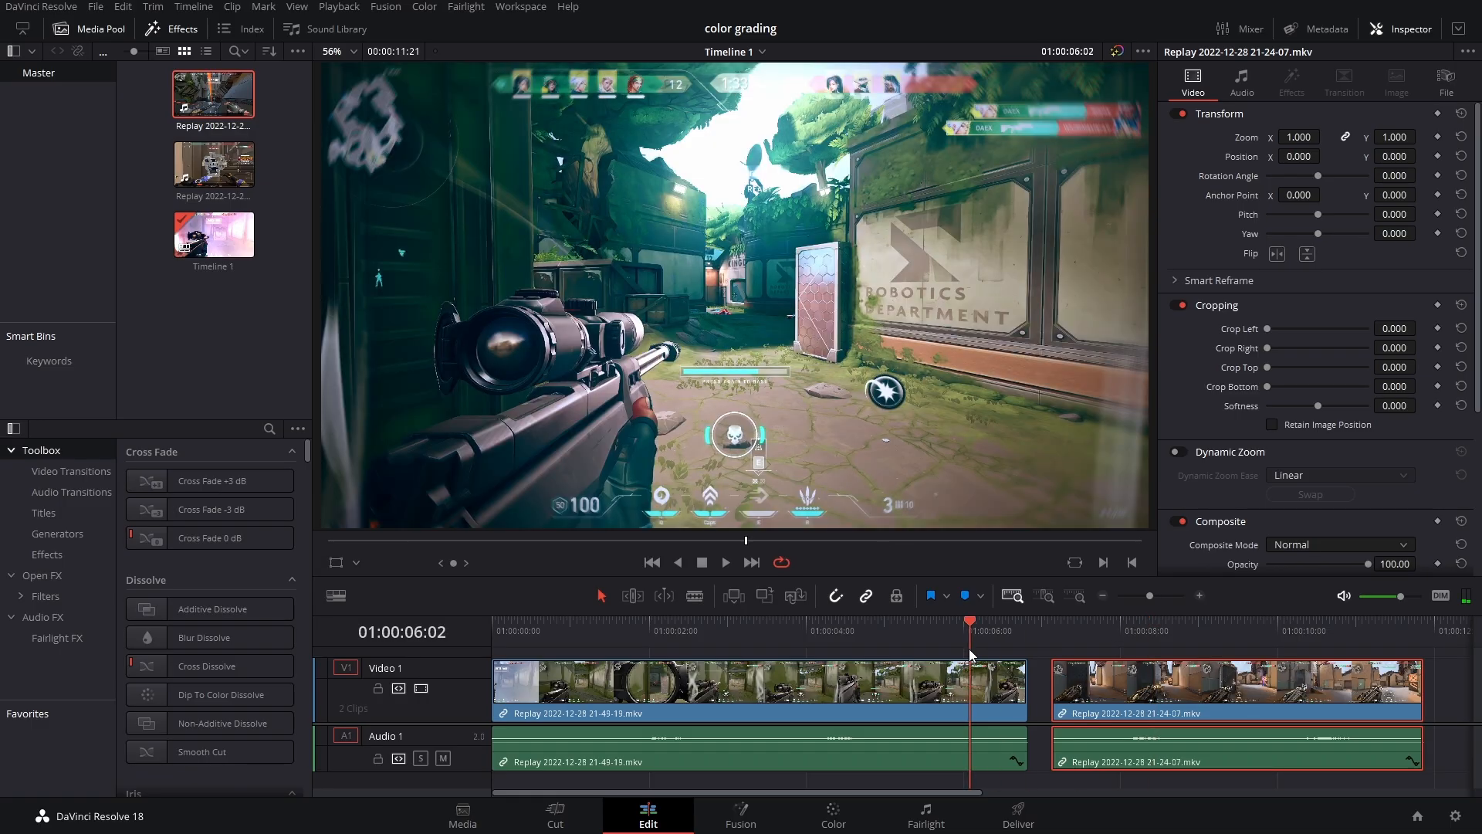
click(1124, 624)
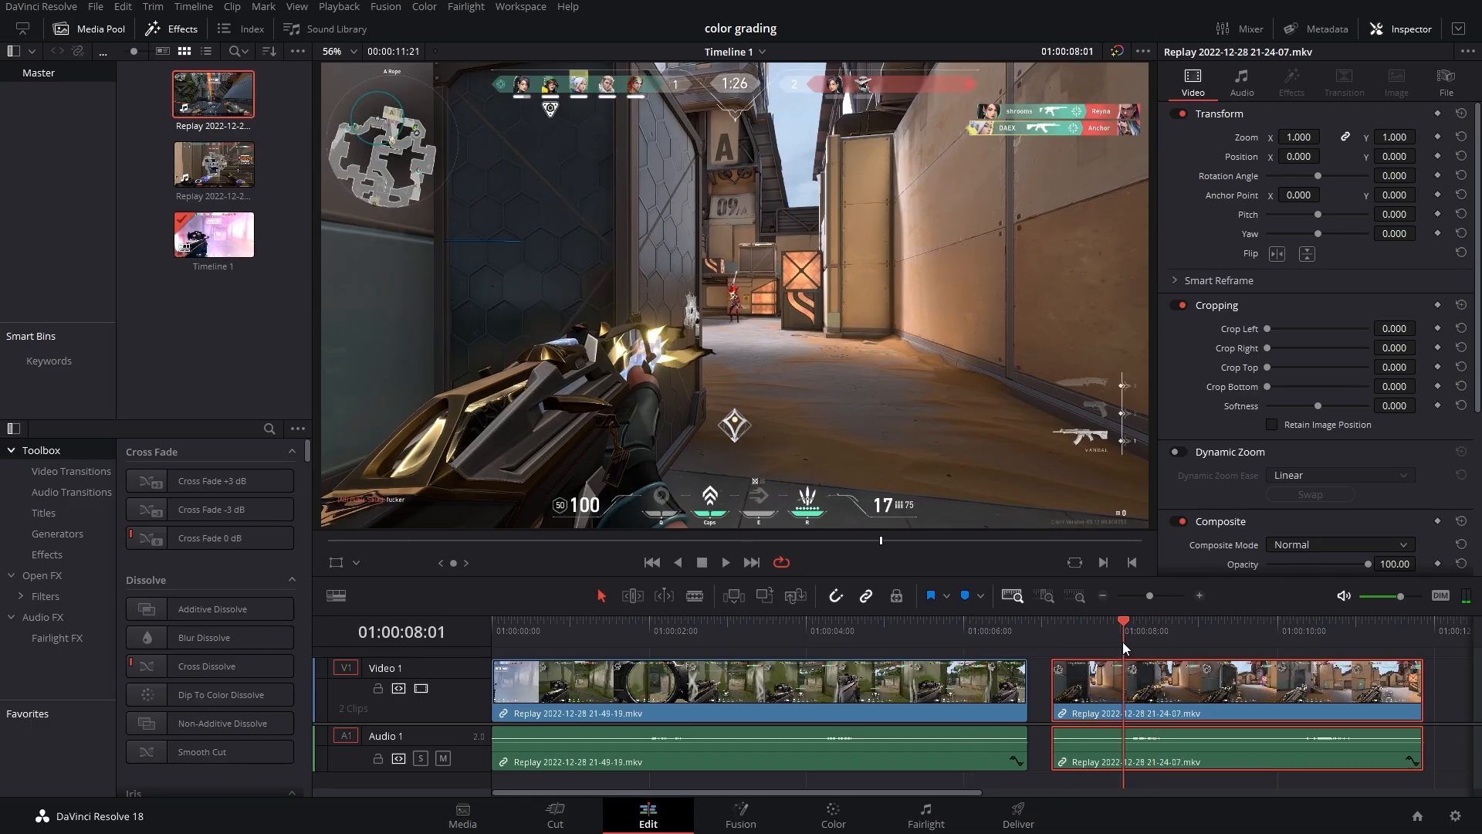
click(830, 813)
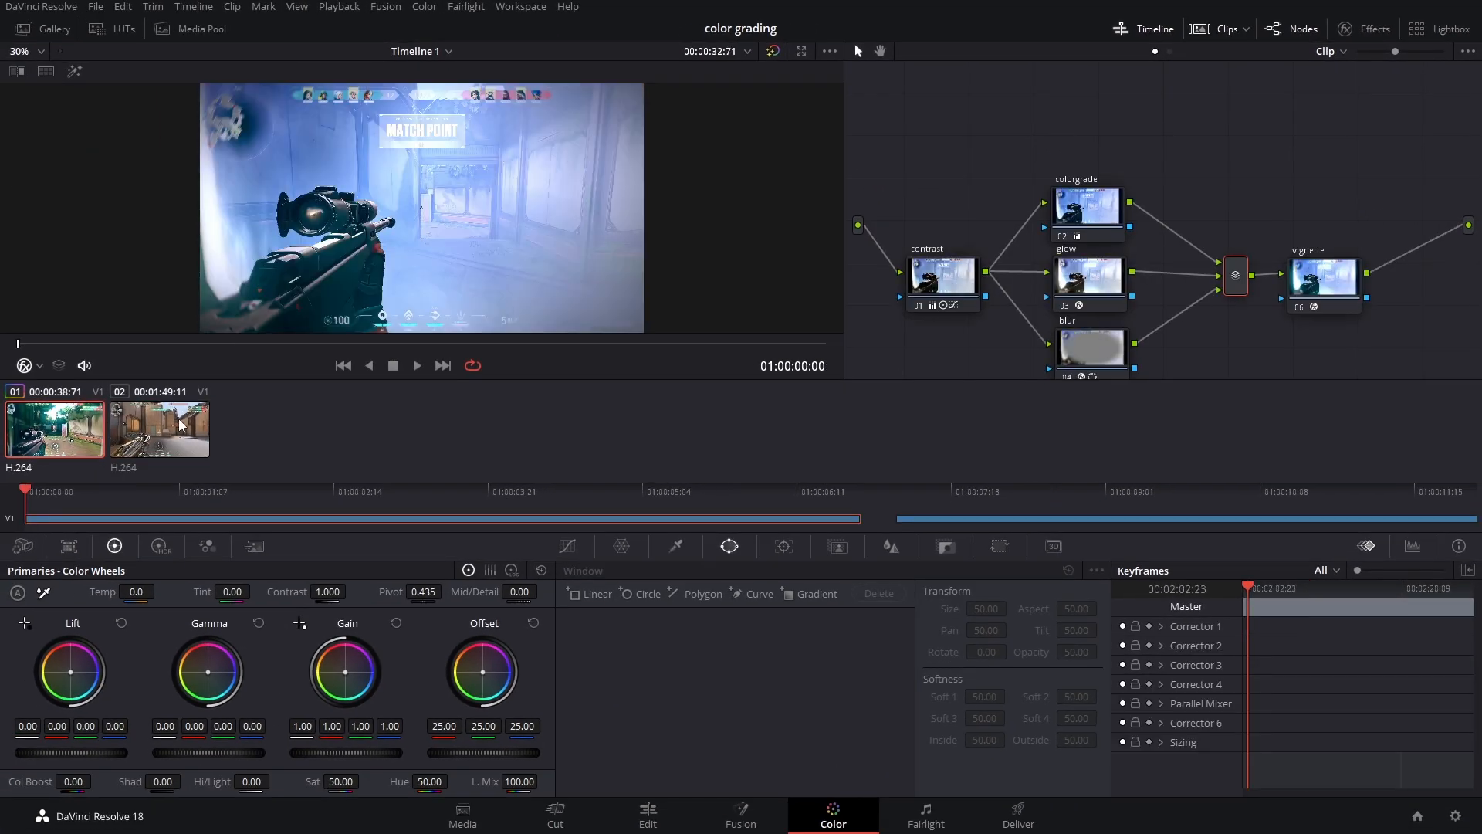
click(159, 429)
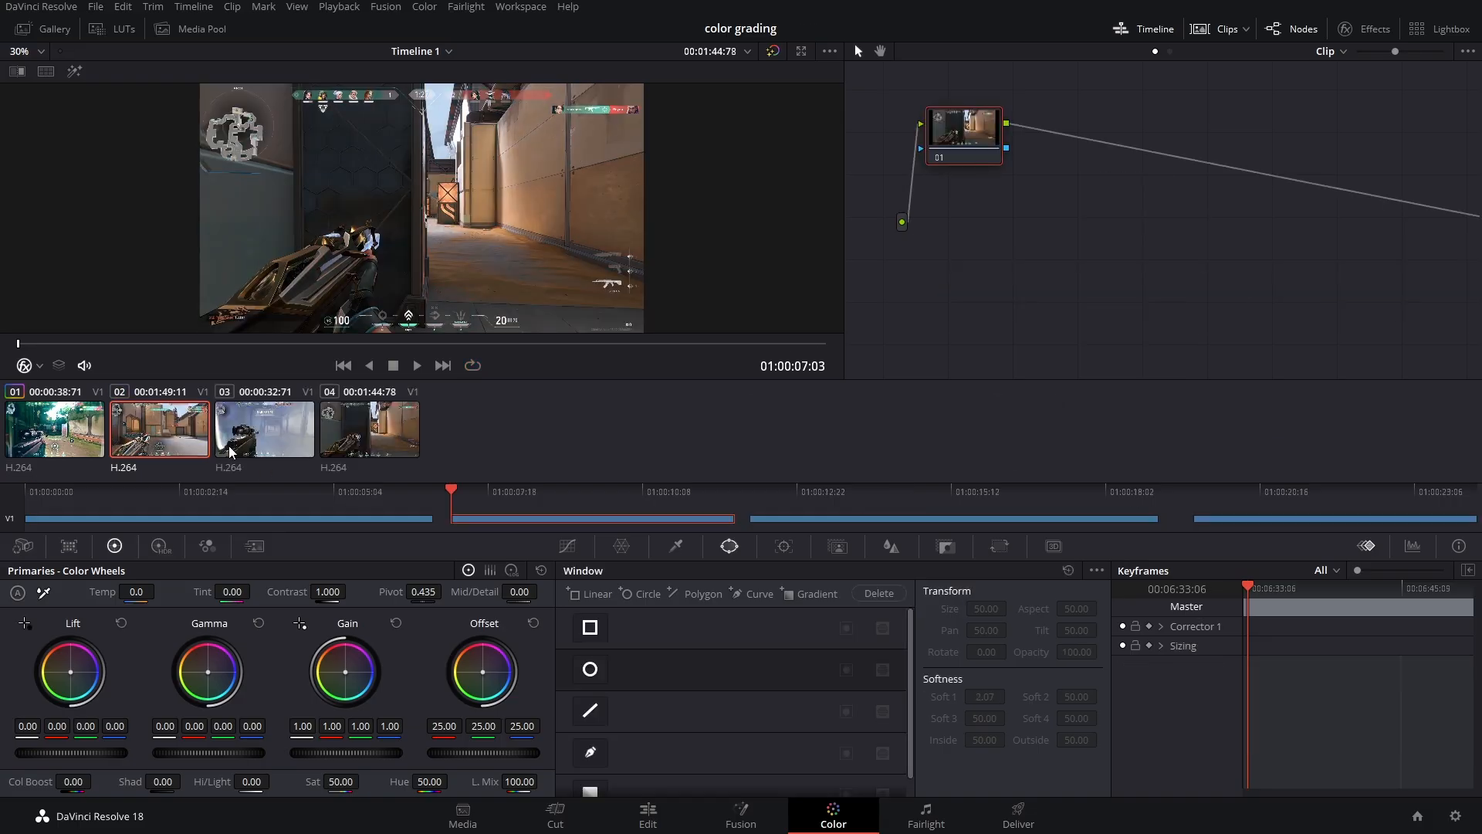
mouse_move(257, 429)
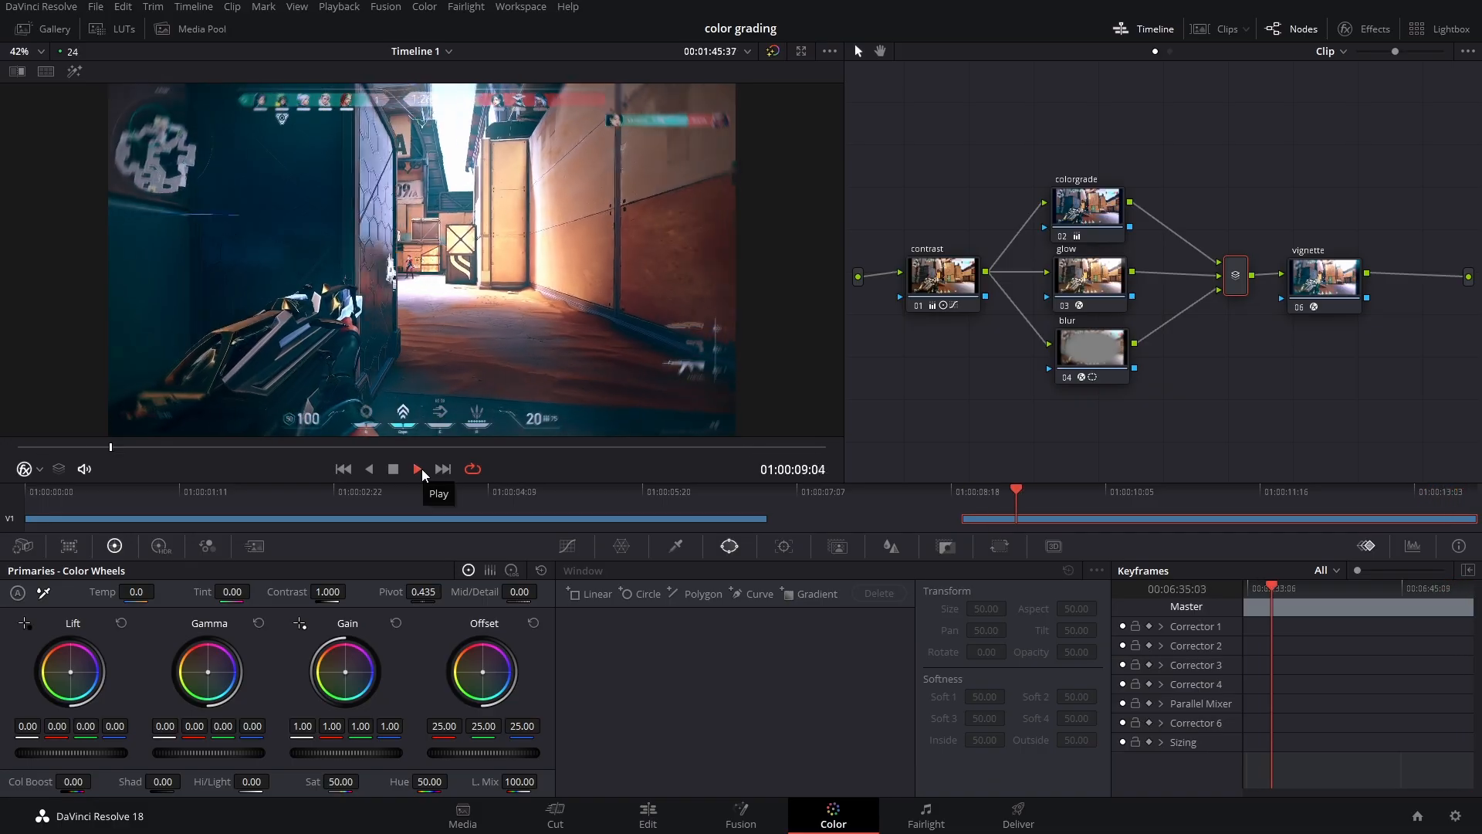
Play the corridor clip and grab a still of the current frame
click(418, 467)
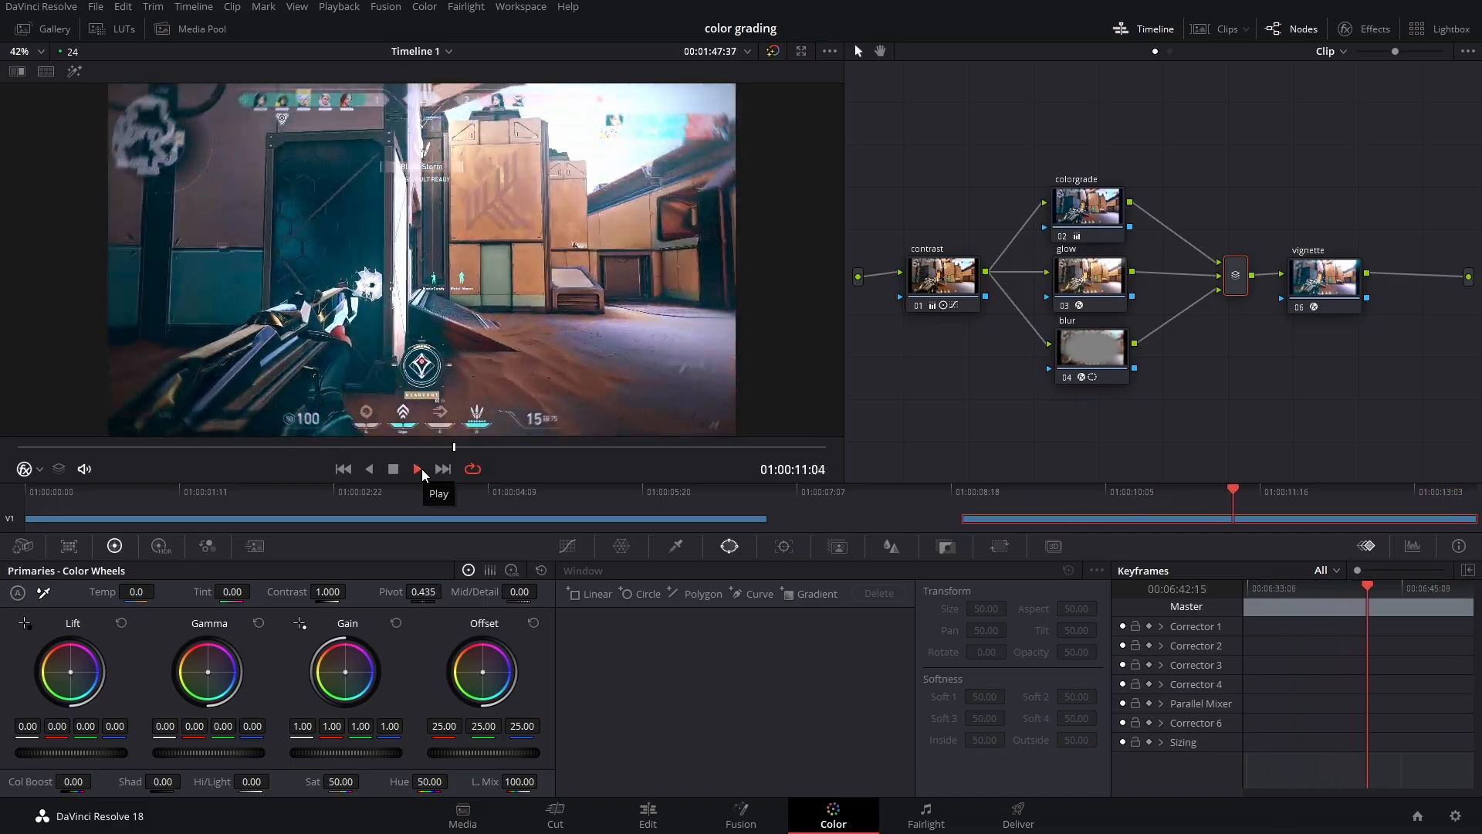
click(417, 468)
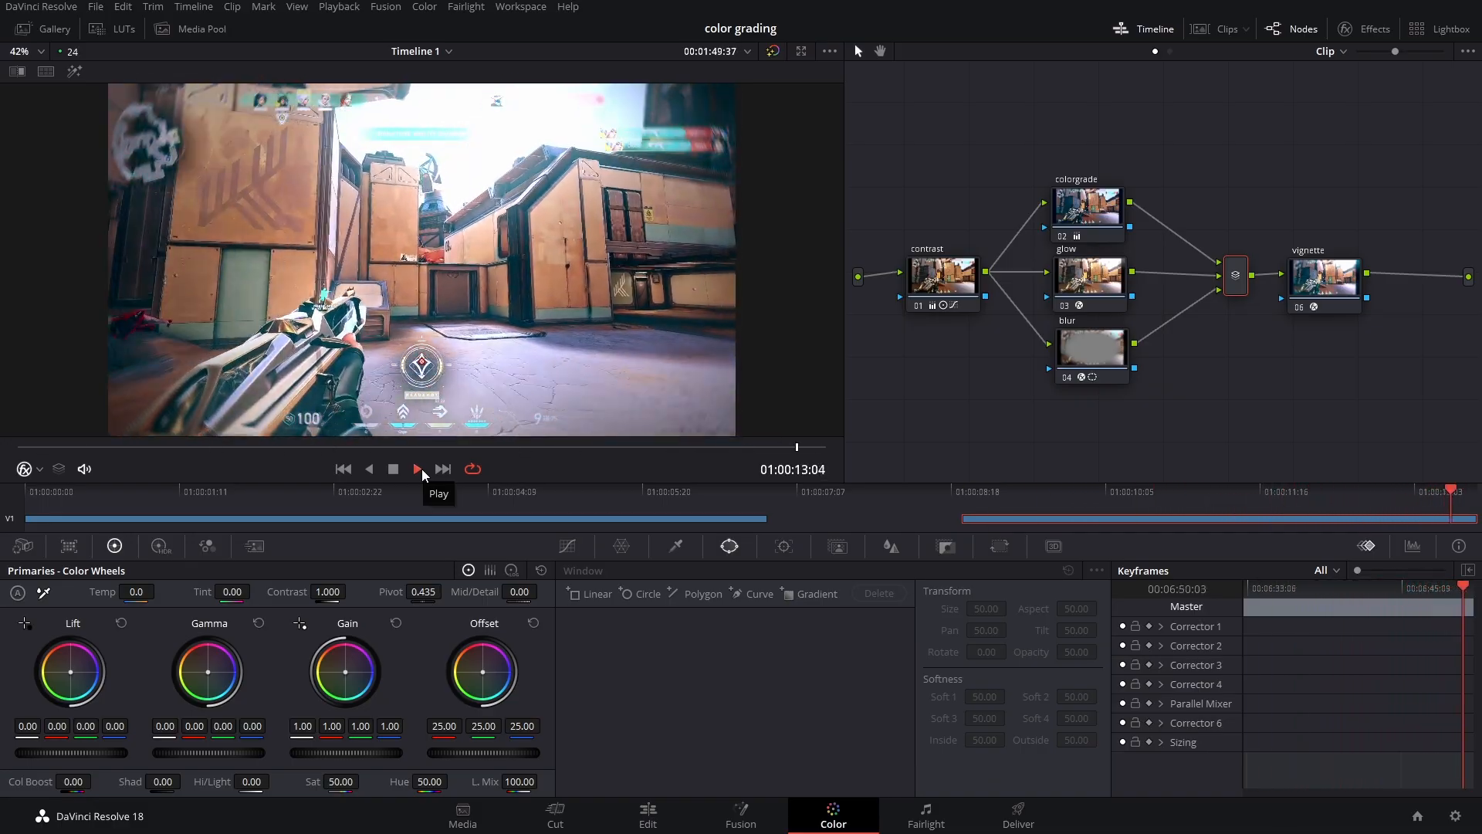
click(417, 468)
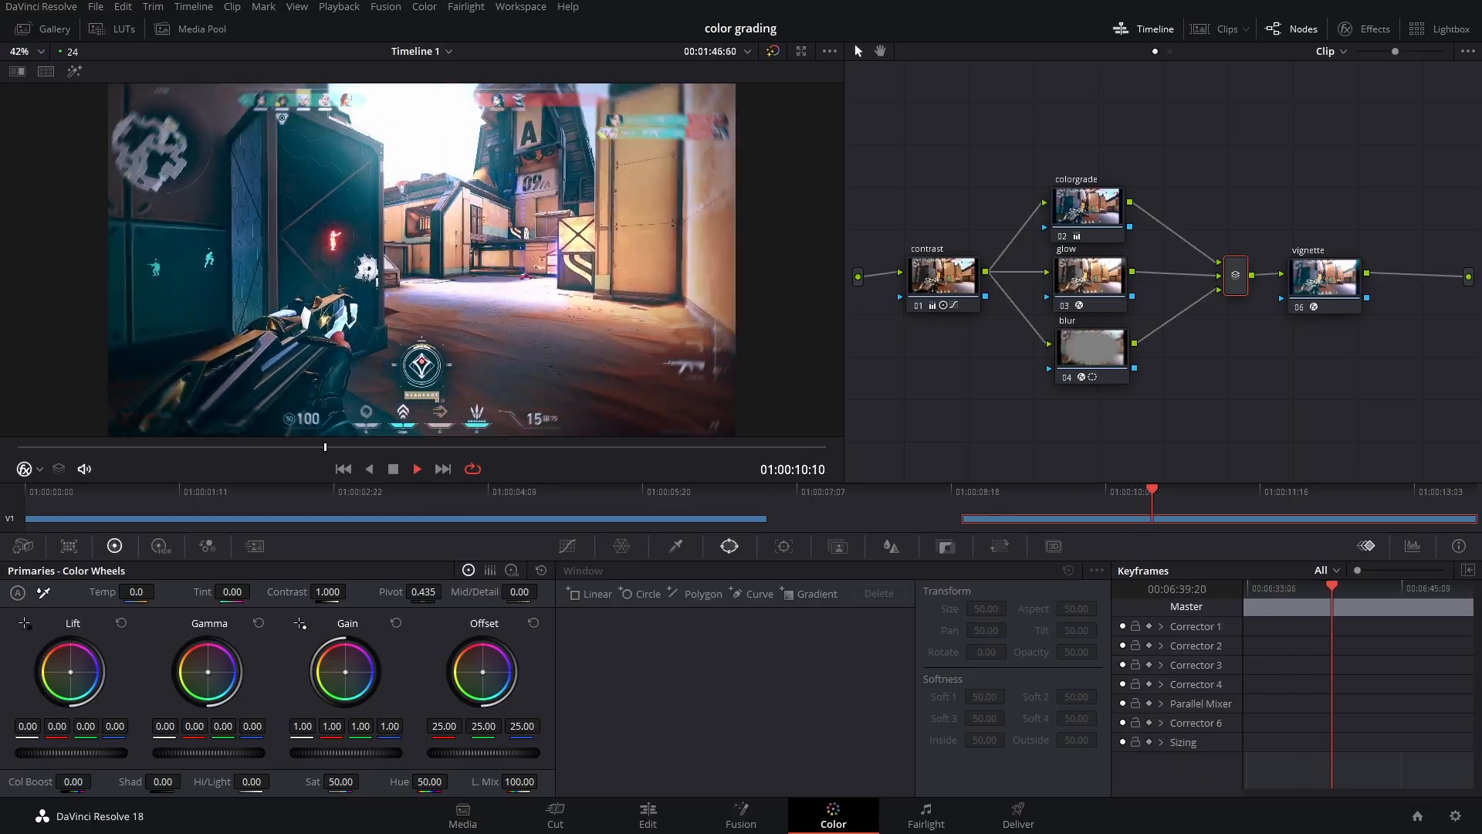
right_click(421, 256)
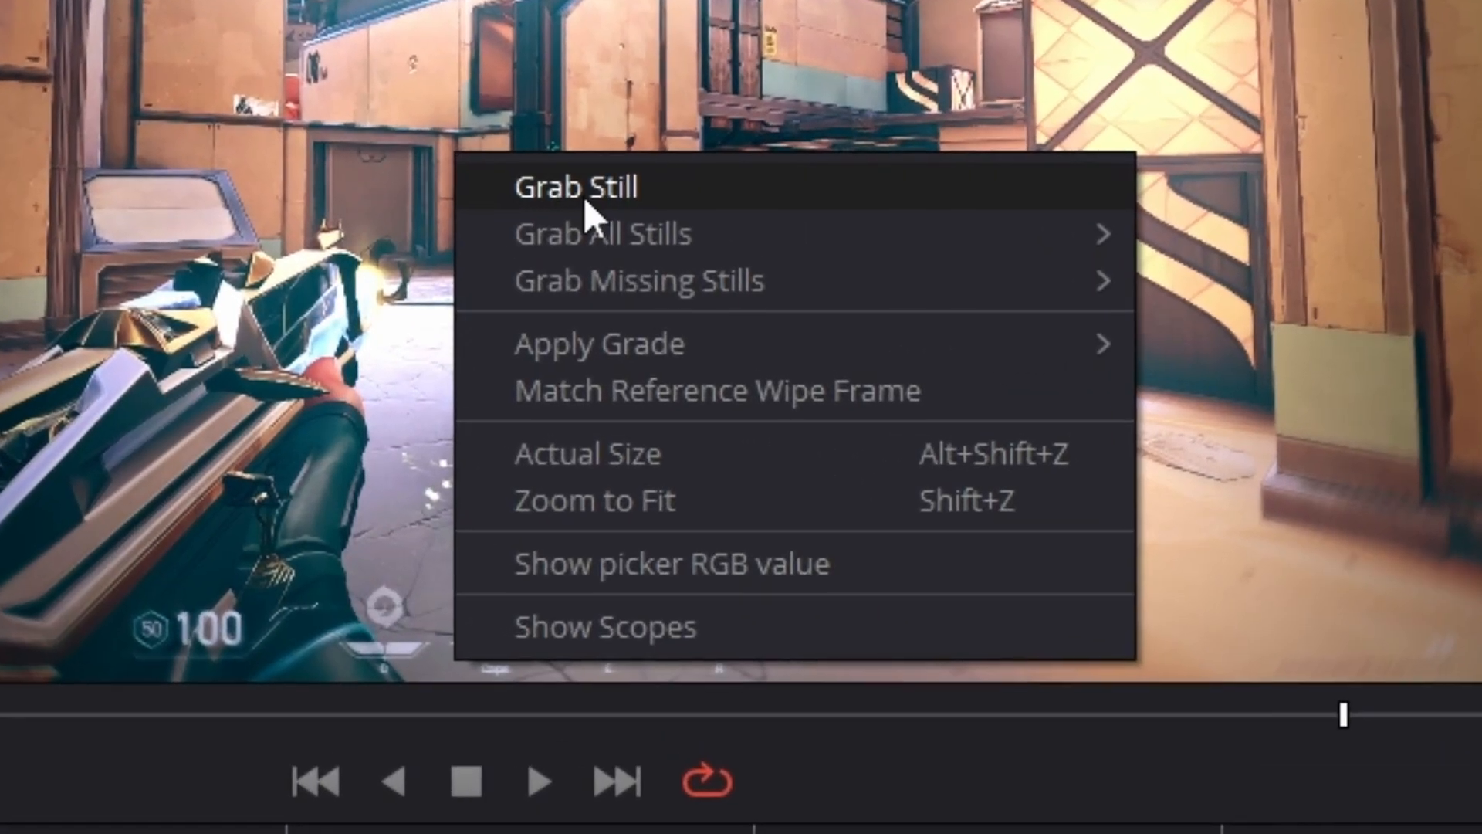
click(577, 186)
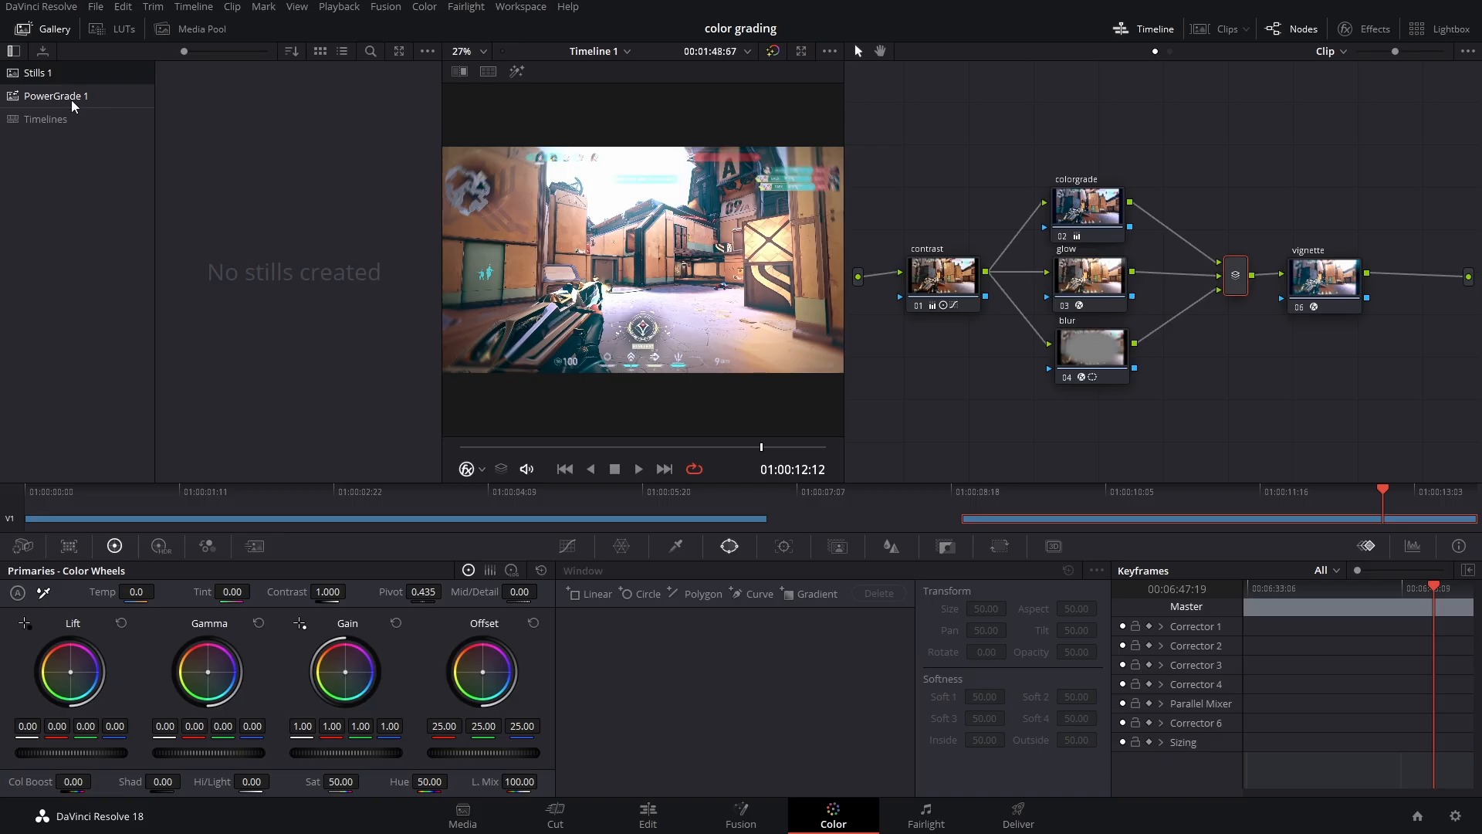
Open the PowerGrade 1 album and scroll through its stills
click(54, 95)
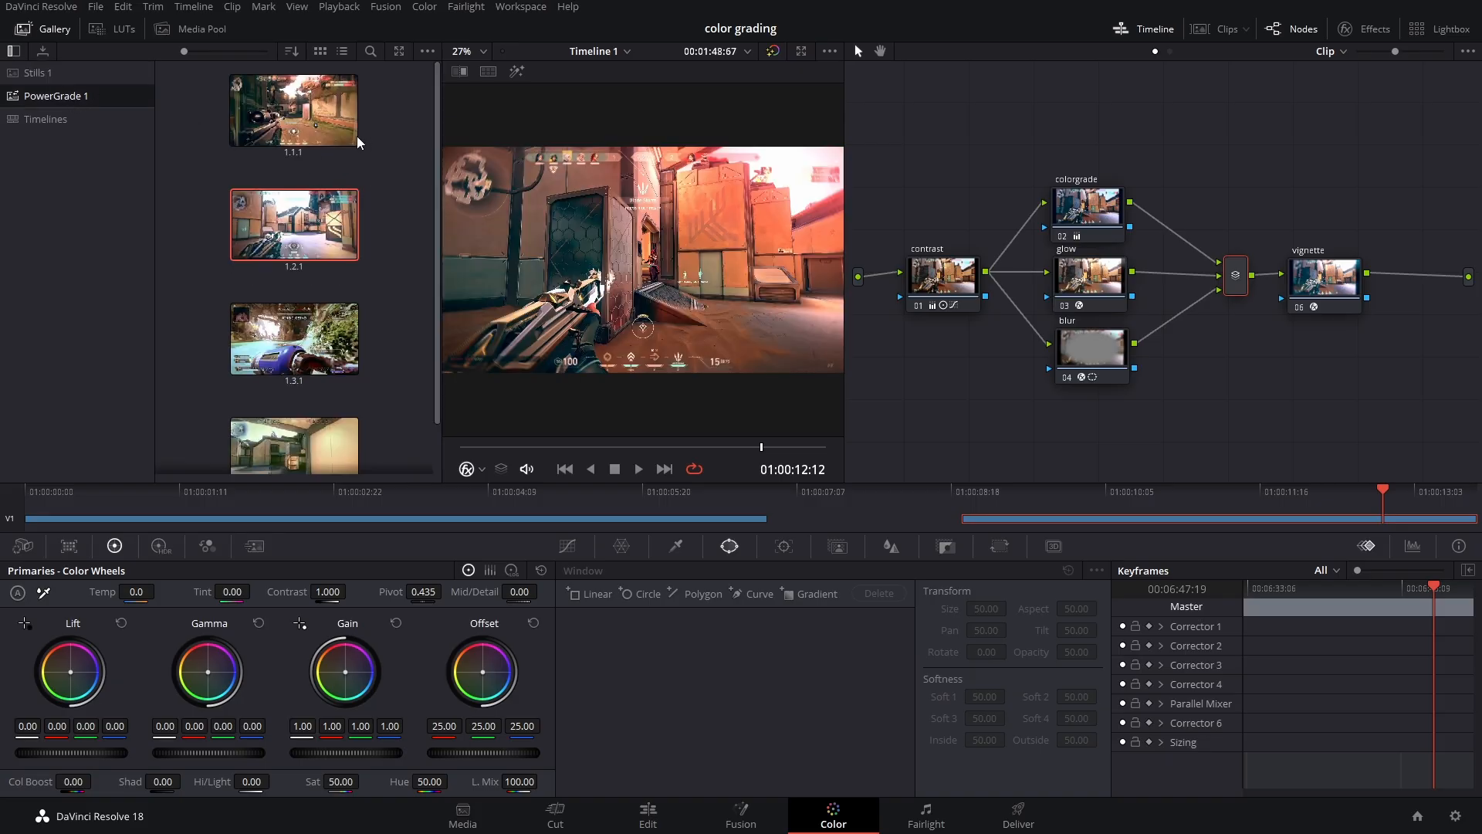
scroll(down, 3)
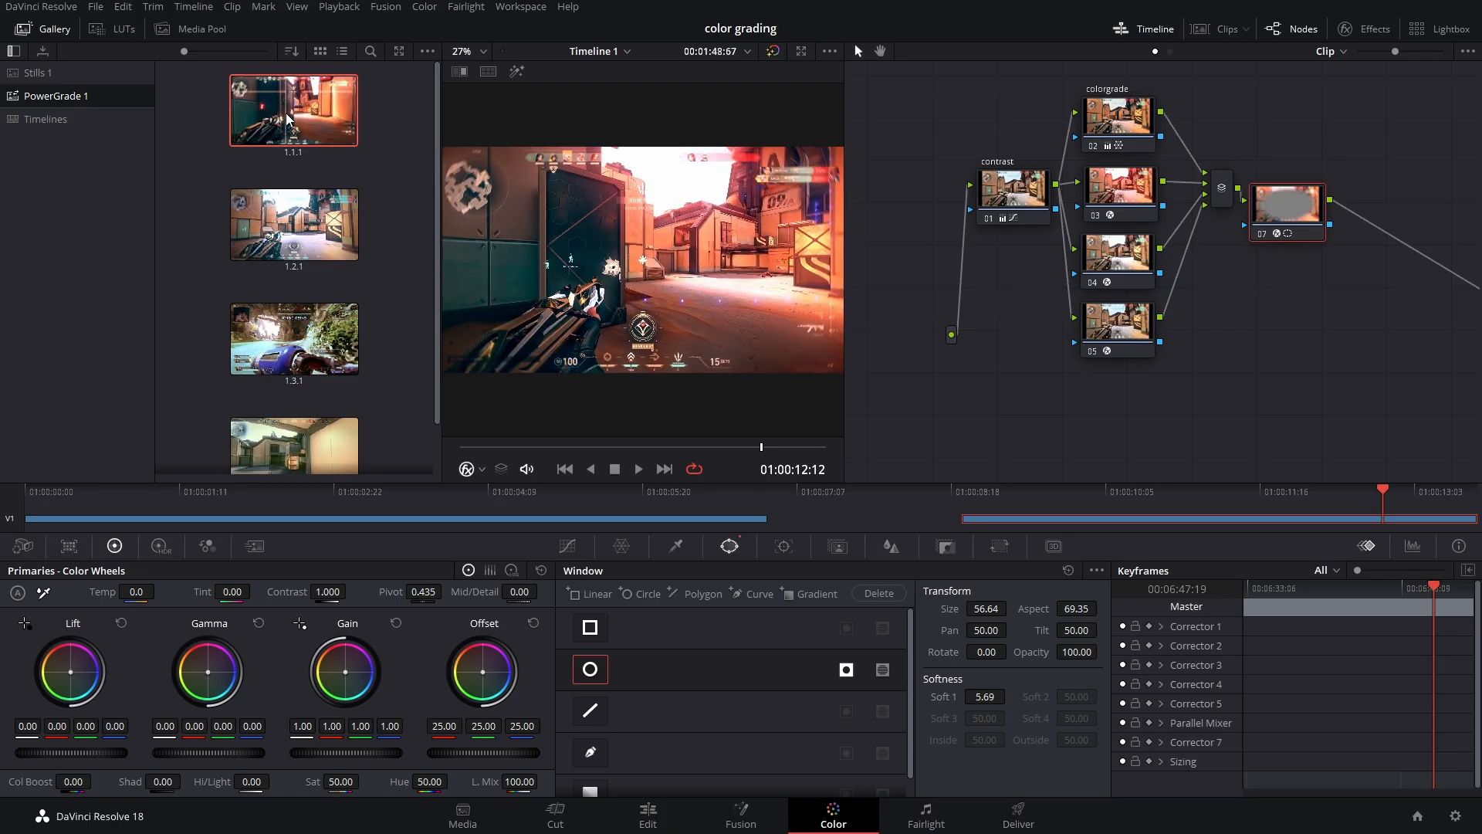
Import GreenGRIM.drx as a gallery still, then return to the Edit page
right_click(293, 109)
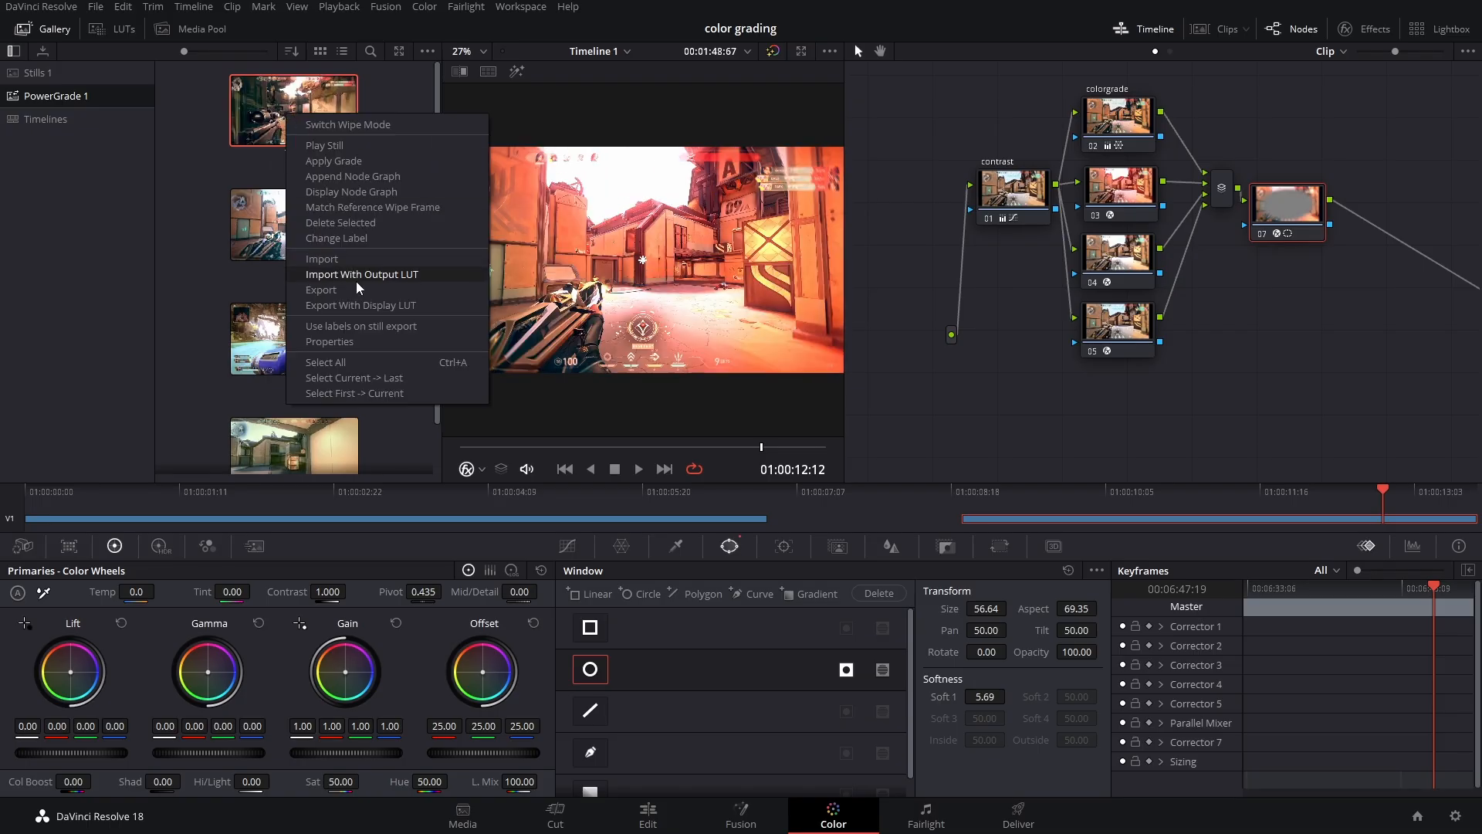
click(321, 290)
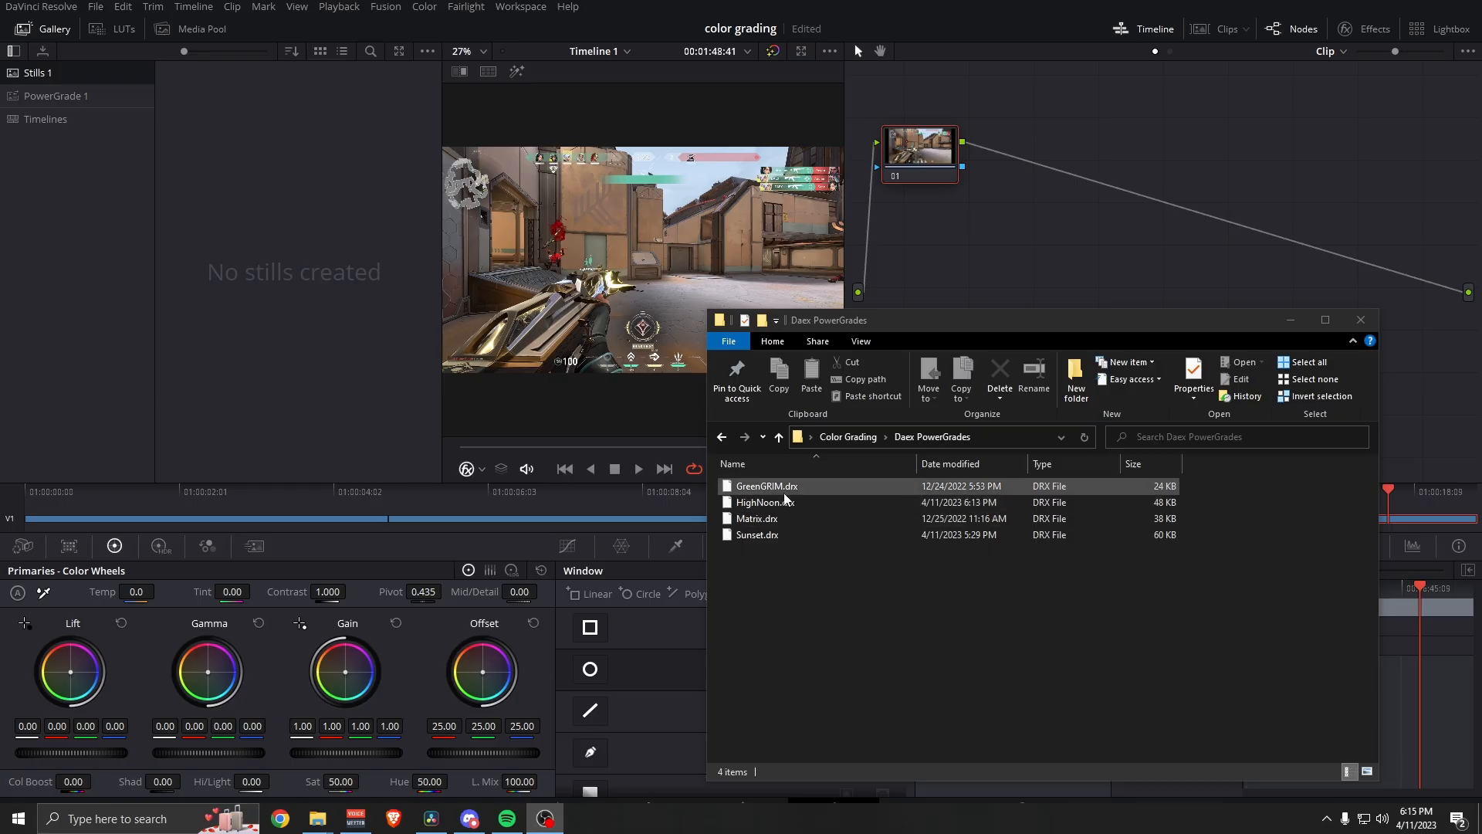
click(766, 486)
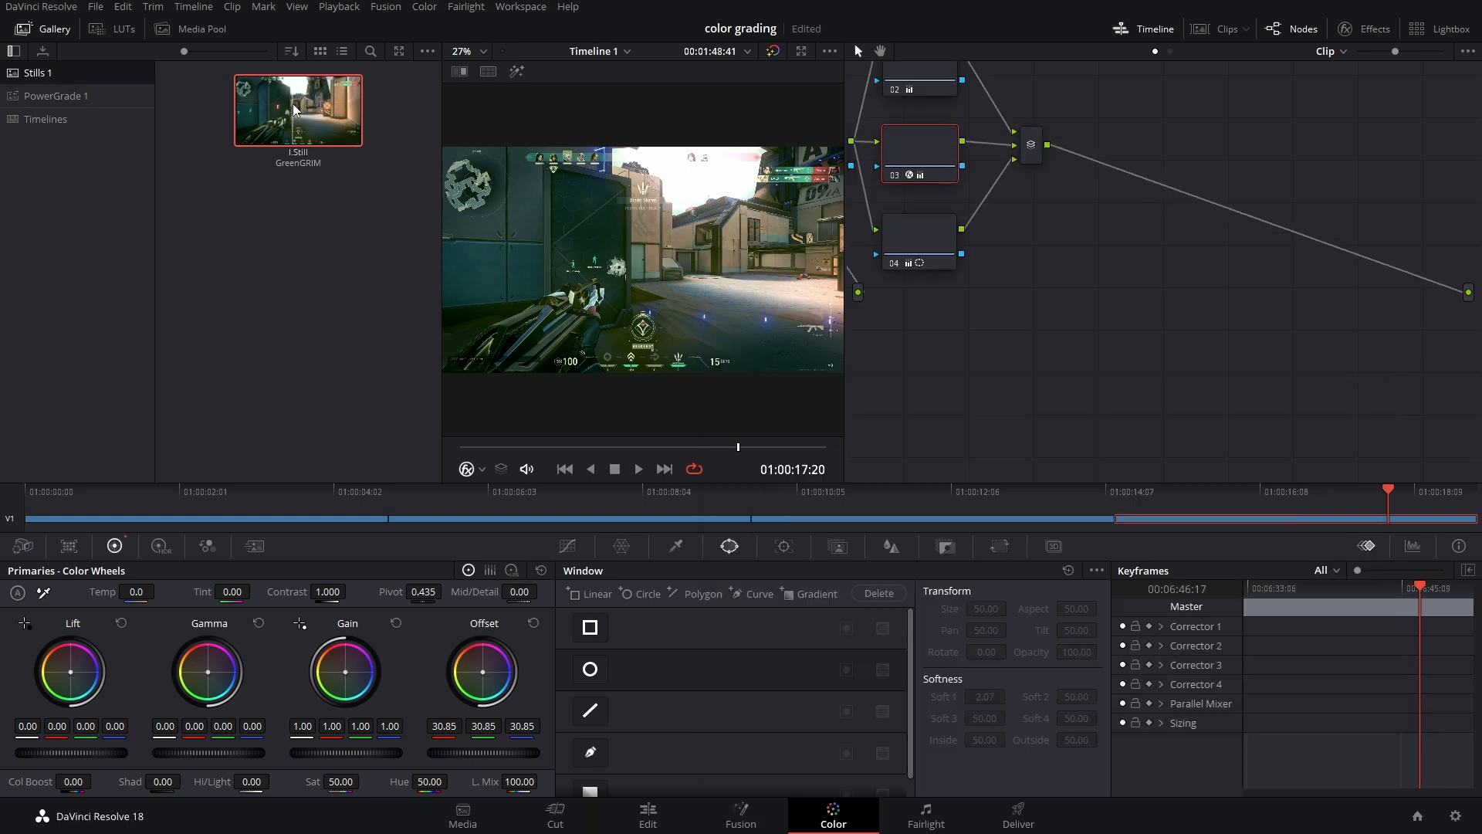
click(648, 815)
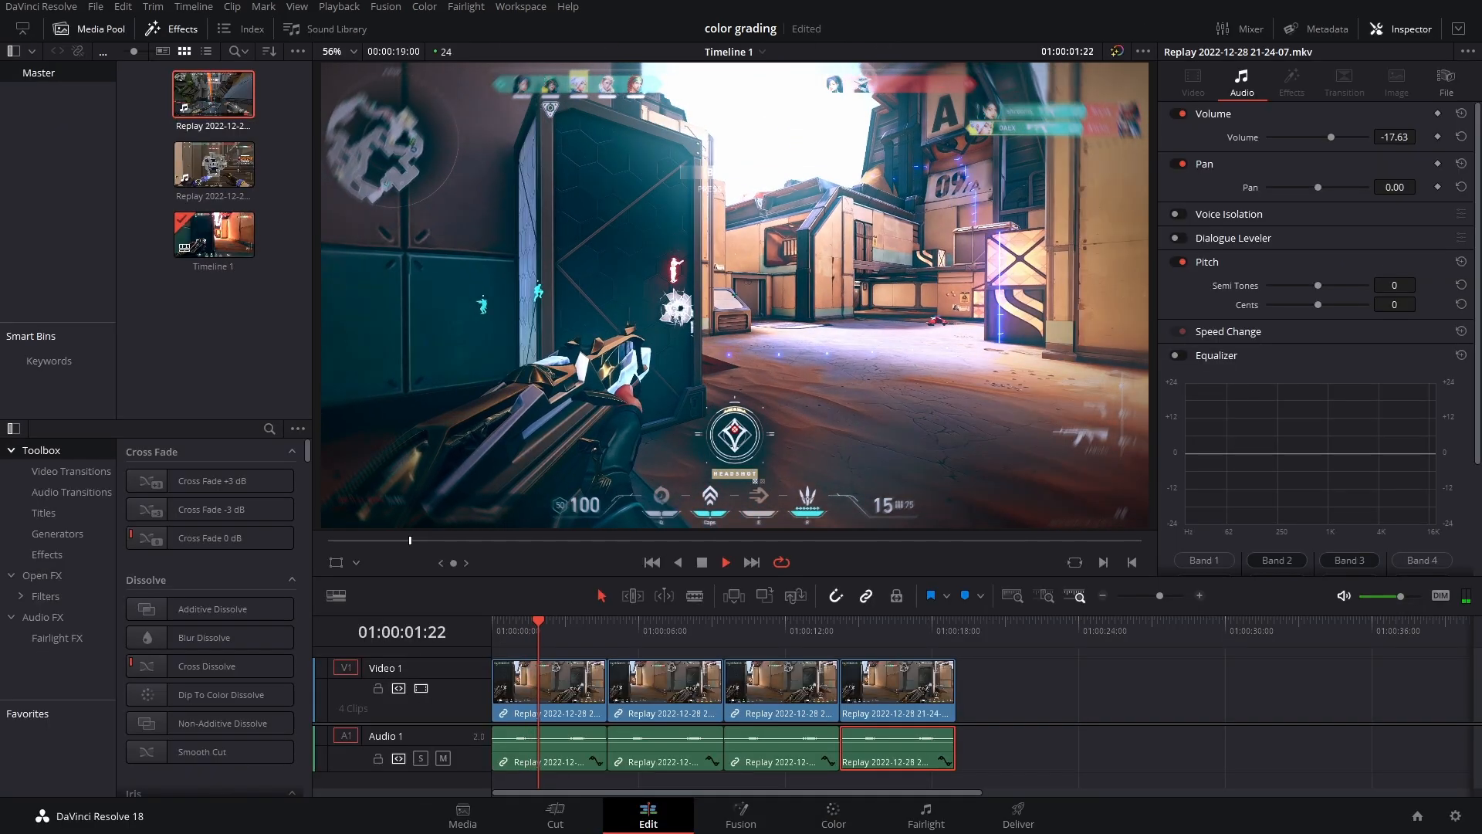